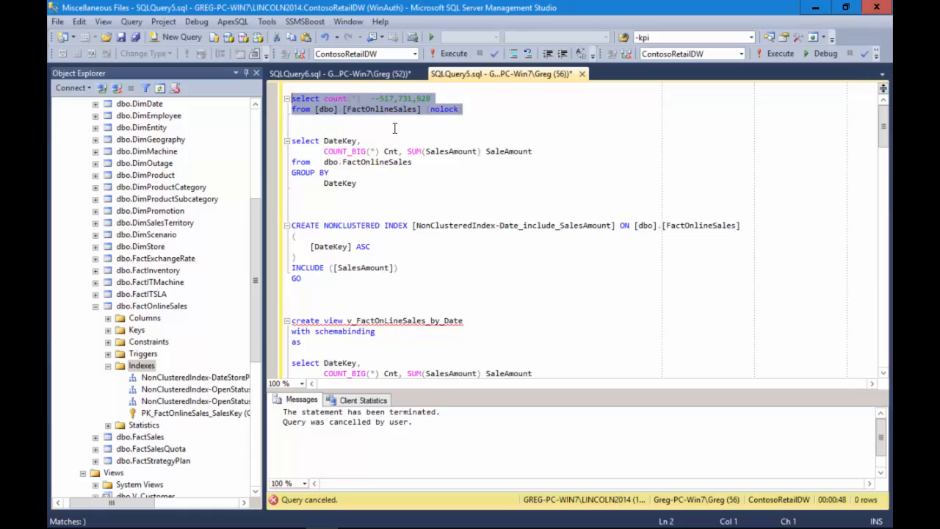
- Review the DateKey grouping query and the index script's included SalesAmount column, then set the insertion point below the count query
left_click(291, 129)
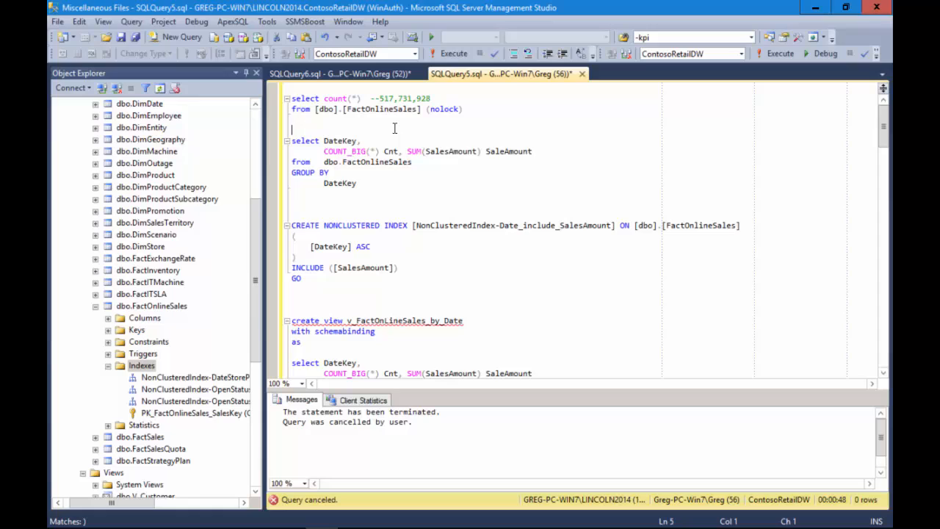
left_click_drag(291, 141, 357, 182)
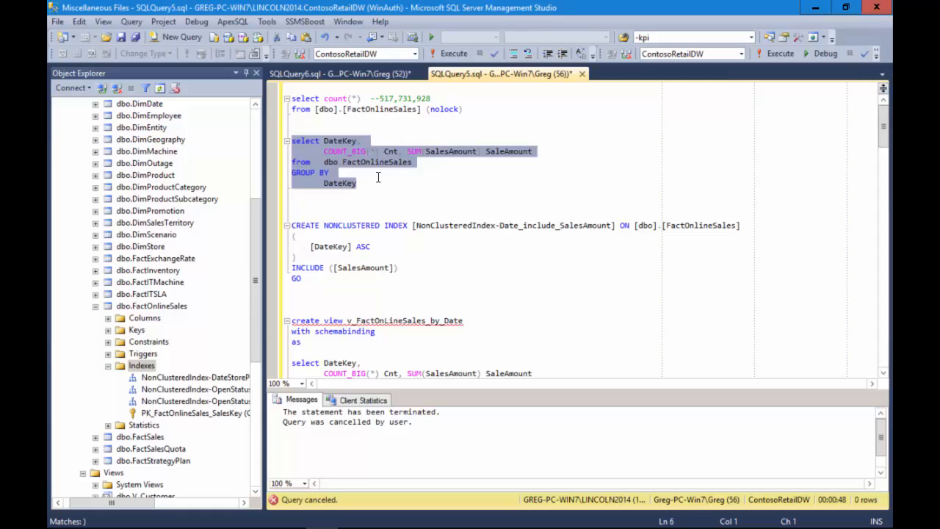
mouse_move(347, 150)
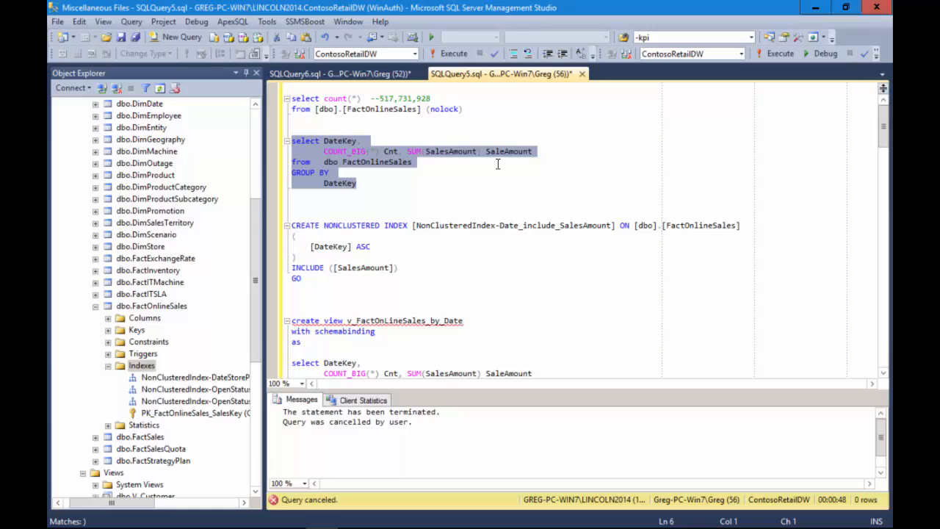
mouse_move(367, 192)
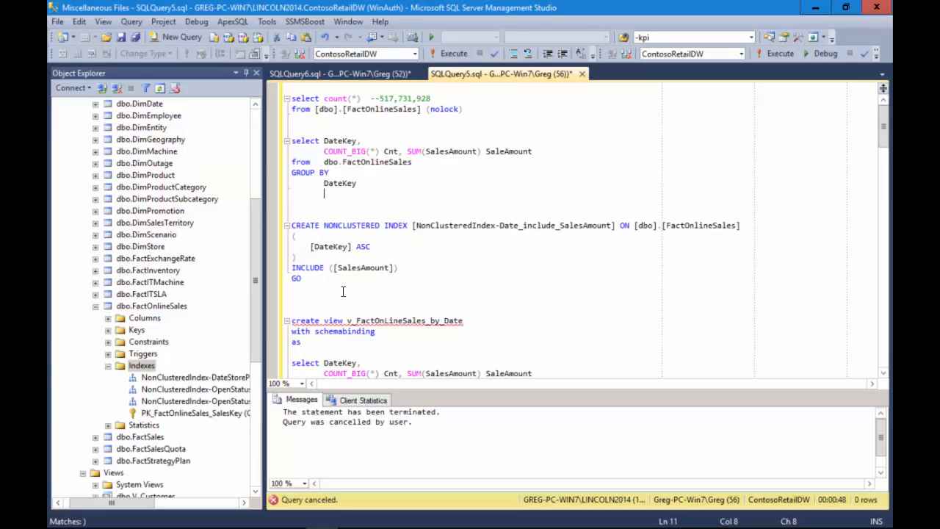
double_click(329, 246)
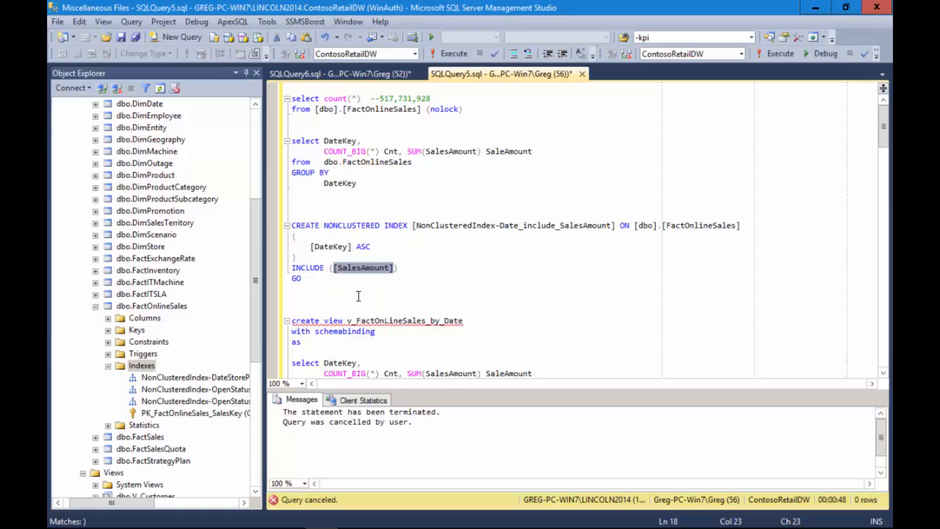
left_click(291, 288)
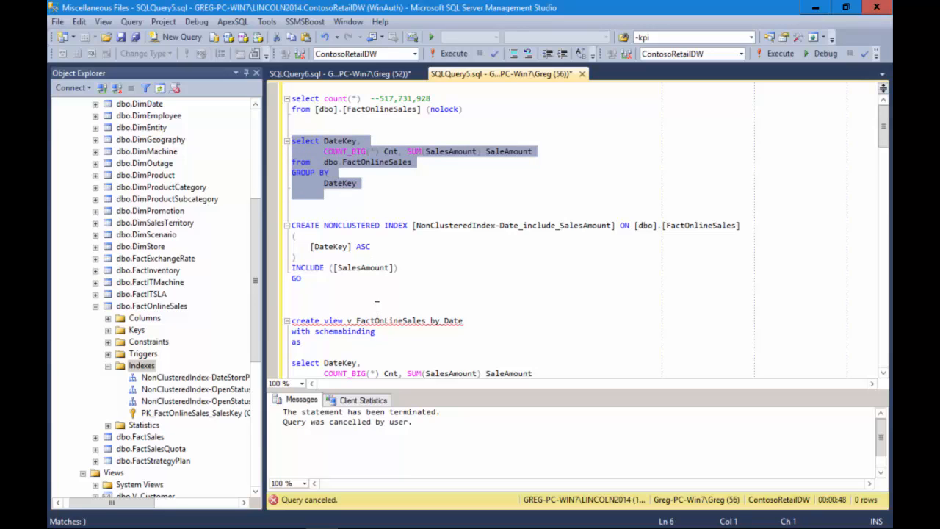
mouse_move(376, 288)
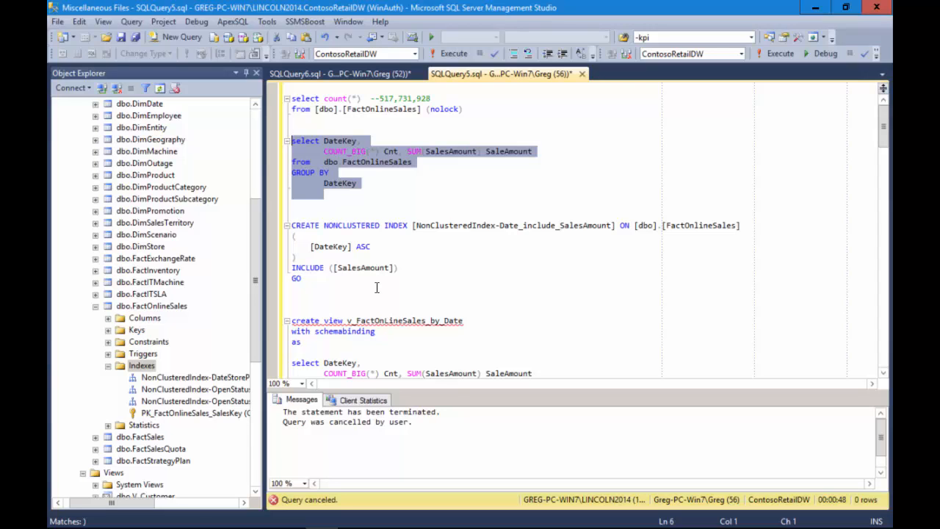
left_click(453, 53)
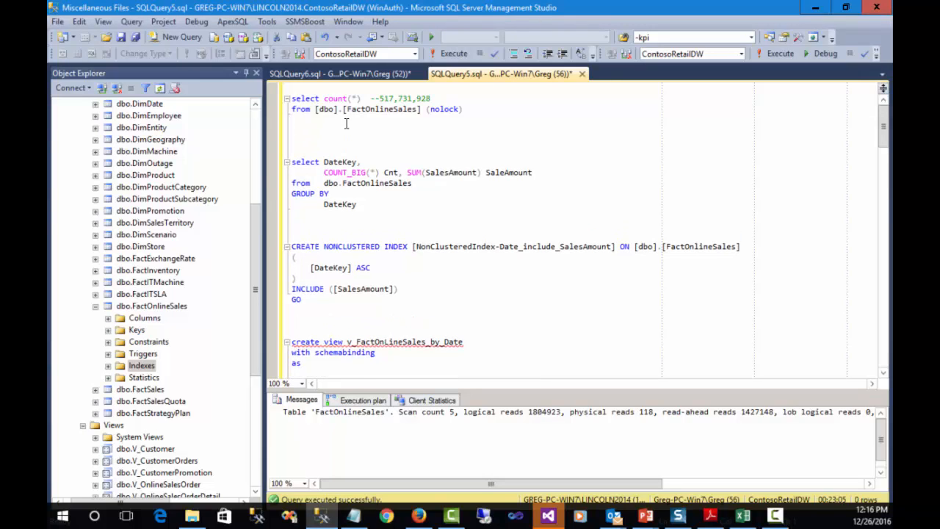
- Add a SET STATISTICS IO ON line above the SELECT DateKey query and select it
type("--")
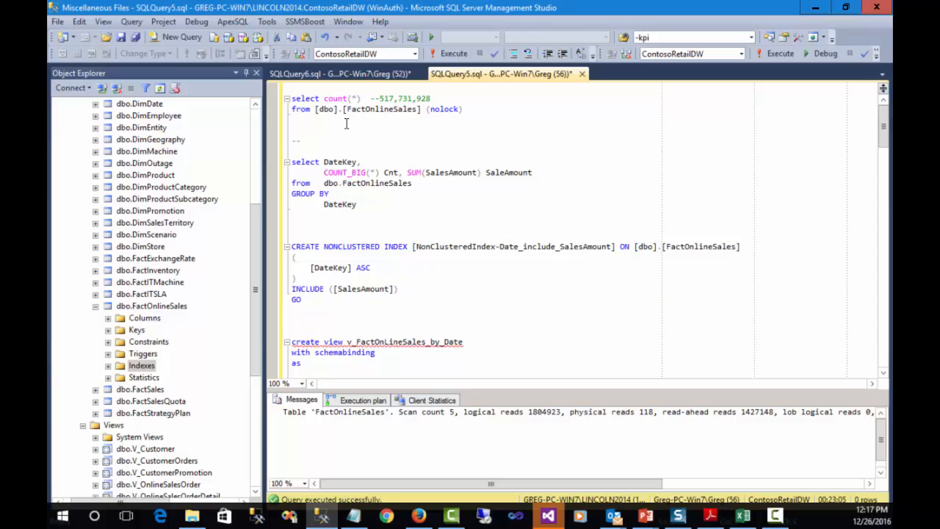
type("SET STATISTICS IO ON")
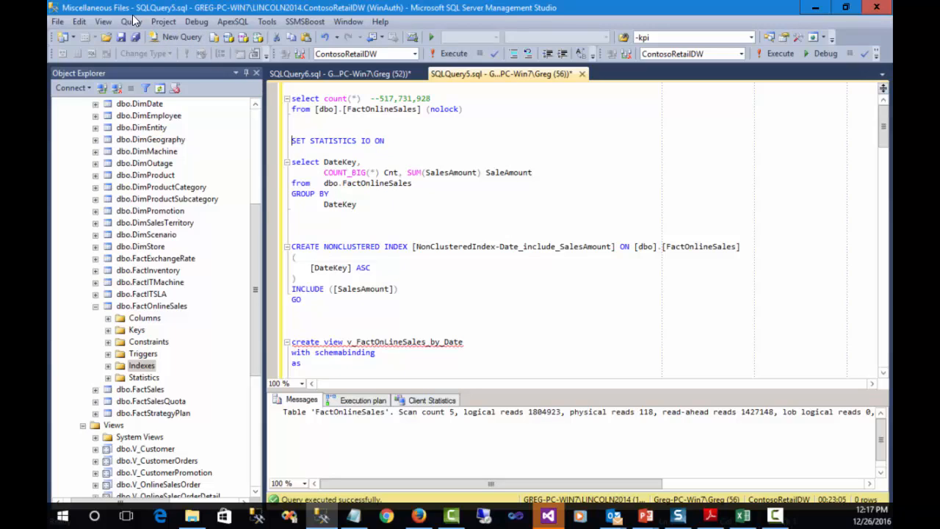
left_click(131, 22)
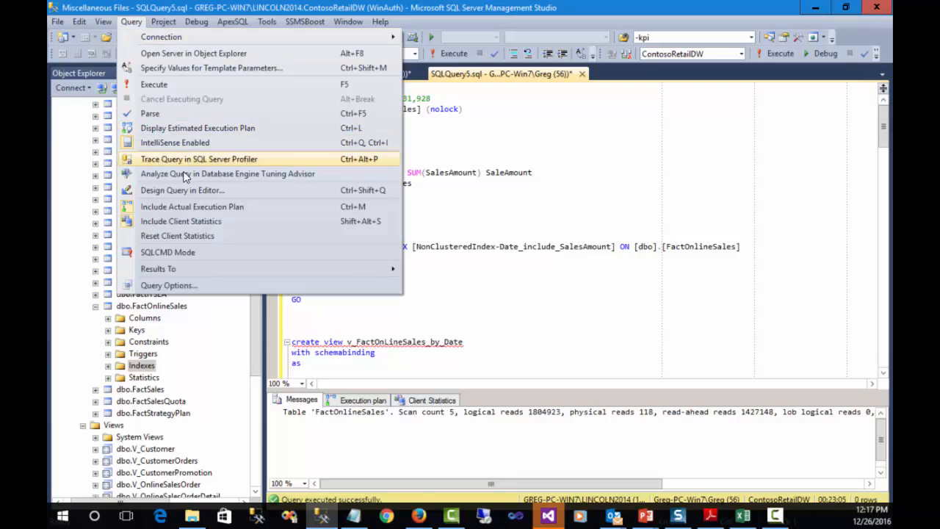
mouse_move(211, 206)
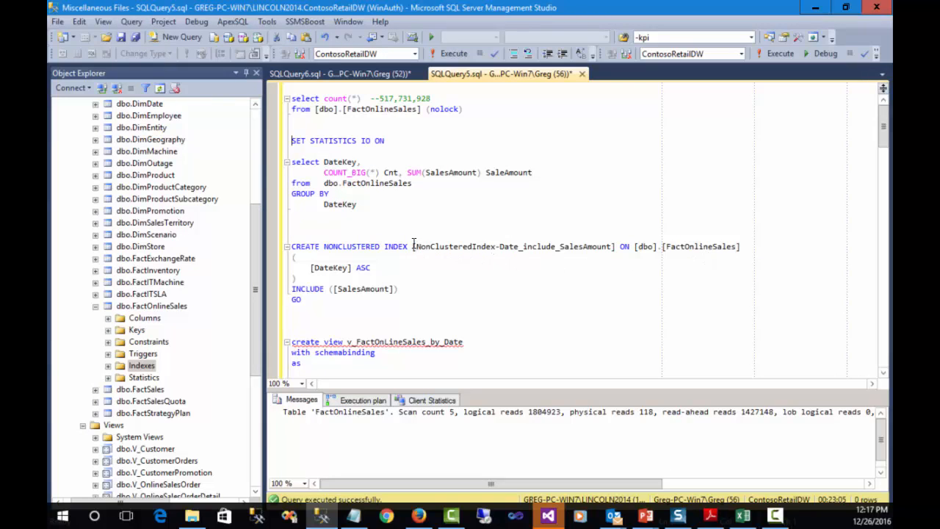
double_click(513, 246)
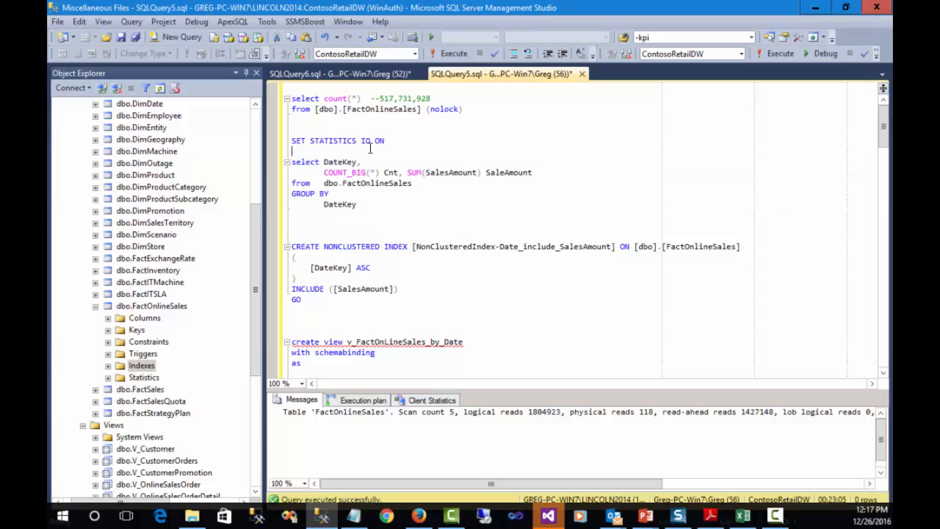
left_click_drag(291, 131, 385, 141)
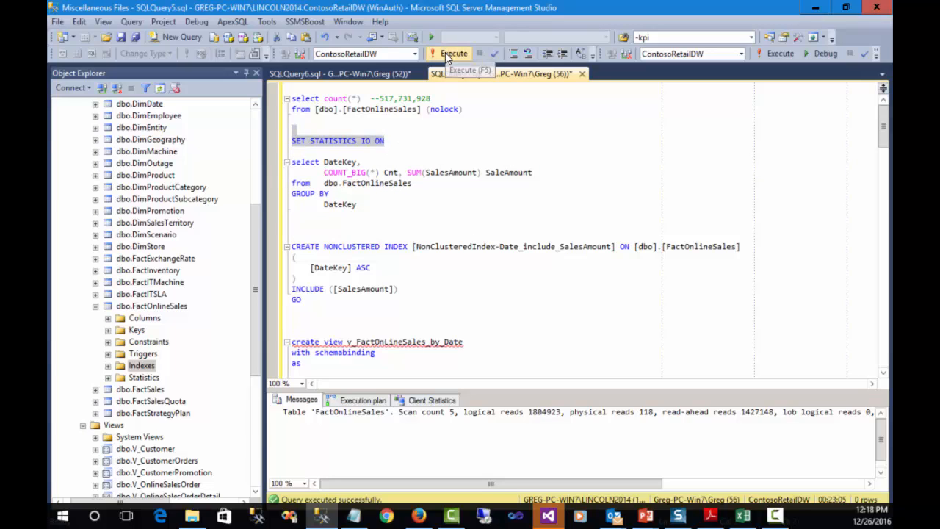
- Run SET STATISTICS IO ON, then execute the DateKey grouping query returning 1096 rows
left_click(449, 53)
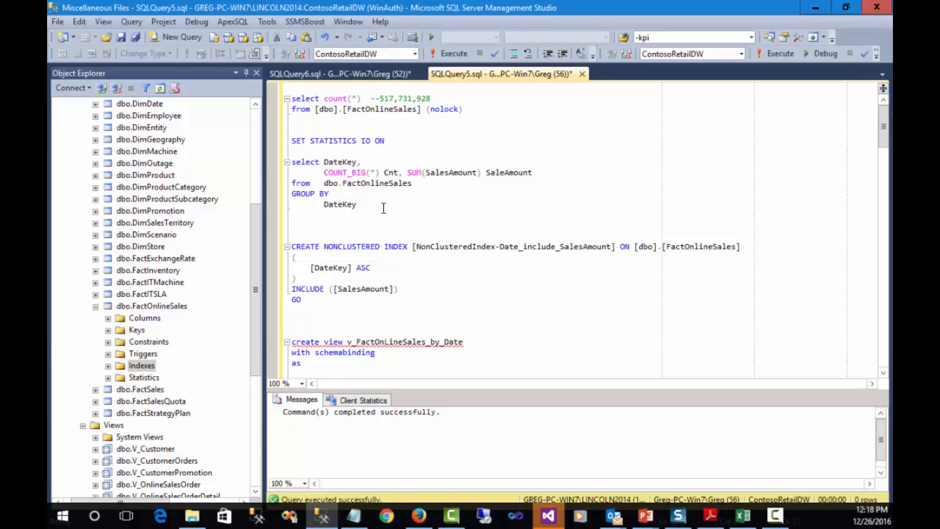
left_click_drag(291, 161, 356, 204)
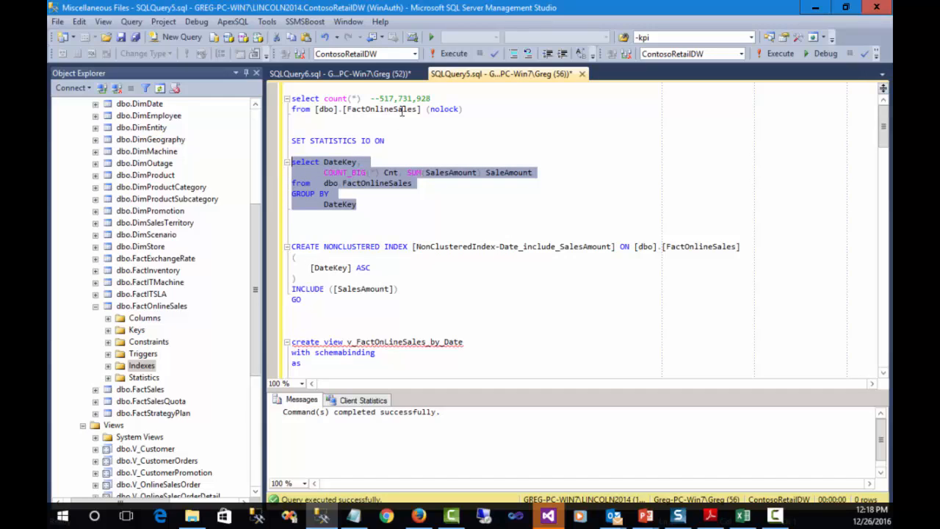
mouse_move(454, 53)
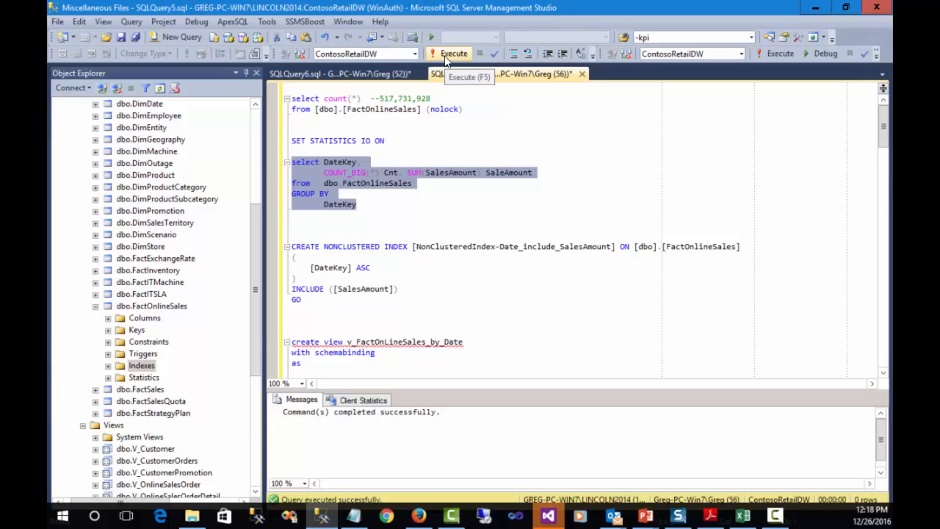
left_click(446, 53)
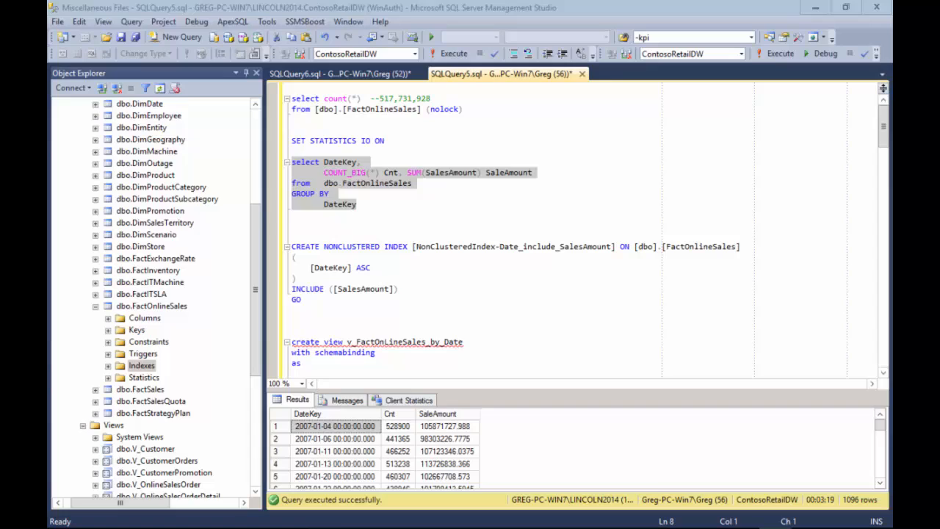
- Check the IO read messages and inspect the execution plan's nonclustered Index Scan on FactOnlineSales
left_click(450, 53)
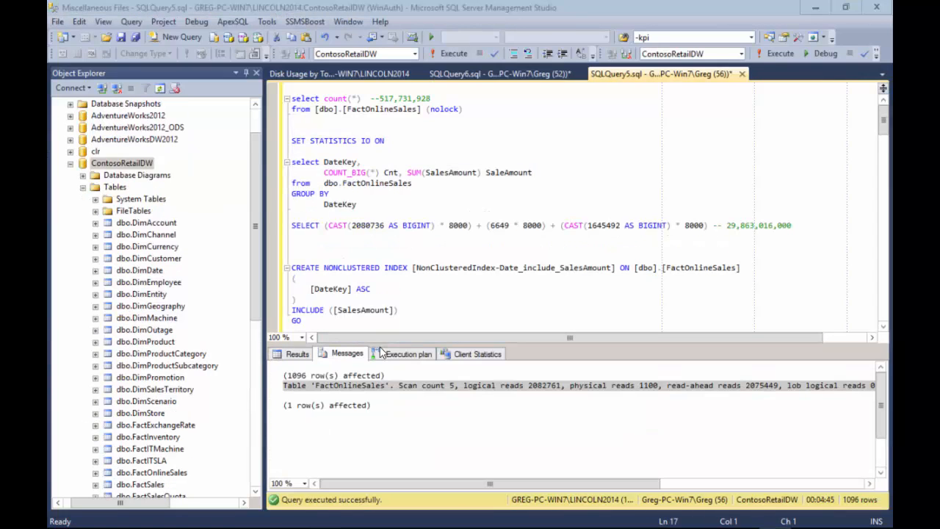
left_click(409, 352)
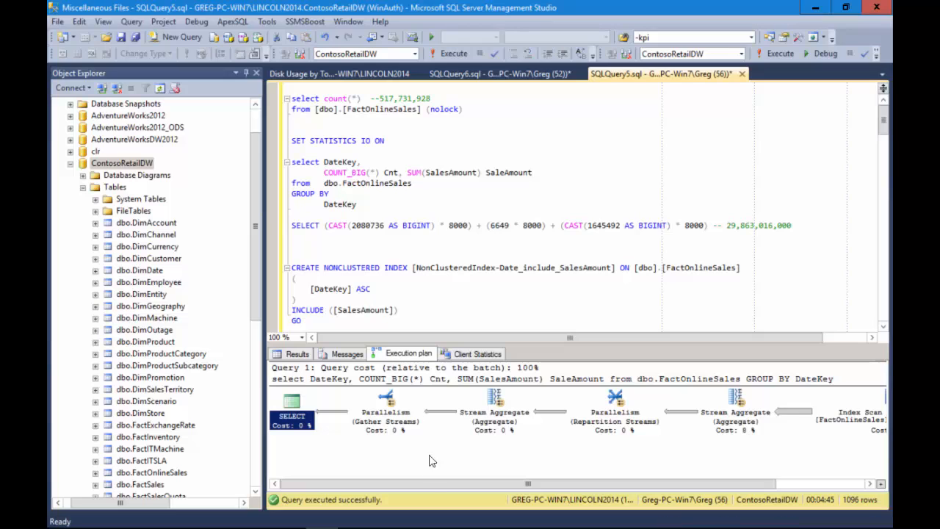
scroll("right", 3)
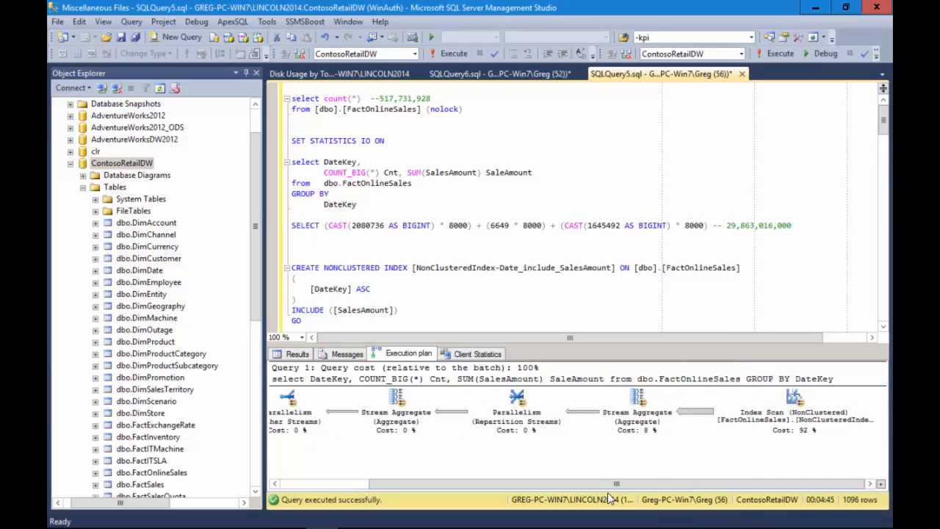
mouse_move(761, 414)
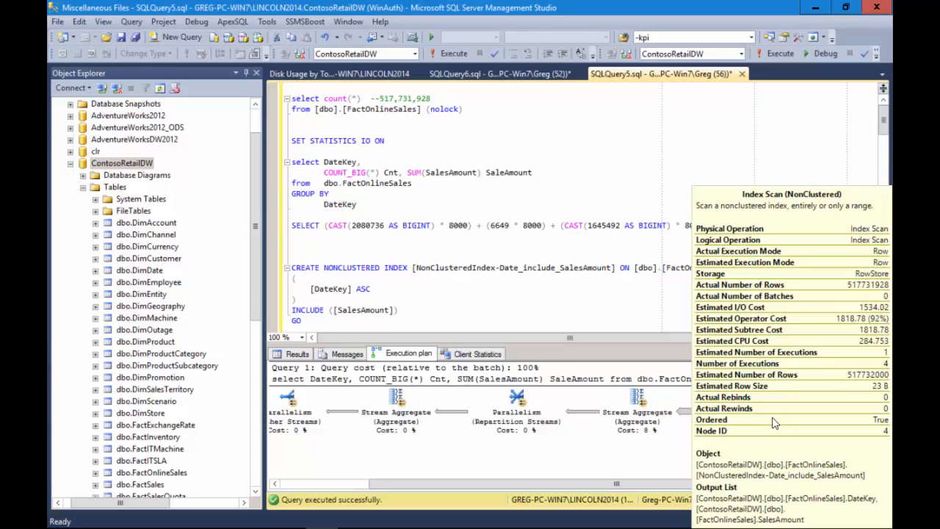
mouse_move(778, 433)
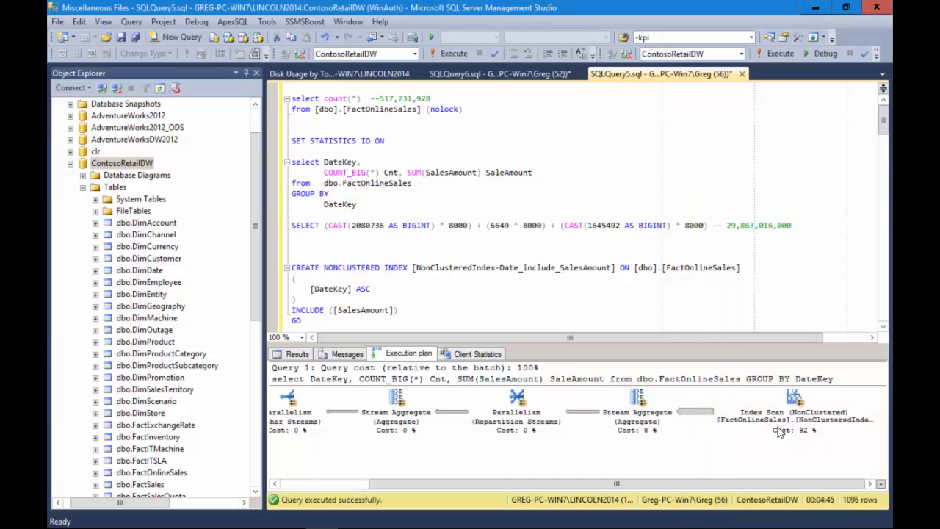
mouse_move(778, 429)
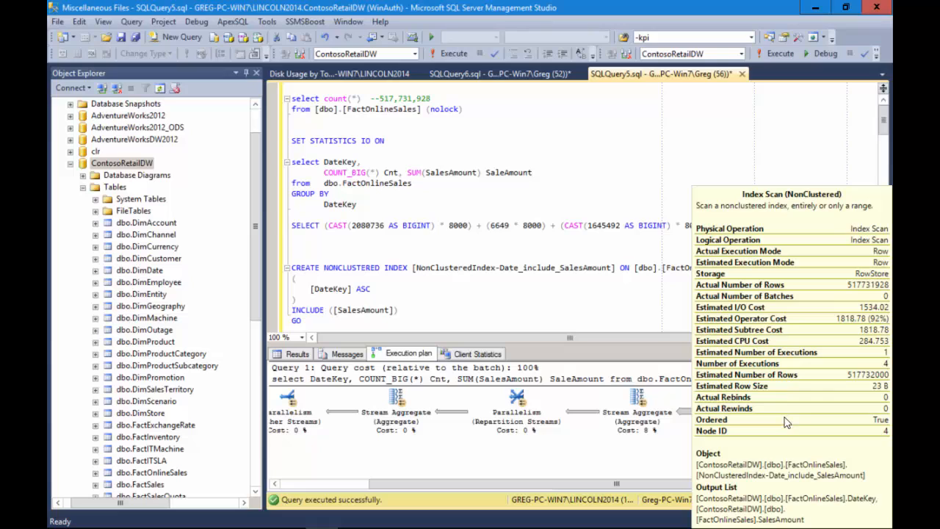
mouse_move(746, 394)
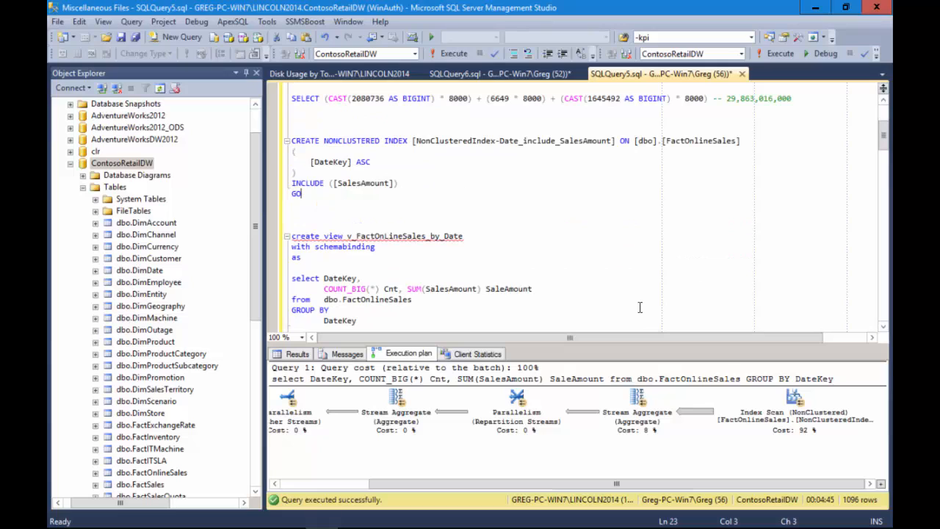
left_click(373, 247)
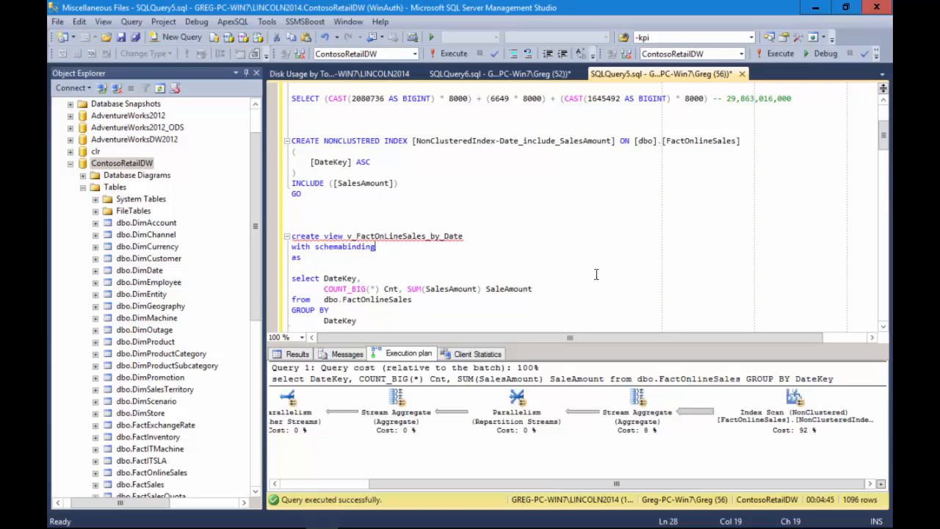
left_click(291, 267)
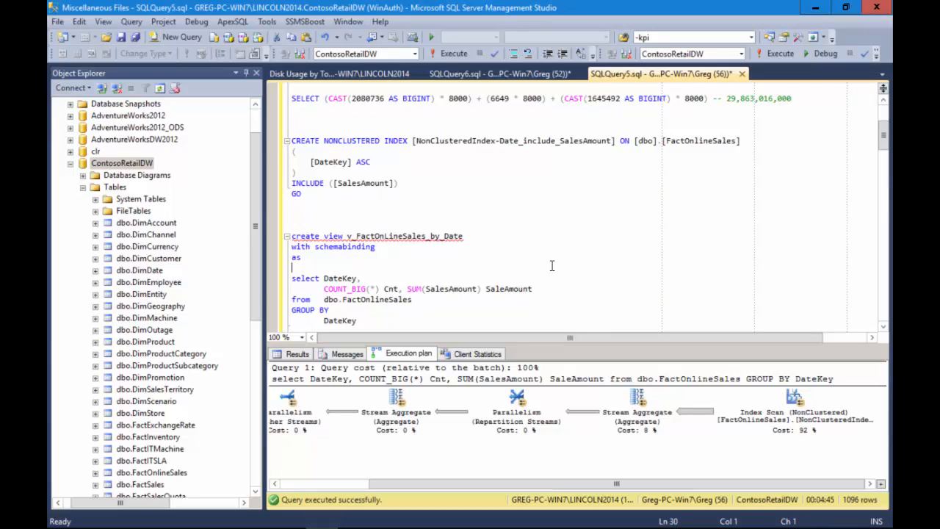
scroll("down", 3)
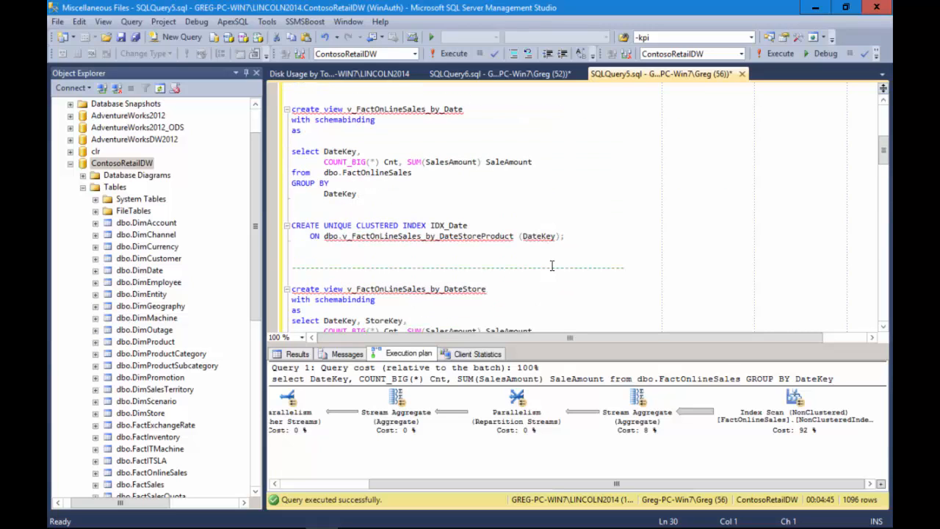
left_click(327, 203)
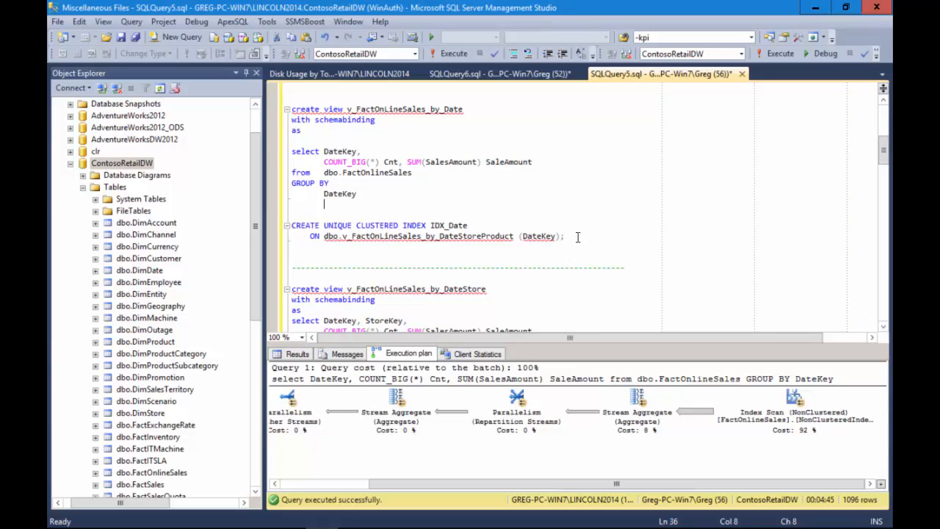
left_click(293, 141)
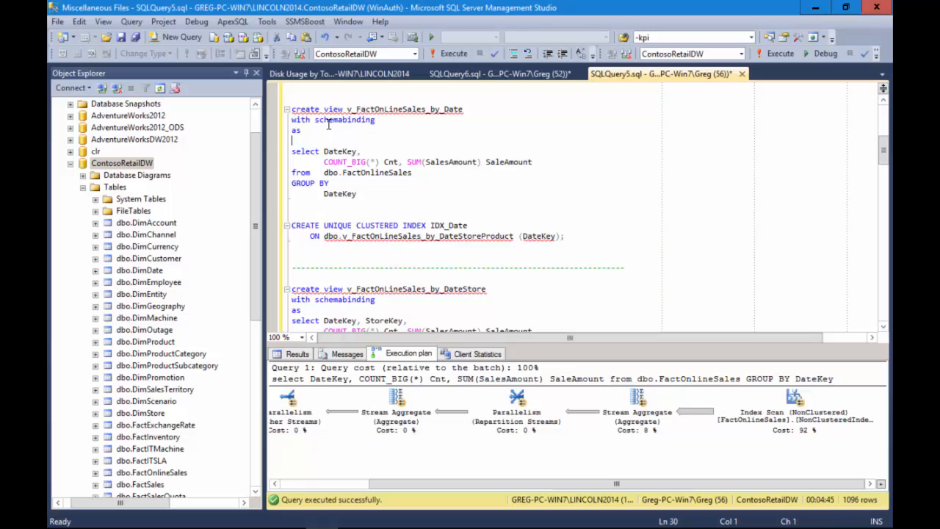
mouse_move(420, 142)
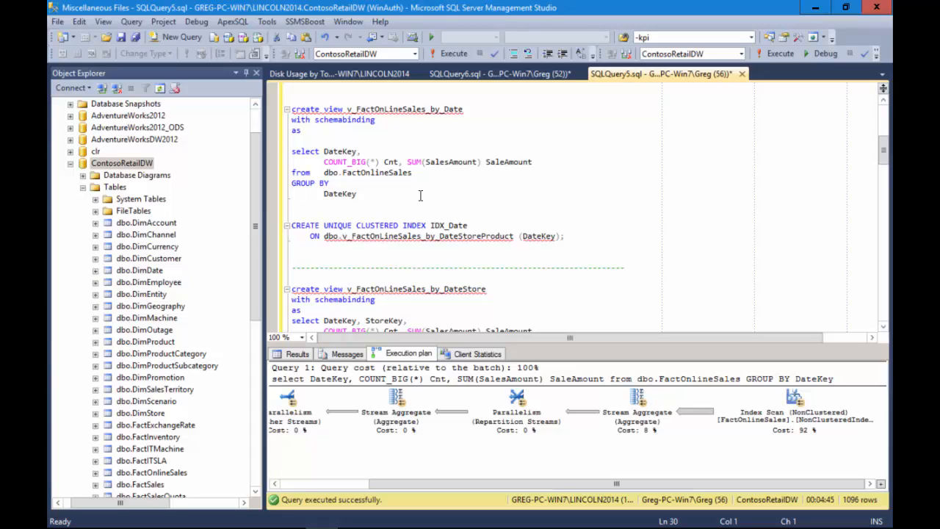
mouse_move(400, 194)
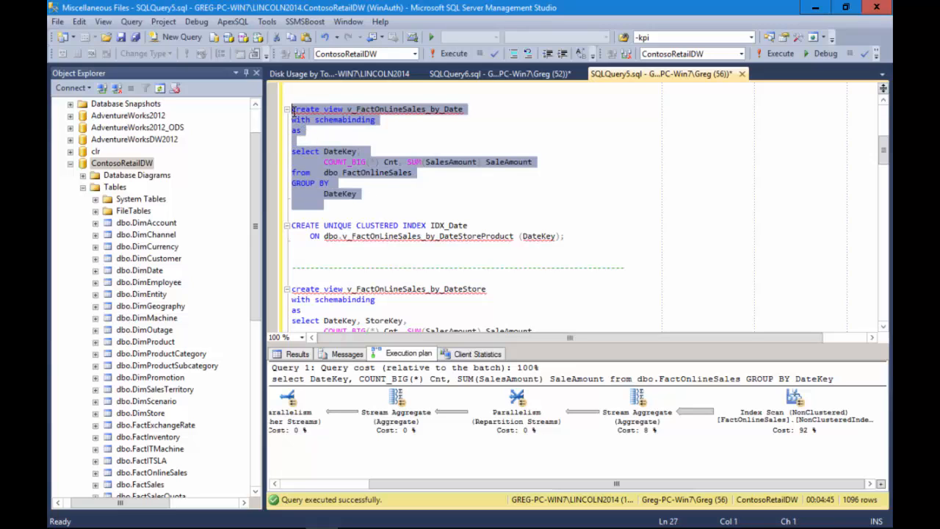
mouse_move(367, 176)
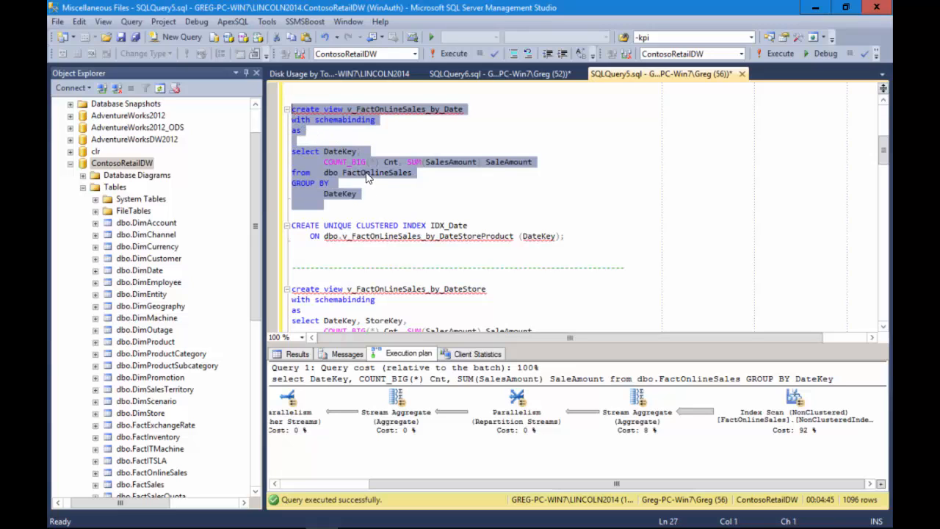
mouse_move(494, 203)
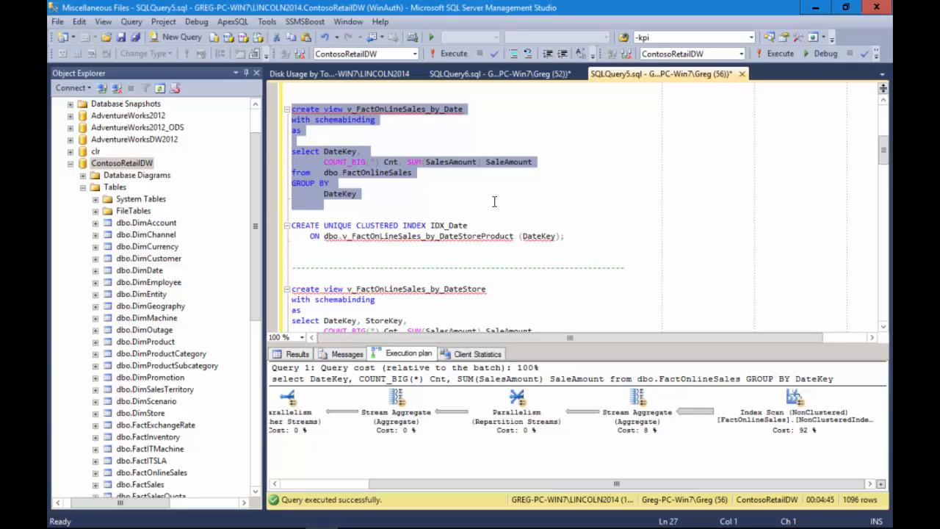
mouse_move(435, 206)
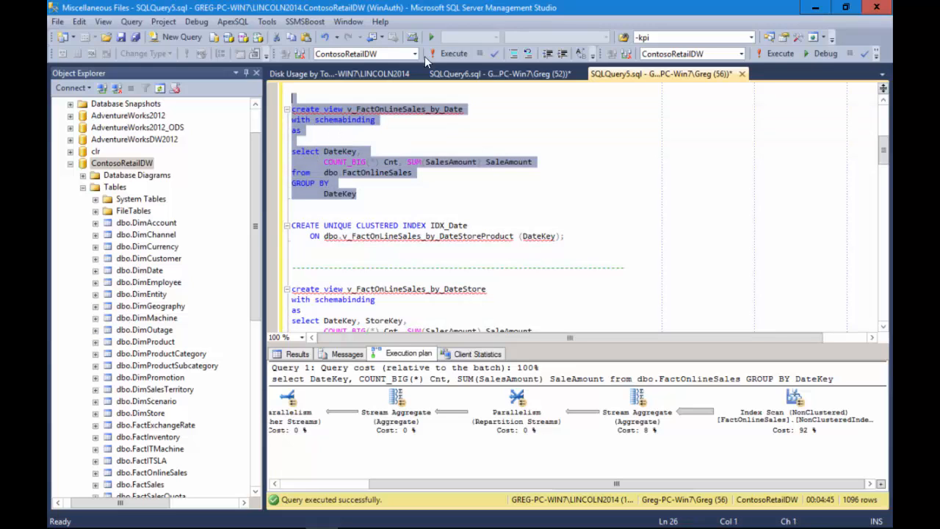
- Execute the CREATE VIEW statement so v_FactOnLineSales_by_Date is created successfully
left_click(450, 53)
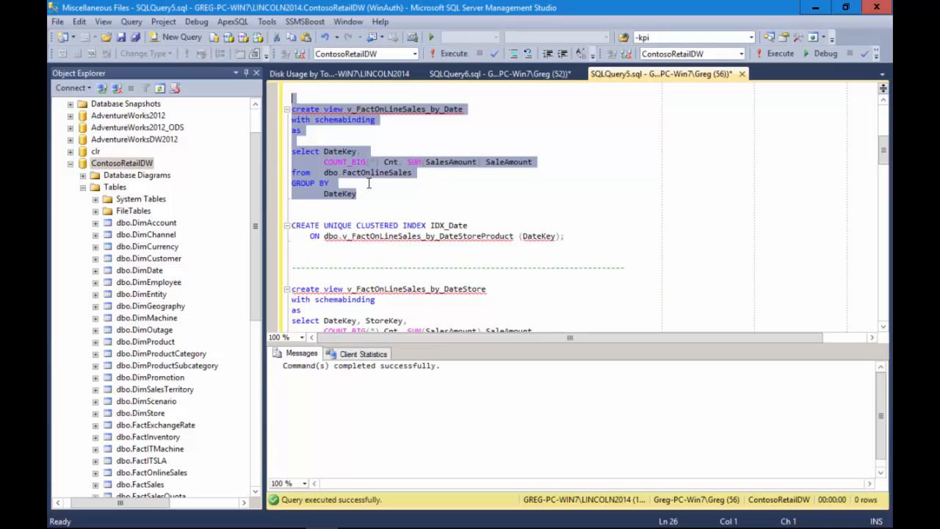
left_click(426, 211)
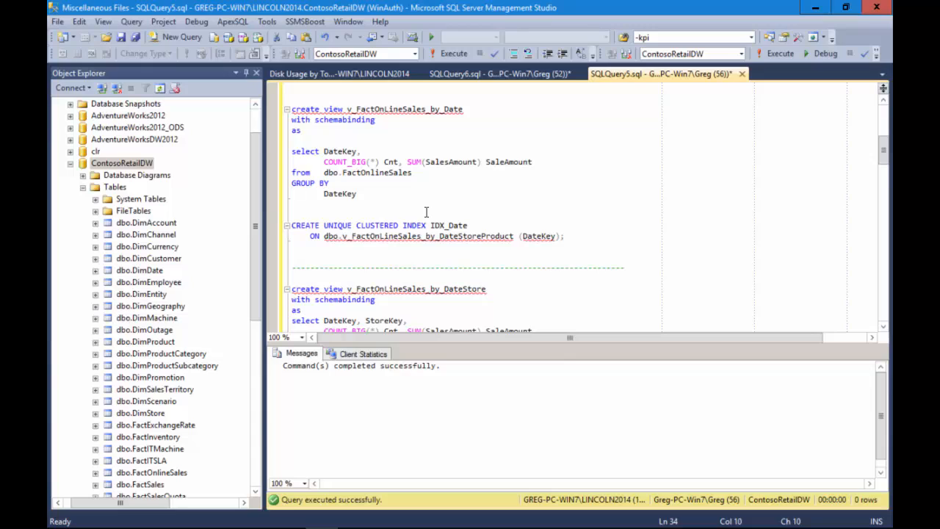
- Point the IDX_Date clustered index at dbo.v_FactOnLineSales_by_Date and select the statement
left_click(332, 183)
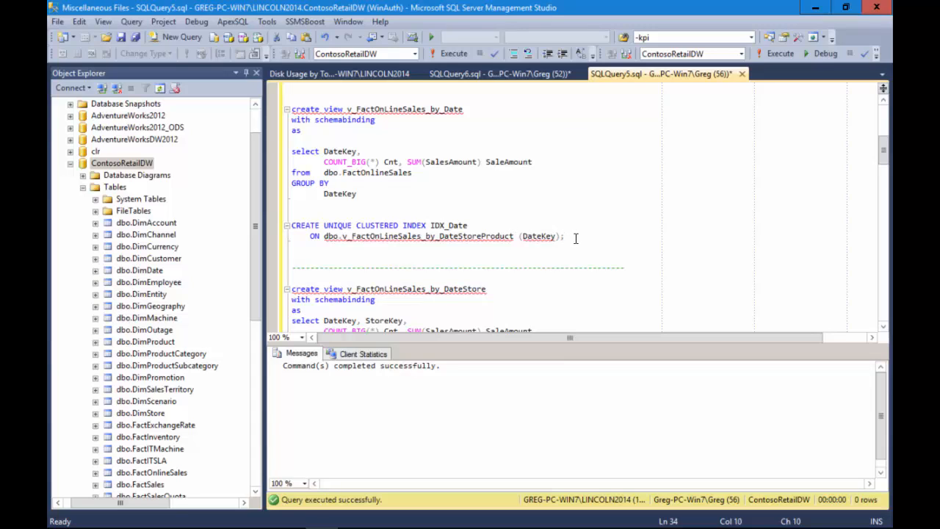
mouse_move(370, 241)
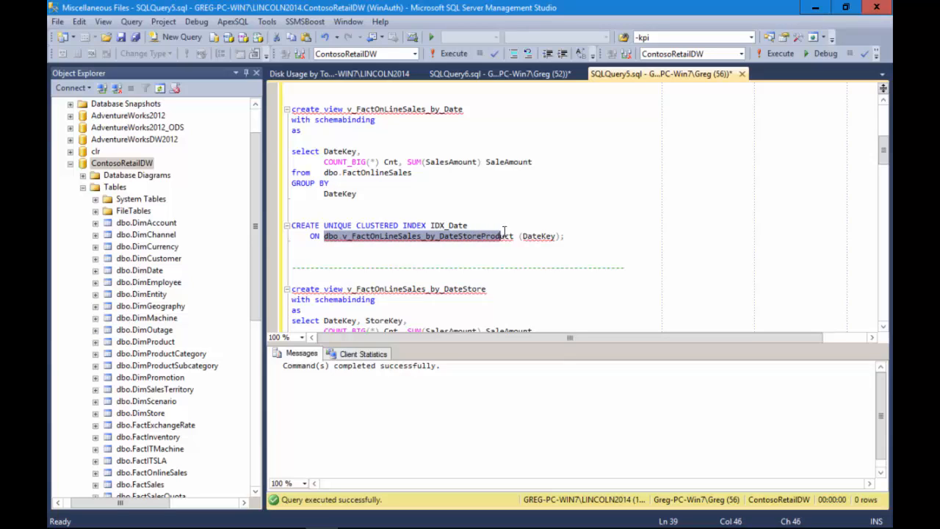
left_click(458, 235)
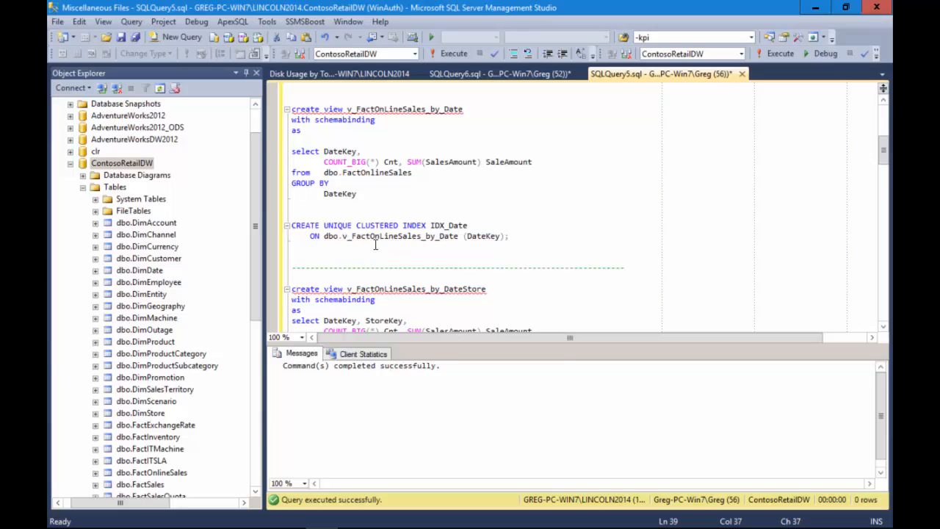
mouse_move(401, 209)
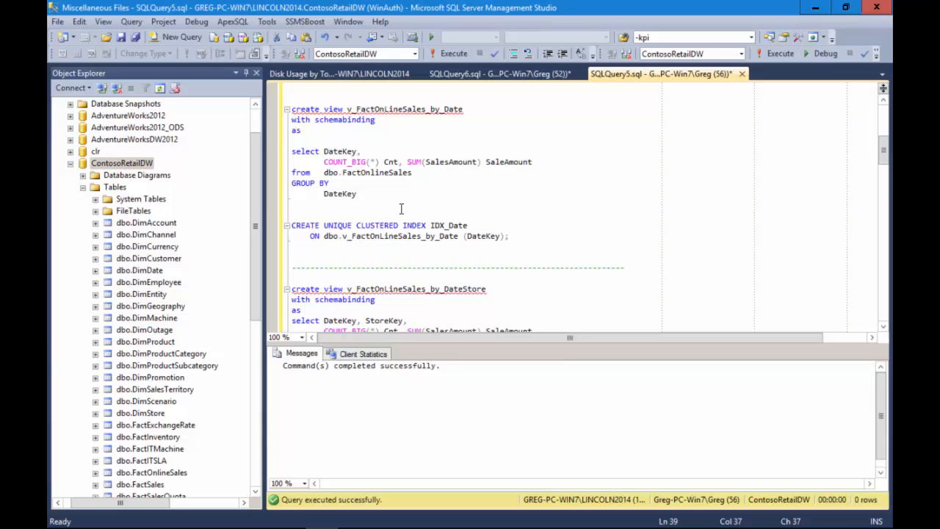
double_click(482, 235)
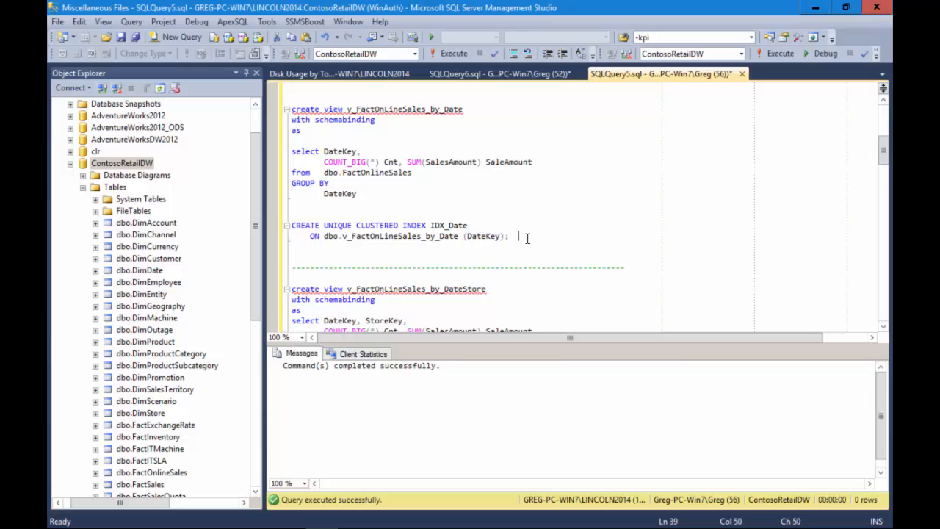
left_click_drag(509, 236, 292, 225)
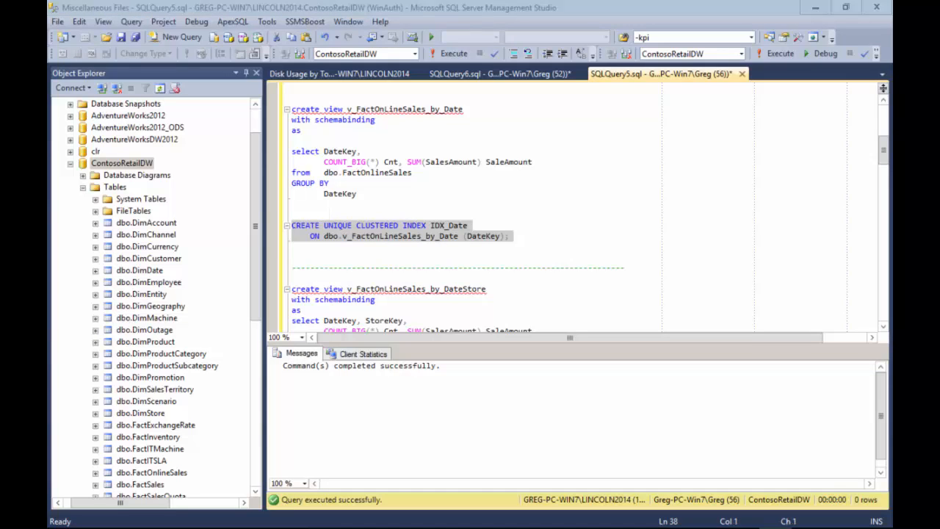
mouse_move(277, 256)
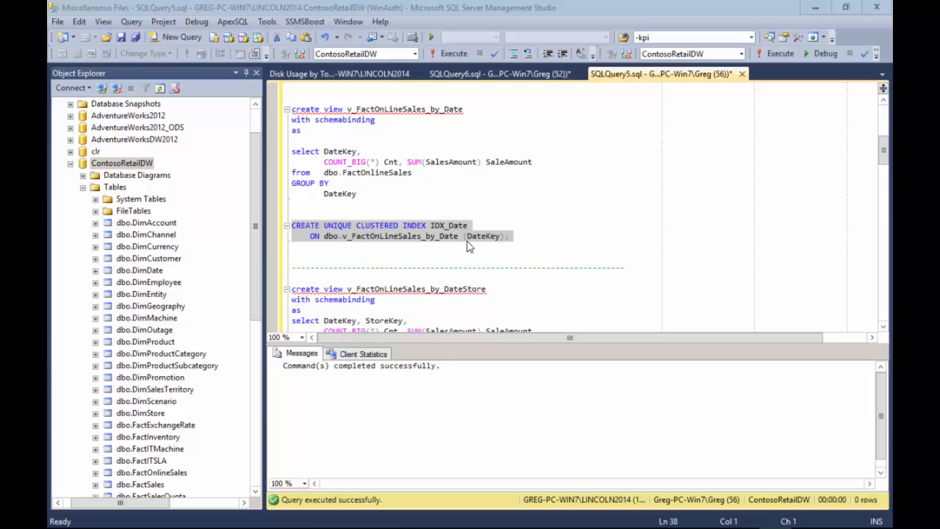
- Build the IDX_Date unique clustered index on the date view
left_click(452, 53)
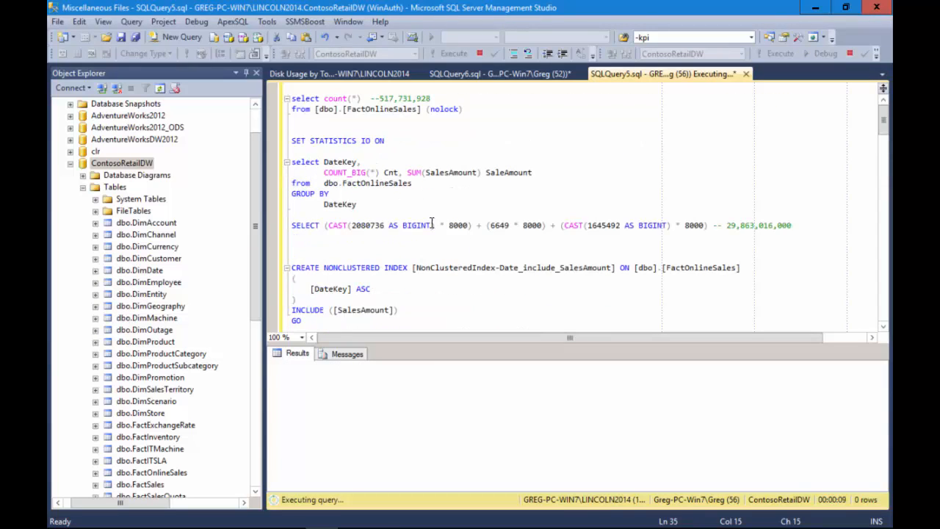
mouse_move(429, 215)
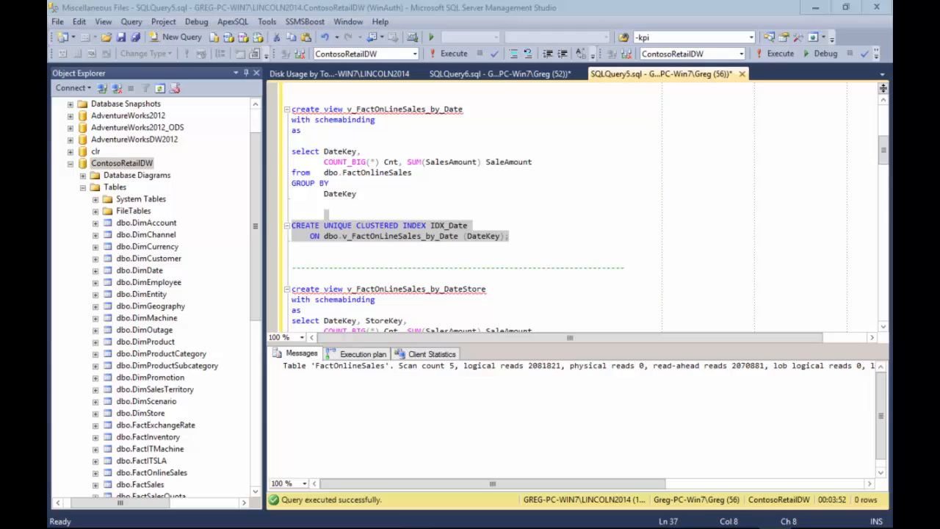
mouse_move(214, 320)
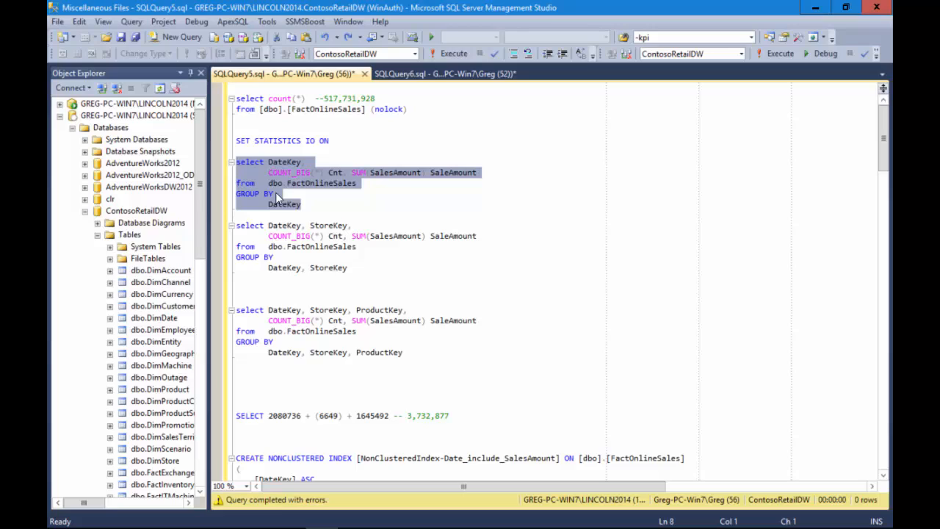
mouse_move(321, 191)
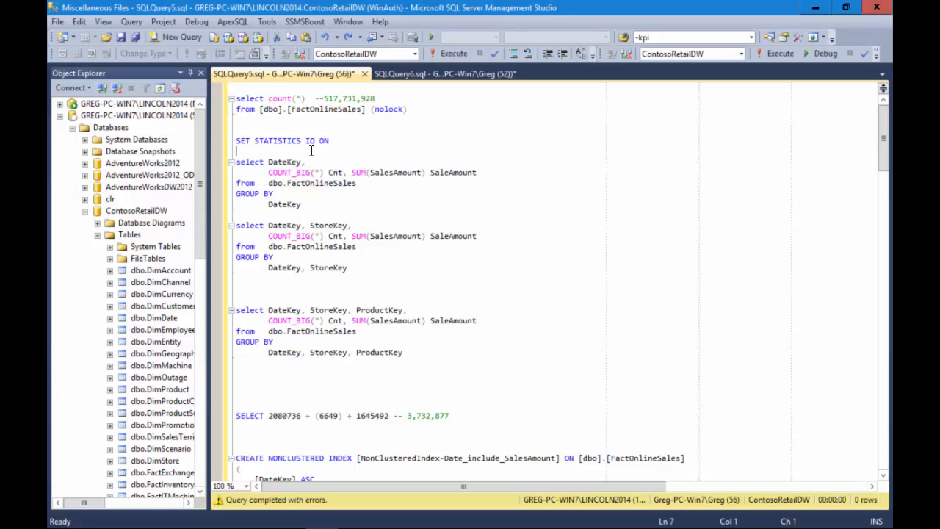
- Frame the first SELECT DateKey query with dashed comment divider lines
type("-----------------------------------------")
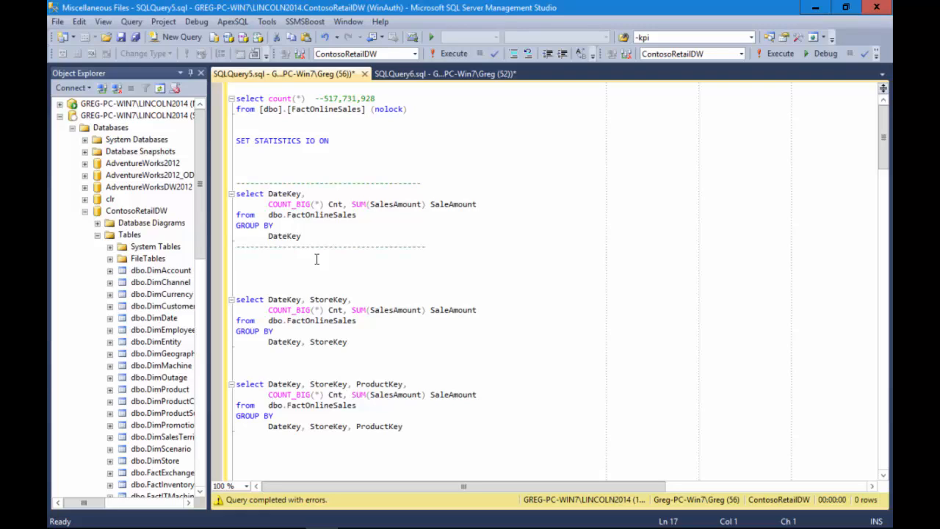
- Copy the date query below the dashes and point its FROM at dbo.v_FactOnLineSales_by_Date
left_click(235, 257)
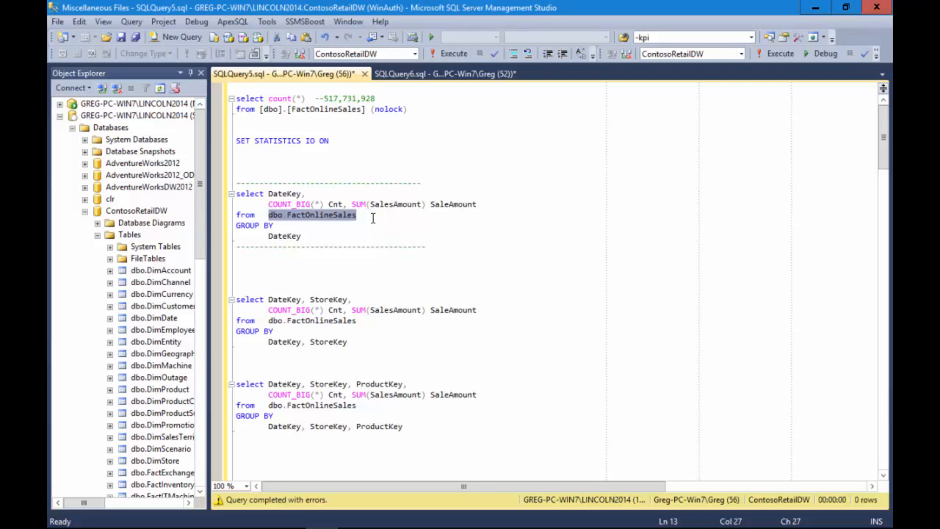
mouse_move(370, 256)
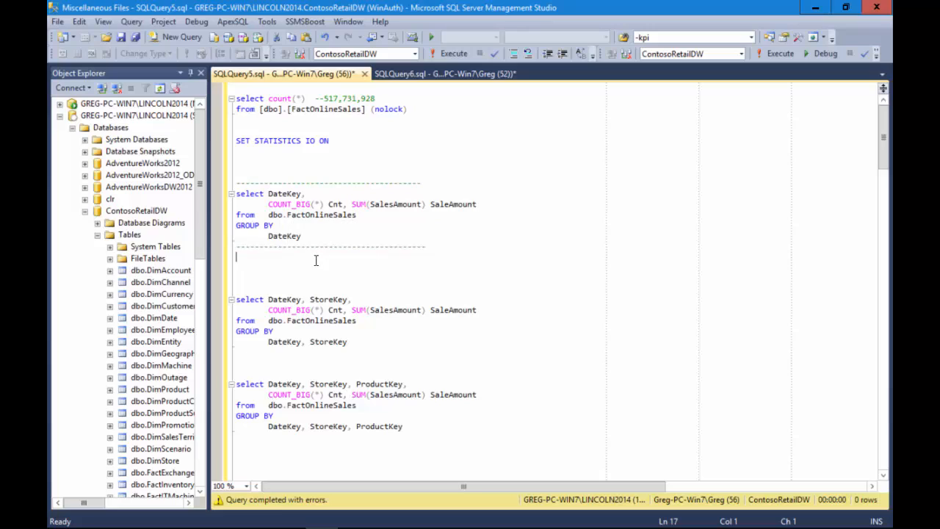
left_click(360, 214)
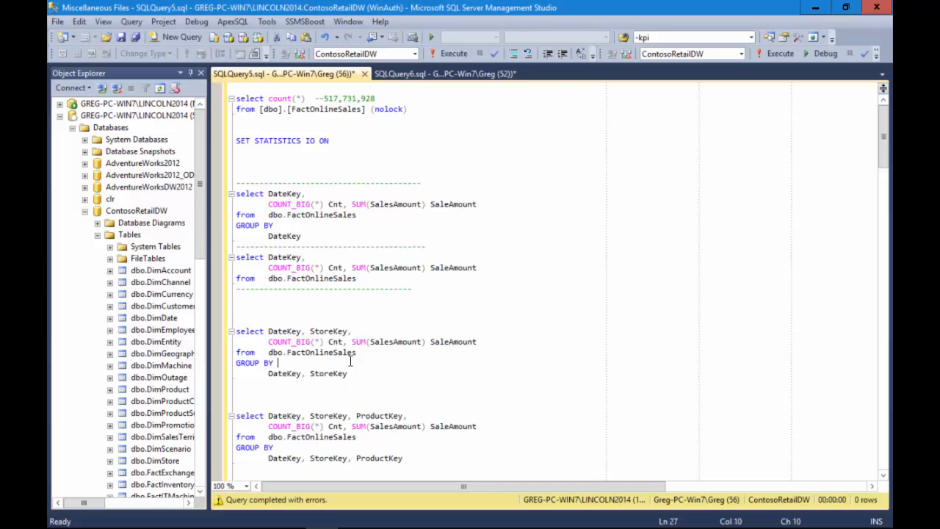
scroll("down", 3)
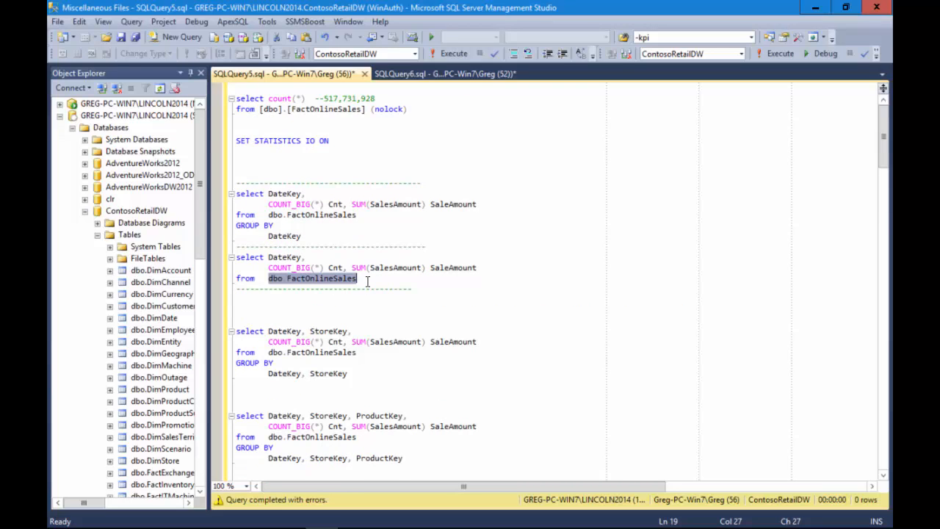
type("v_FactOnlineSales_by_Date")
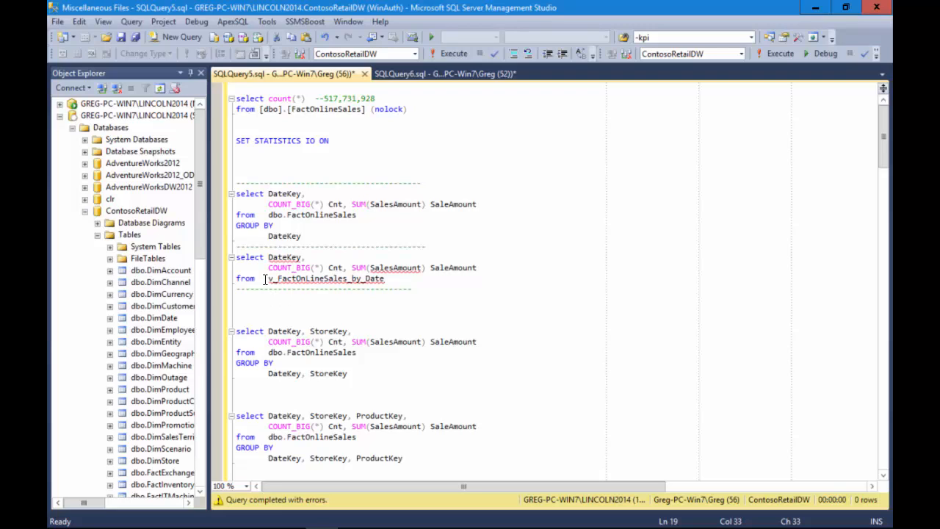
mouse_move(294, 278)
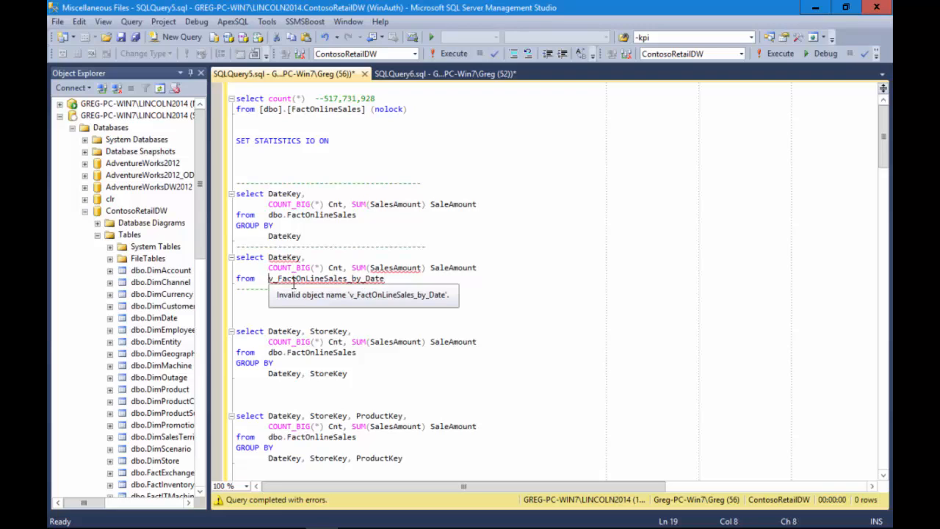
type(".")
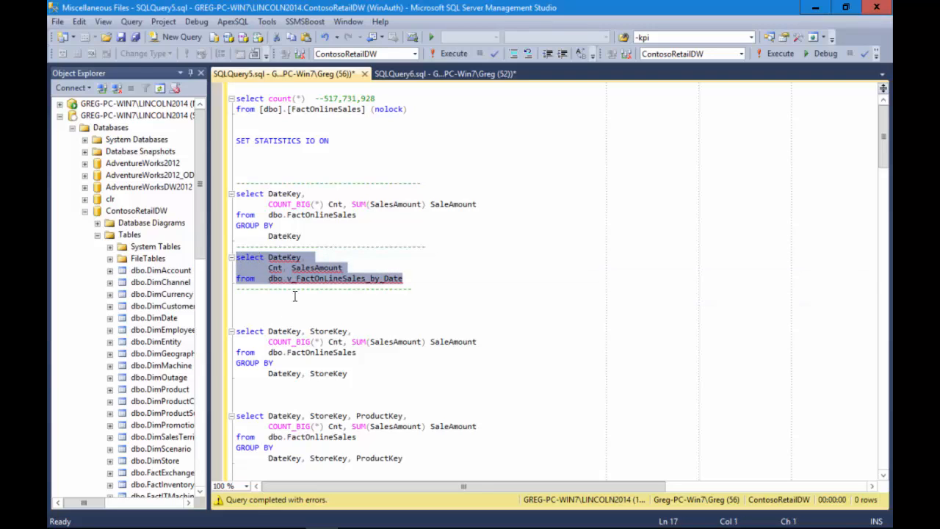
mouse_move(356, 312)
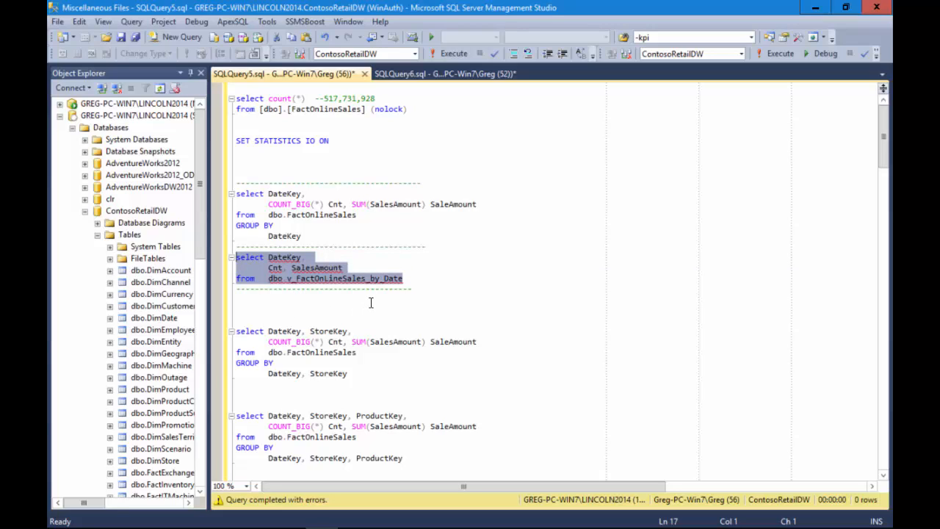
mouse_move(380, 282)
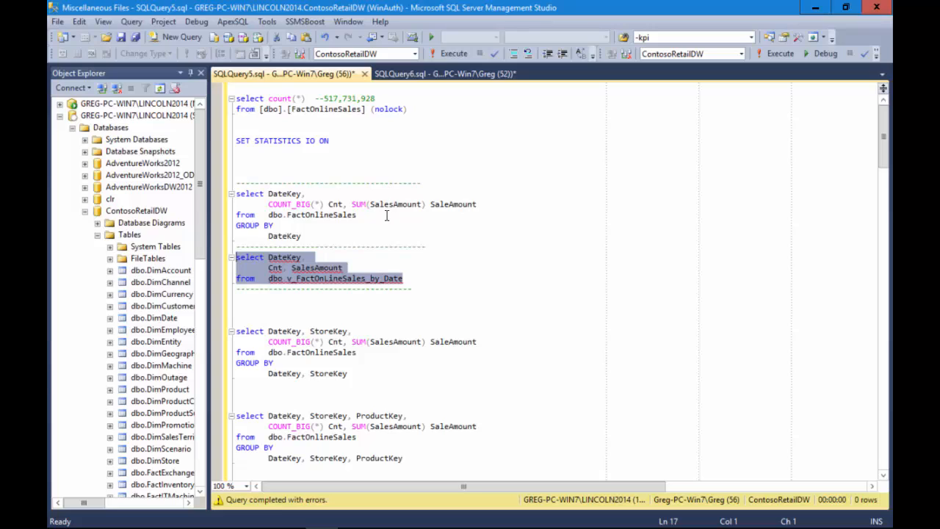
- Reduce it to DateKey, Cnt and SalesAmount and add a WITH (NOEXPAND) hint after the view name
left_click(381, 279)
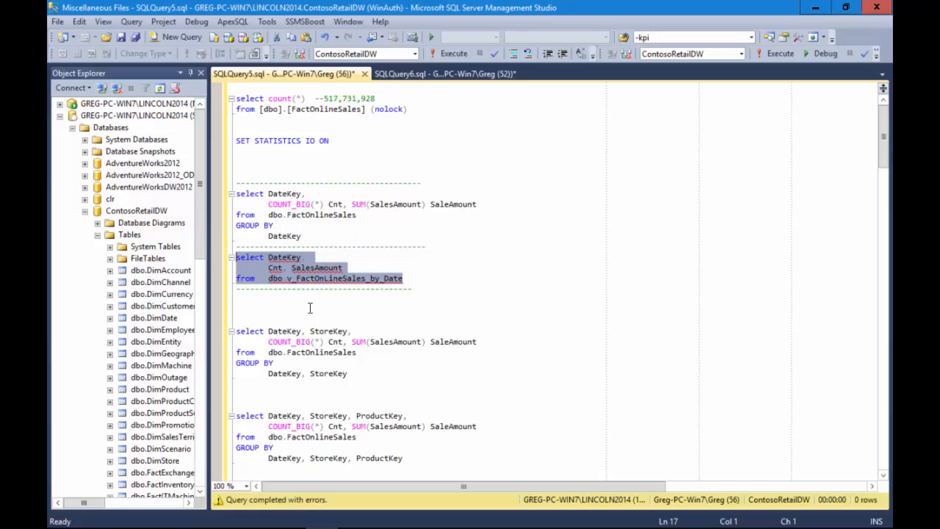
mouse_move(397, 391)
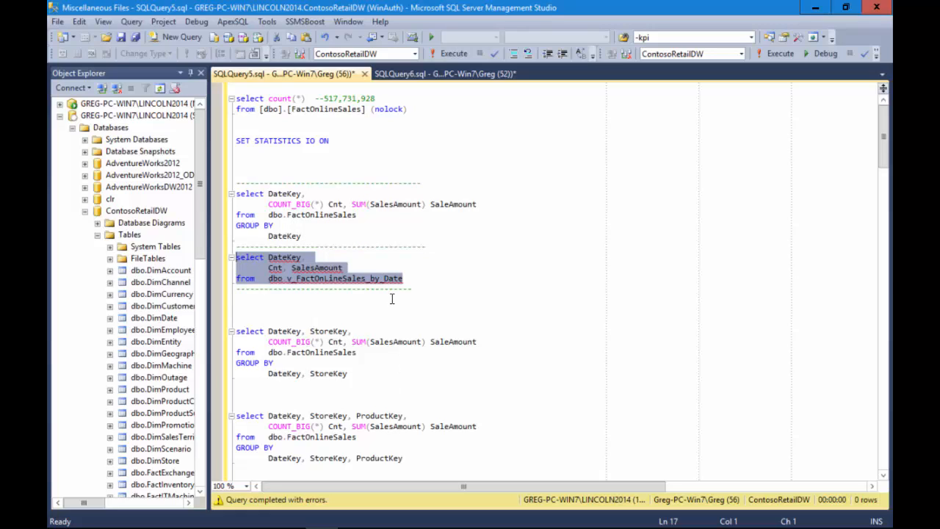
left_click(404, 277)
type(" (")
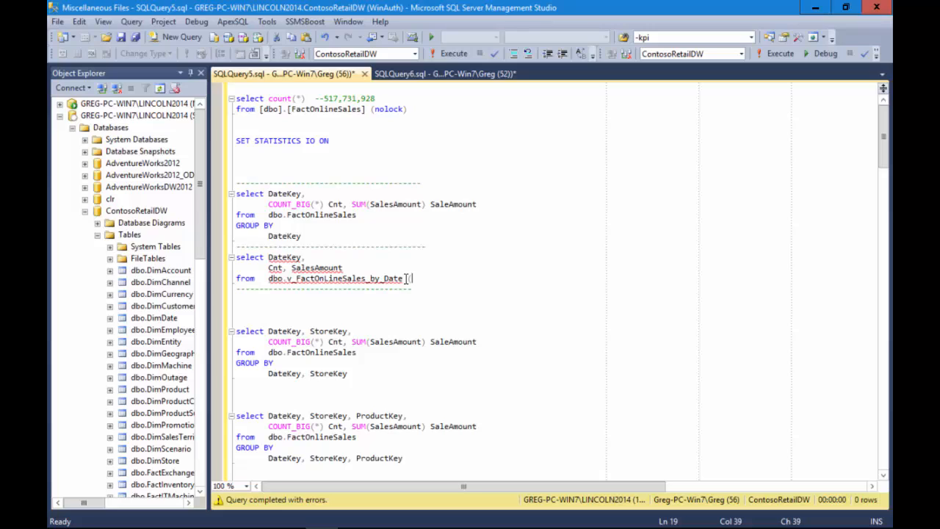
type("NOEXPAND)")
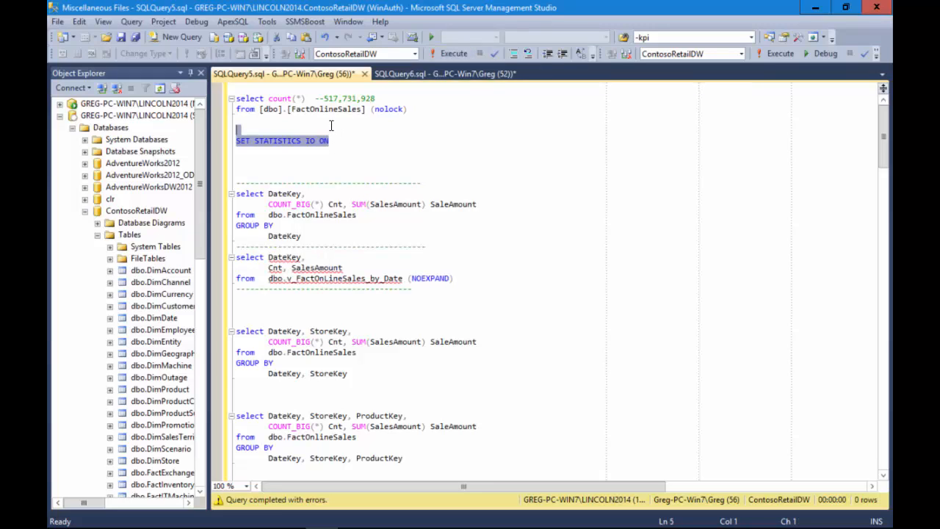
- Re-run SET STATISTICS IO ON and highlight the NOEXPAND date-view query ready to execute
left_click(453, 53)
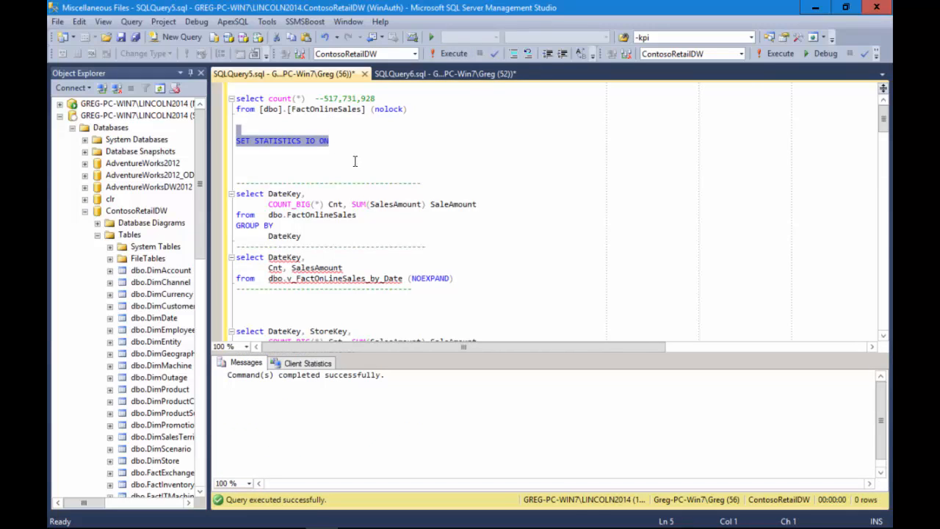
mouse_move(131, 22)
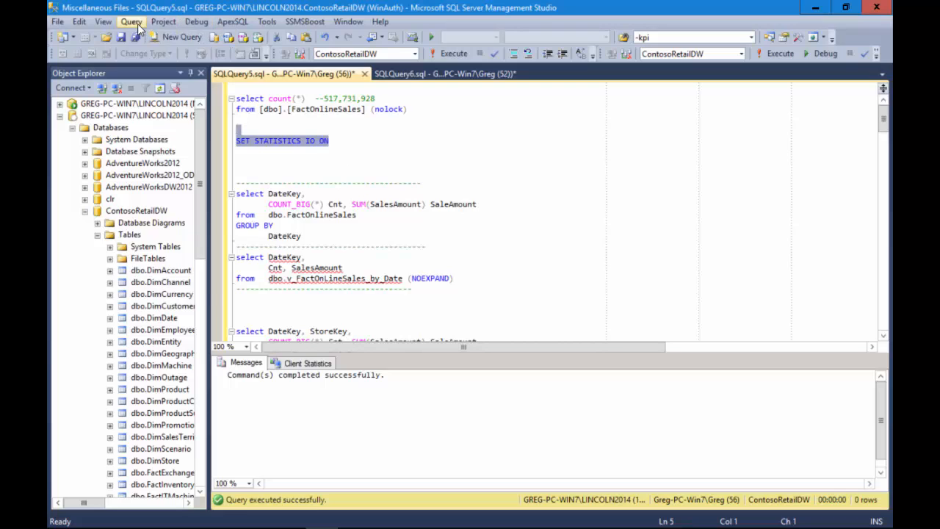
left_click(131, 22)
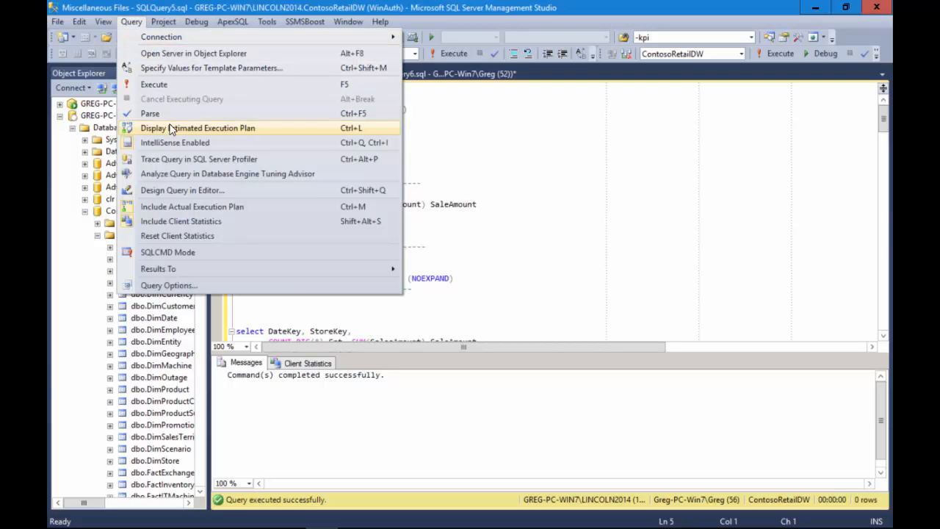
mouse_move(191, 205)
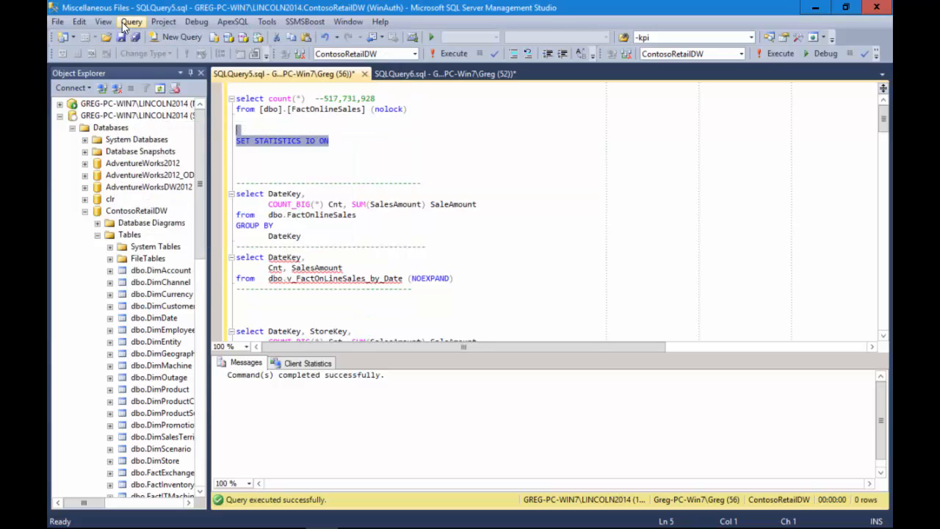
left_click(131, 22)
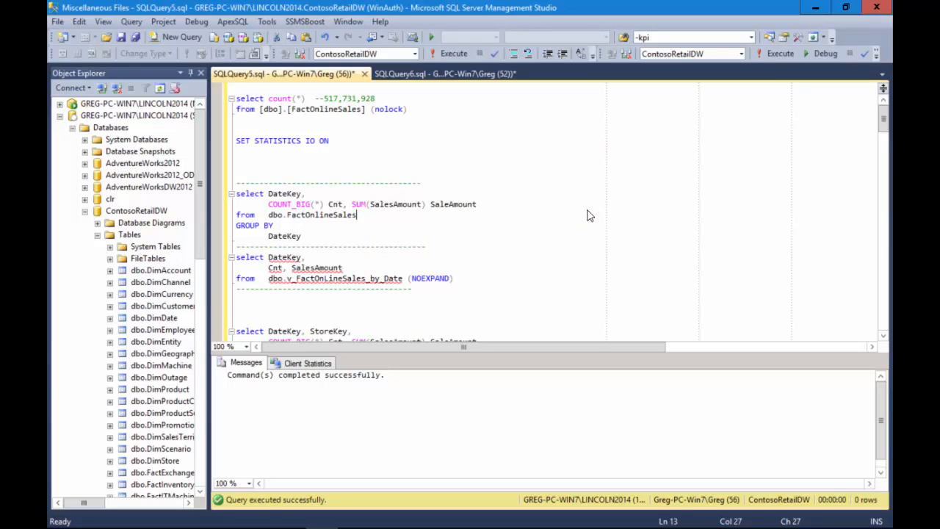
mouse_move(462, 268)
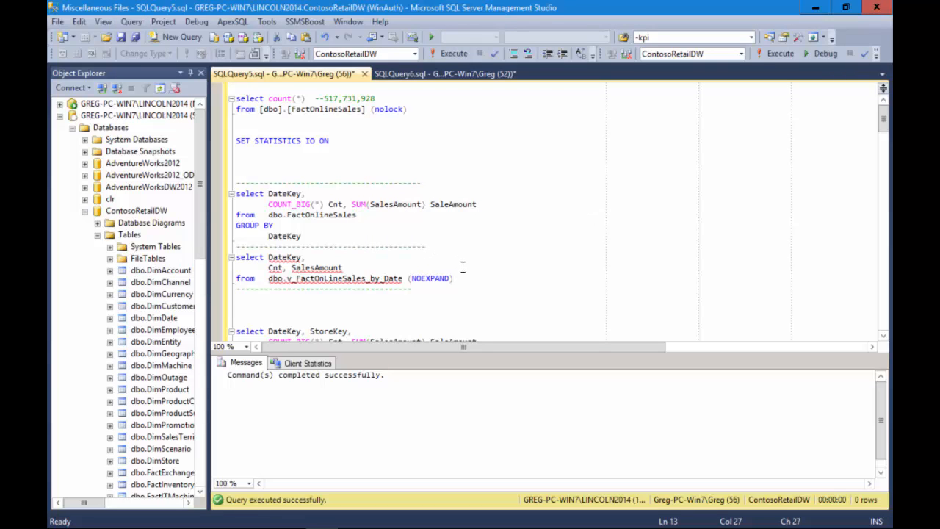
left_click_drag(235, 257, 452, 279)
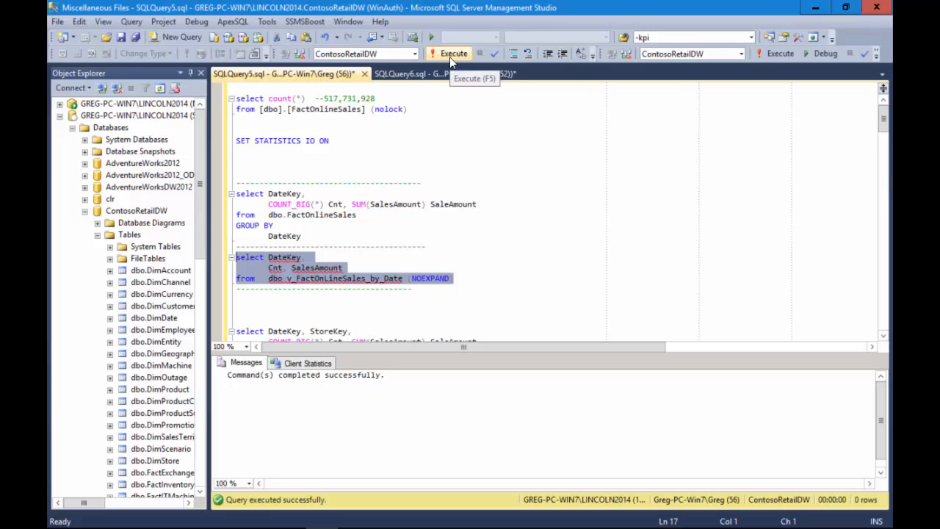
- Run the NOEXPAND query on v_FactOnLineSales_by_Date (1096 rows) and highlight the NOEXPAND hint
left_click(448, 53)
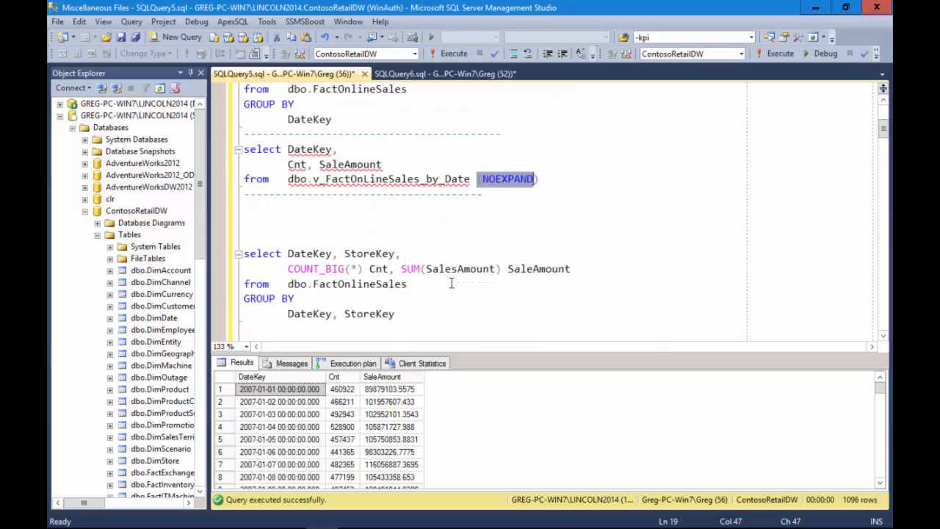
left_click(475, 179)
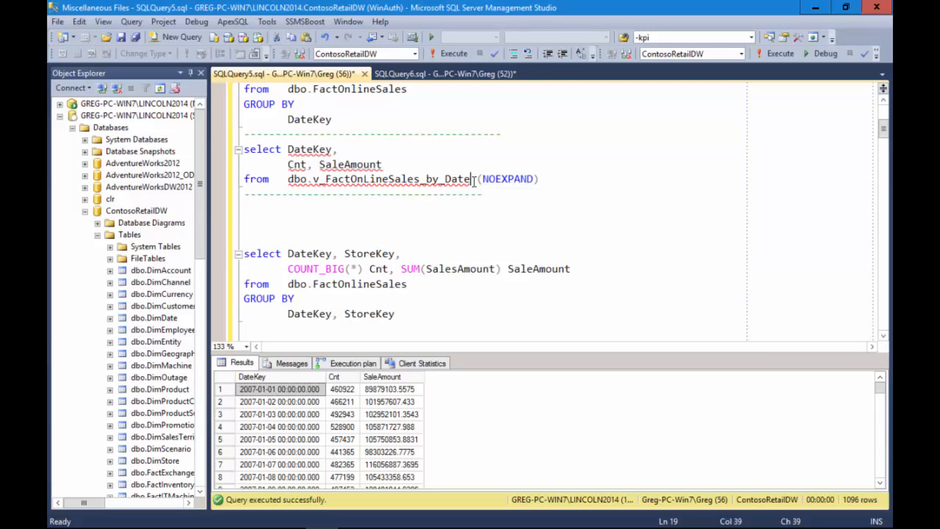
left_click_drag(476, 179, 538, 180)
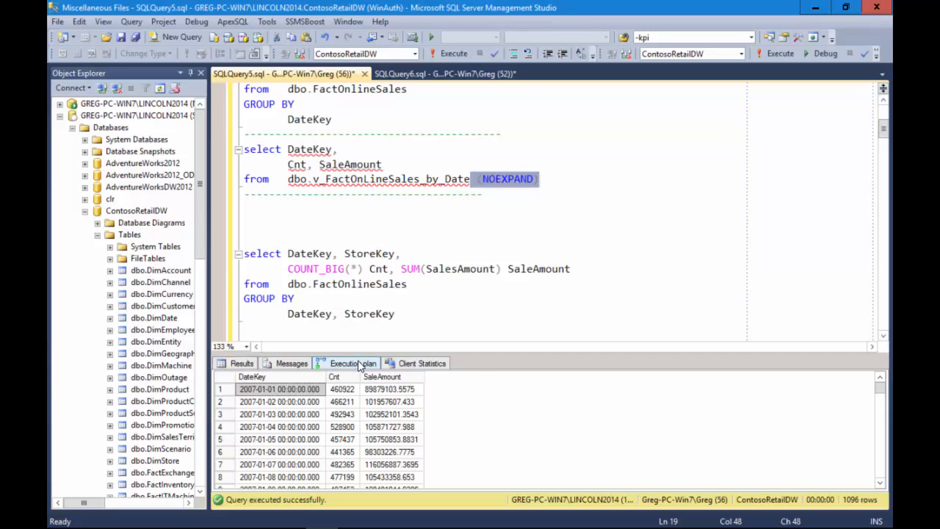
- Show the execution plan: a single clustered index scan of IDX_Date at 100% cost
left_click(352, 363)
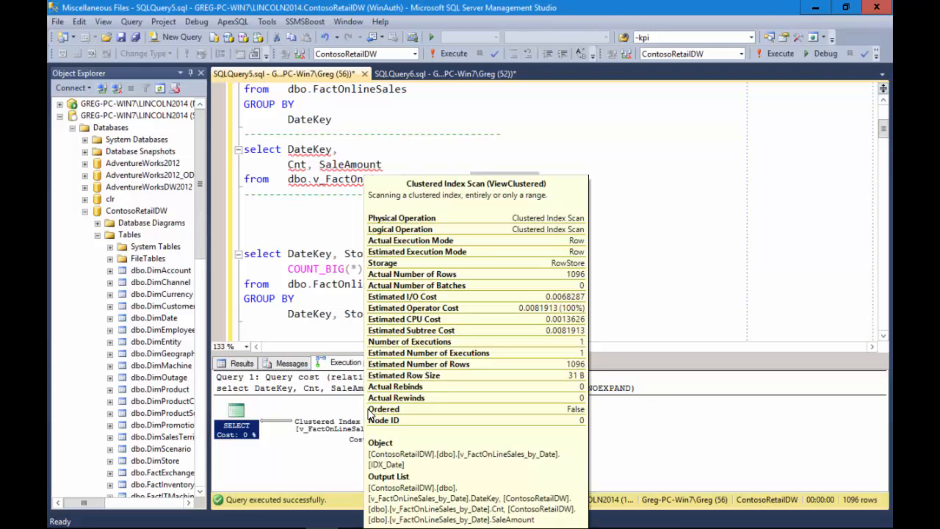
mouse_move(402, 444)
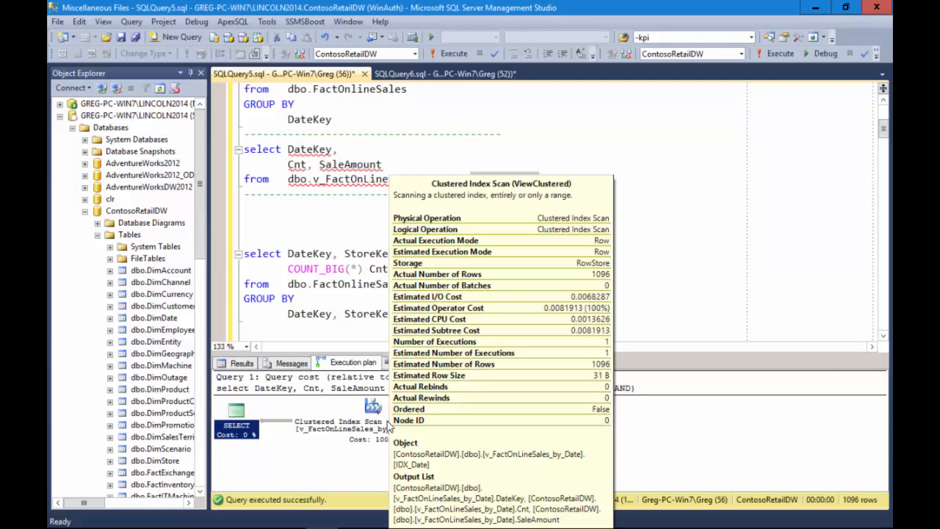
mouse_move(392, 429)
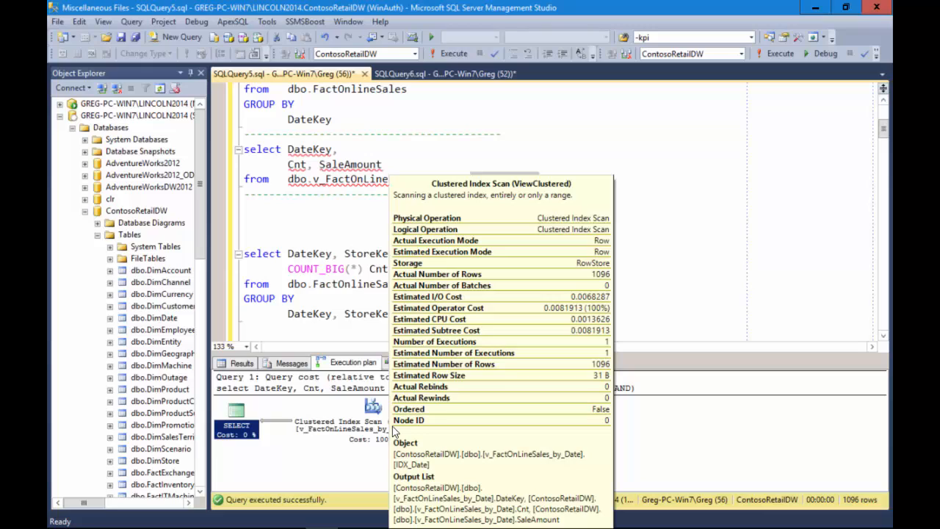
mouse_move(377, 425)
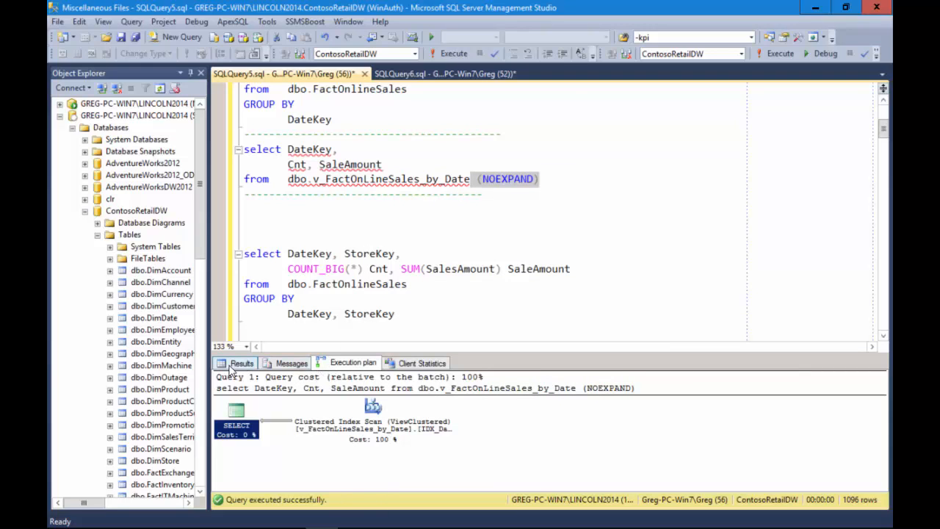
- Show the IO statistics messages and pick out the logical reads figure for the date view
left_click(291, 361)
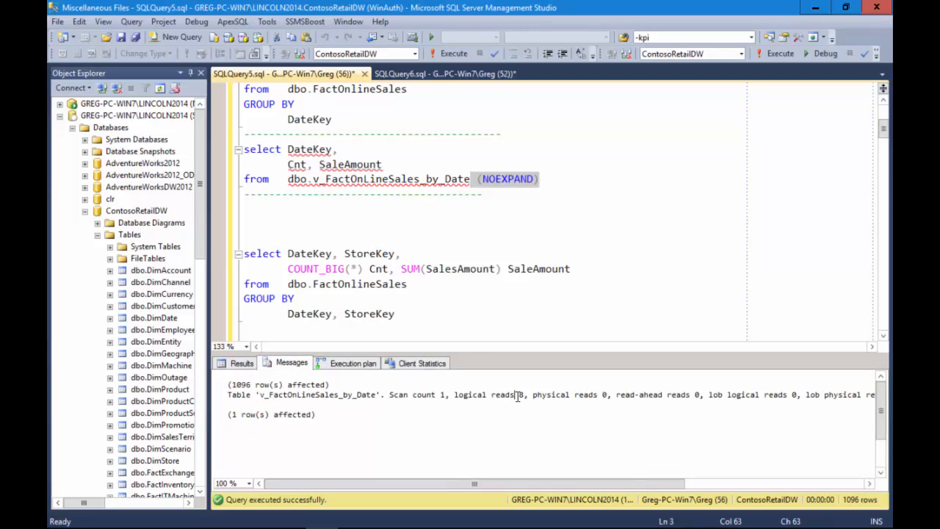
double_click(520, 394)
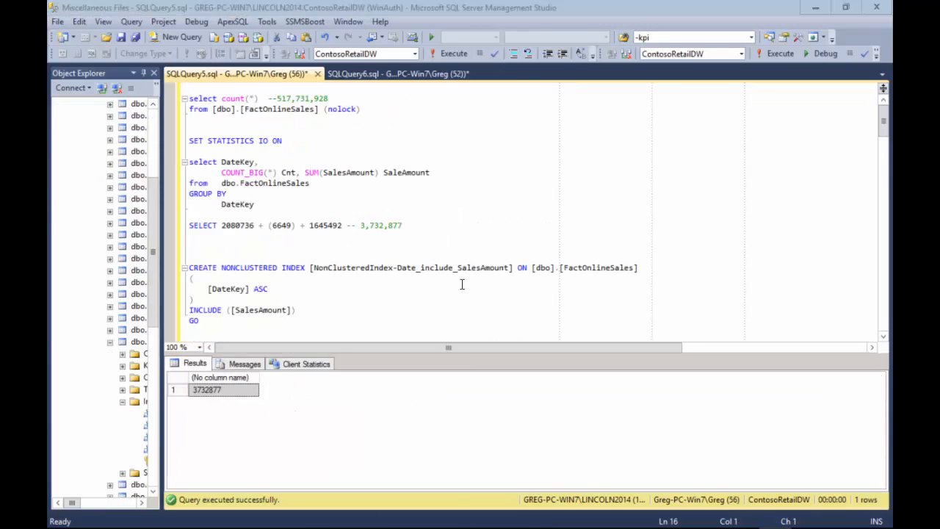
mouse_move(371, 274)
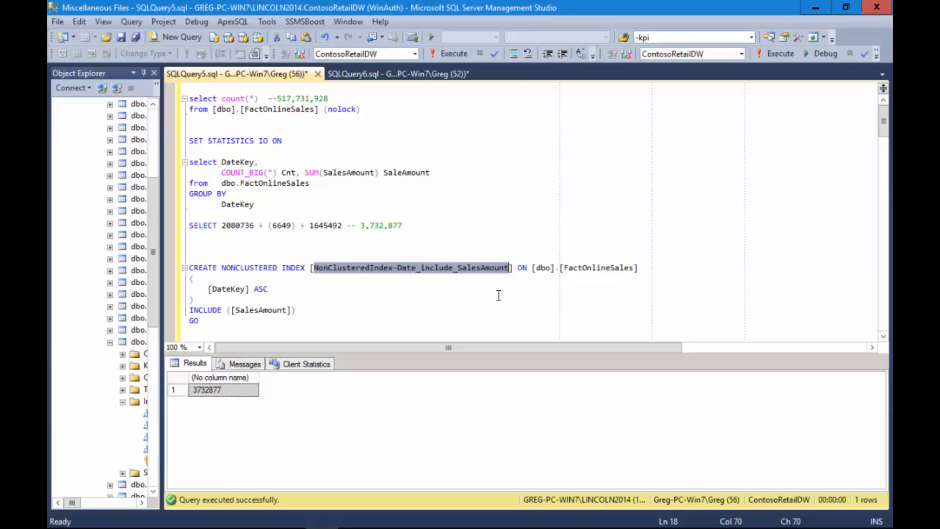
mouse_move(443, 291)
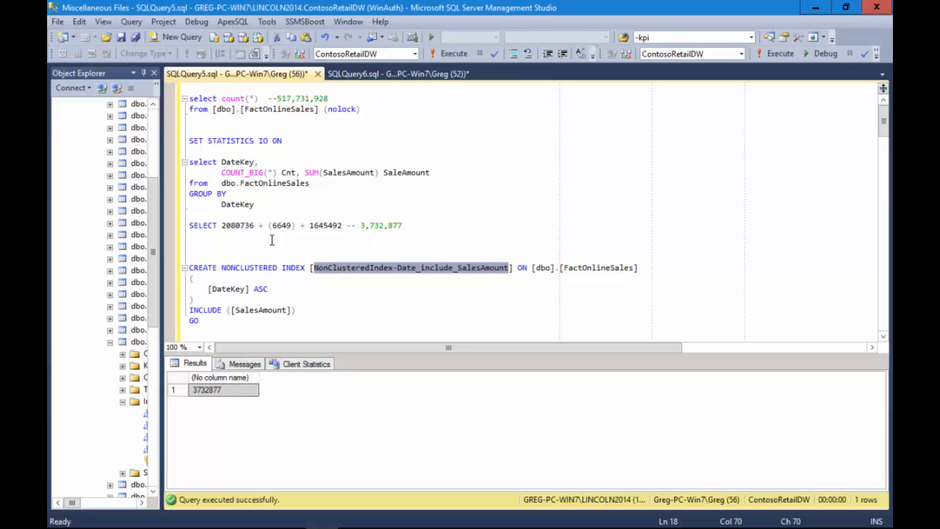
mouse_move(253, 226)
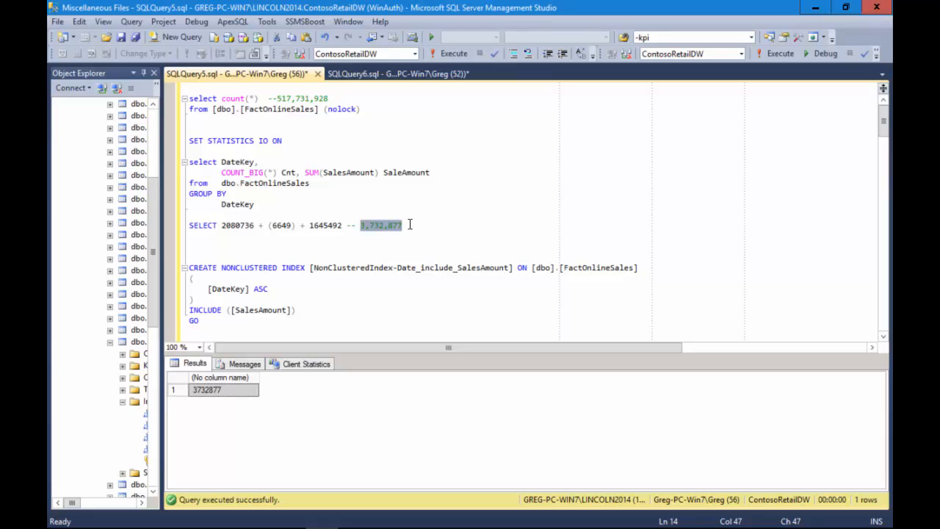
mouse_move(414, 314)
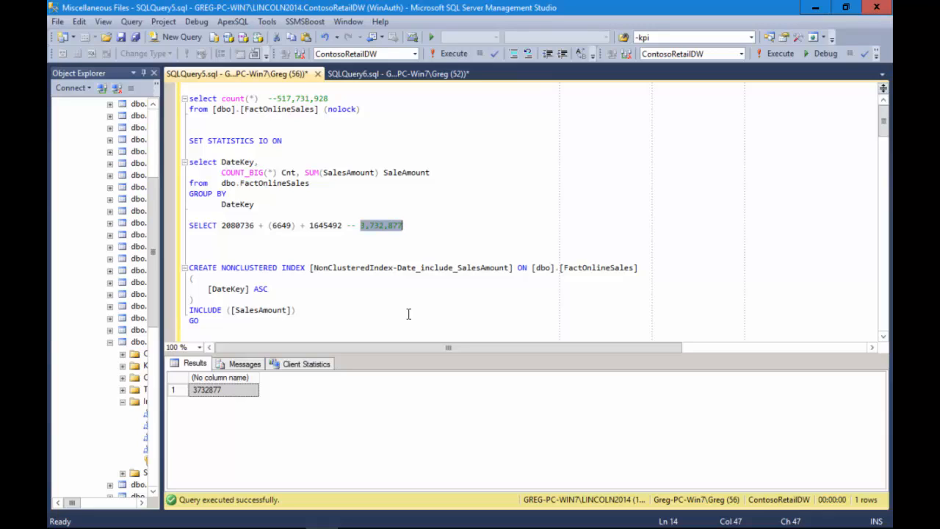
mouse_move(385, 253)
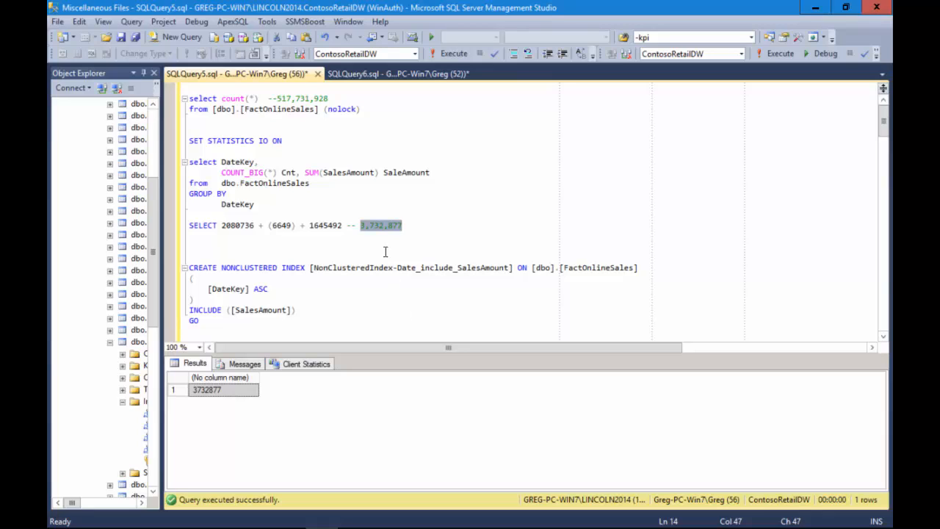
mouse_move(367, 236)
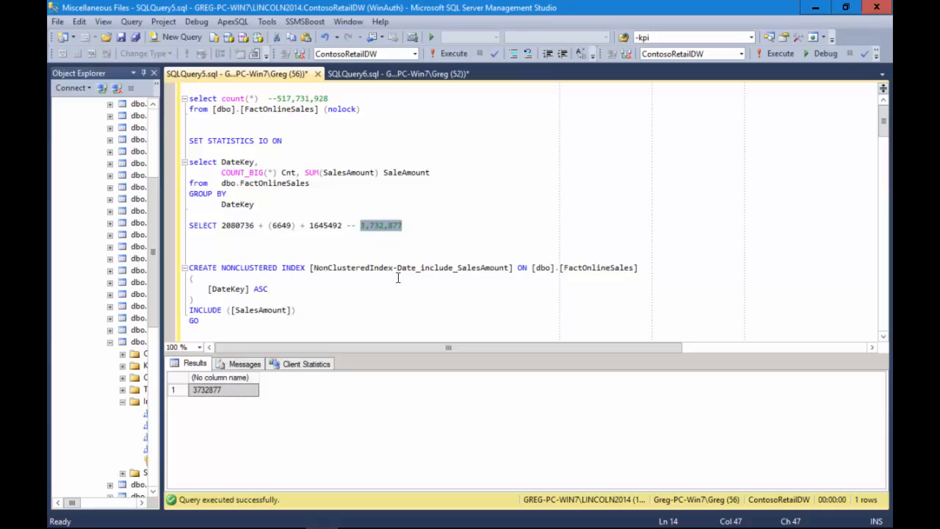
mouse_move(418, 255)
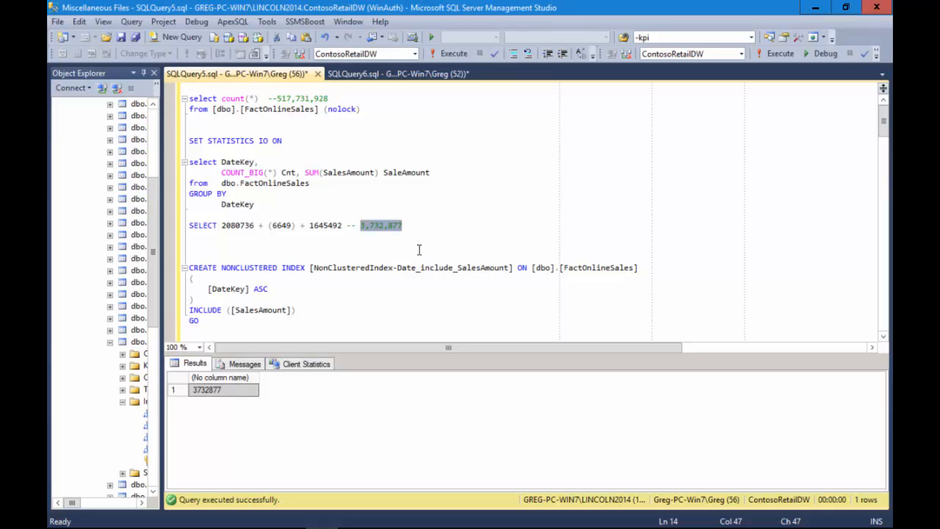
mouse_move(388, 295)
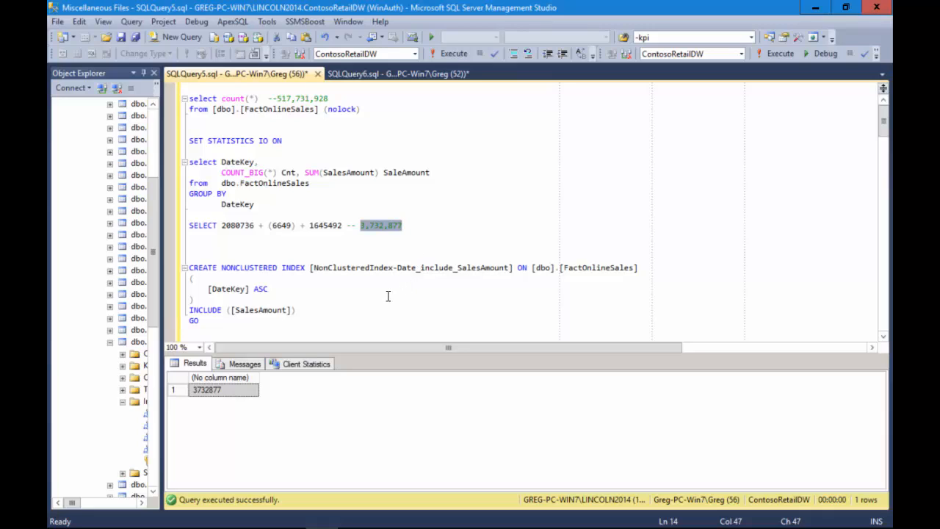
mouse_move(388, 294)
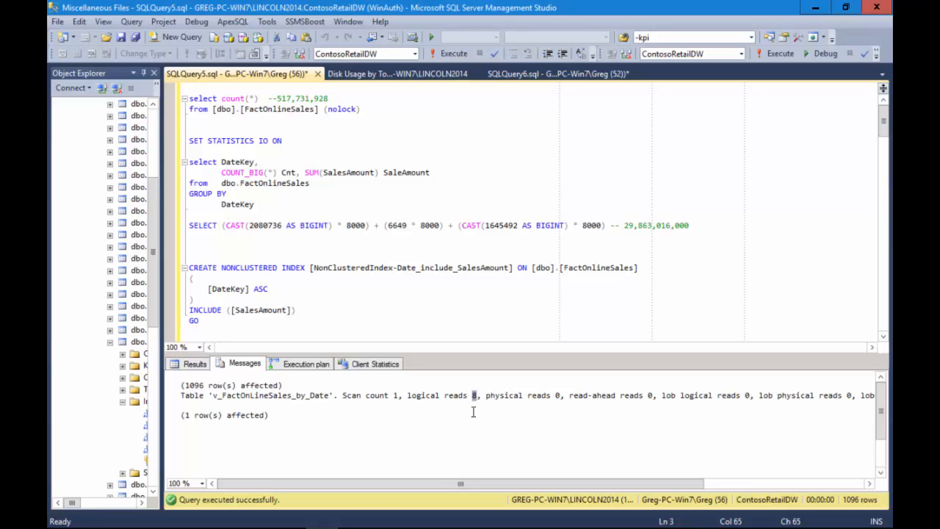
left_click(458, 305)
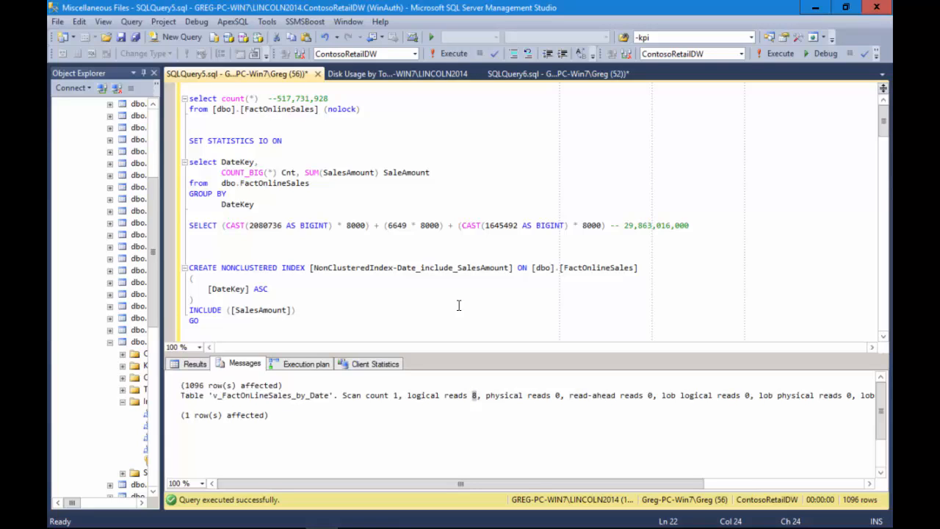
left_click(297, 308)
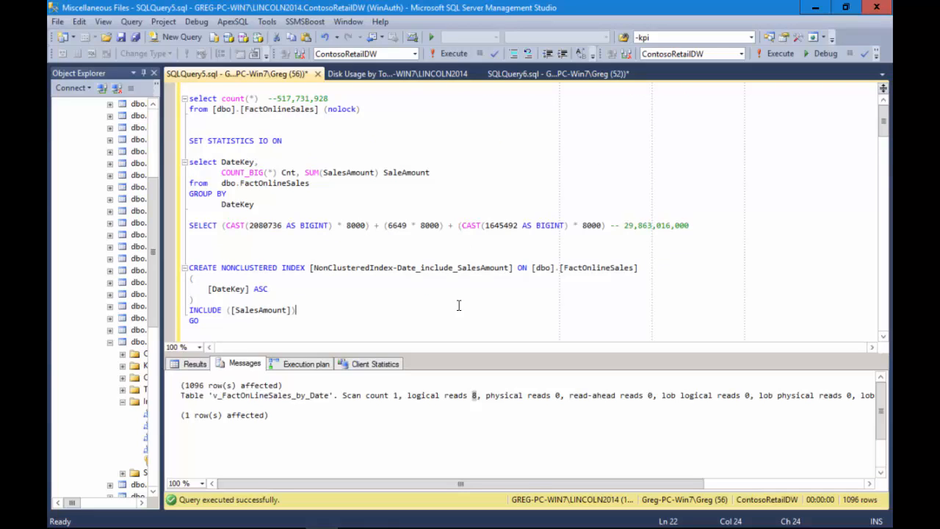
mouse_move(464, 317)
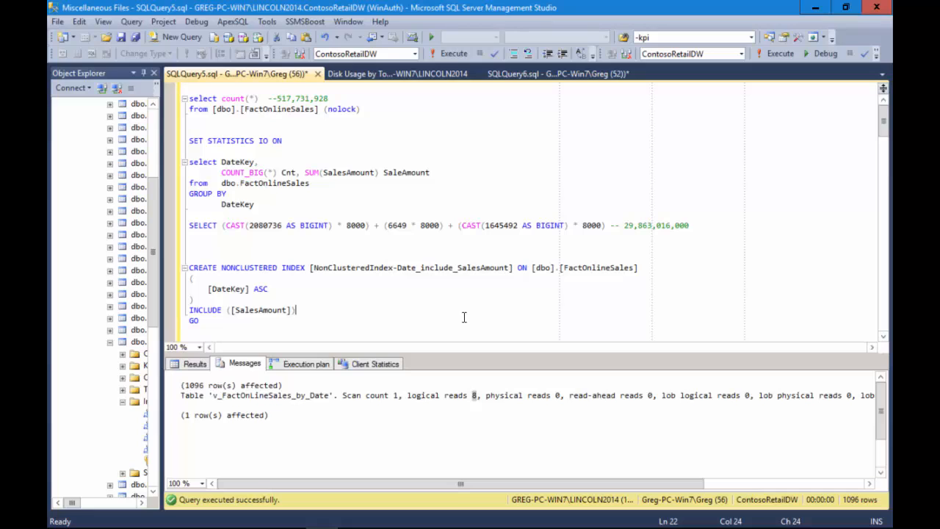
scroll("down", 3)
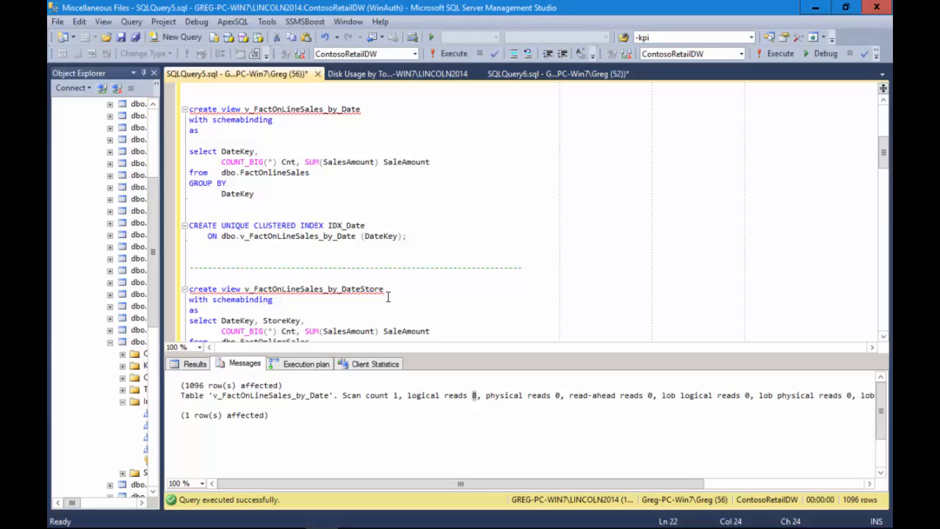
left_click(273, 300)
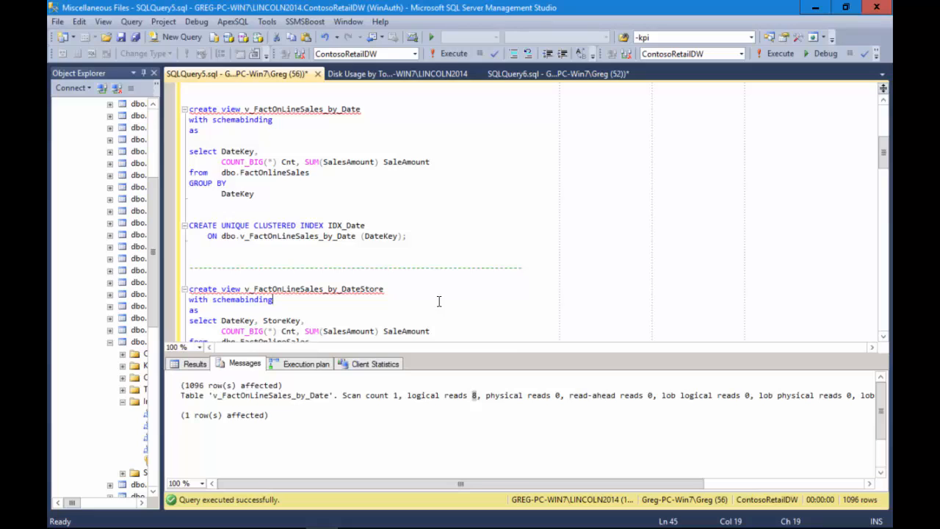
scroll("down", 3)
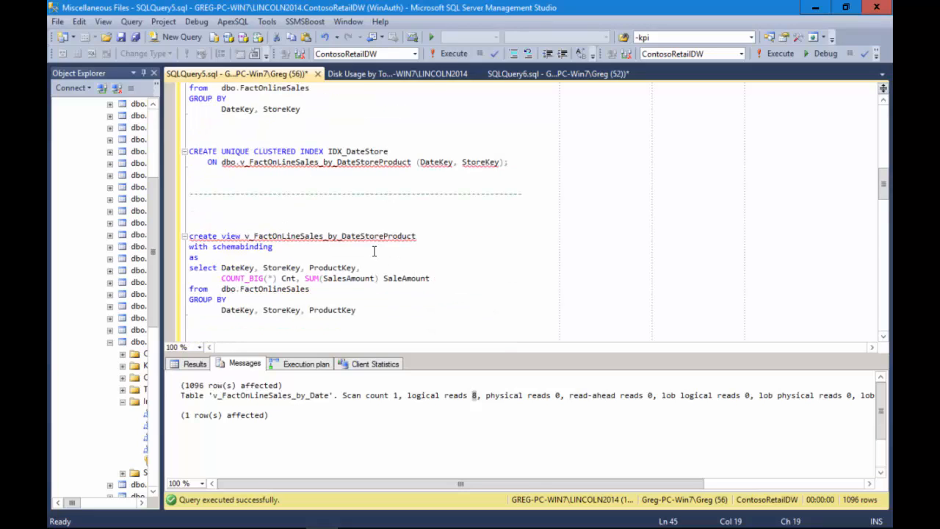
mouse_move(412, 252)
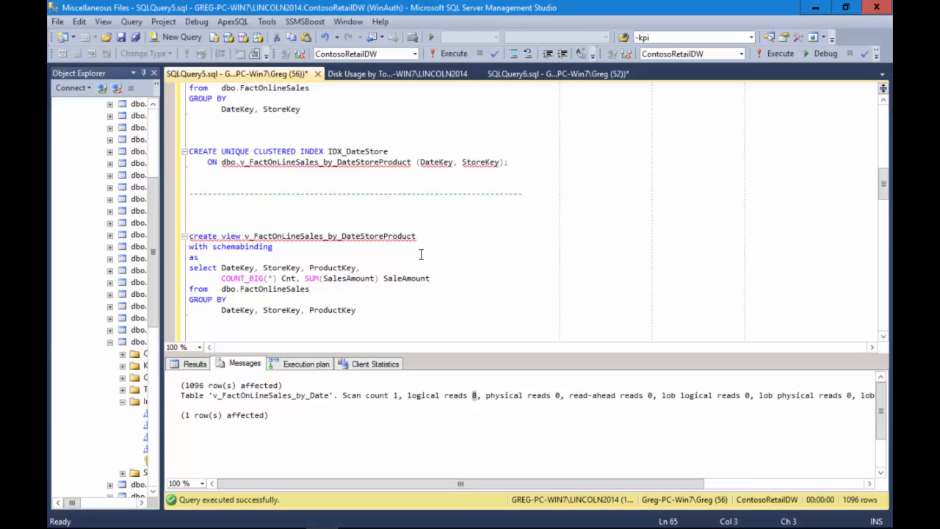
left_click(199, 255)
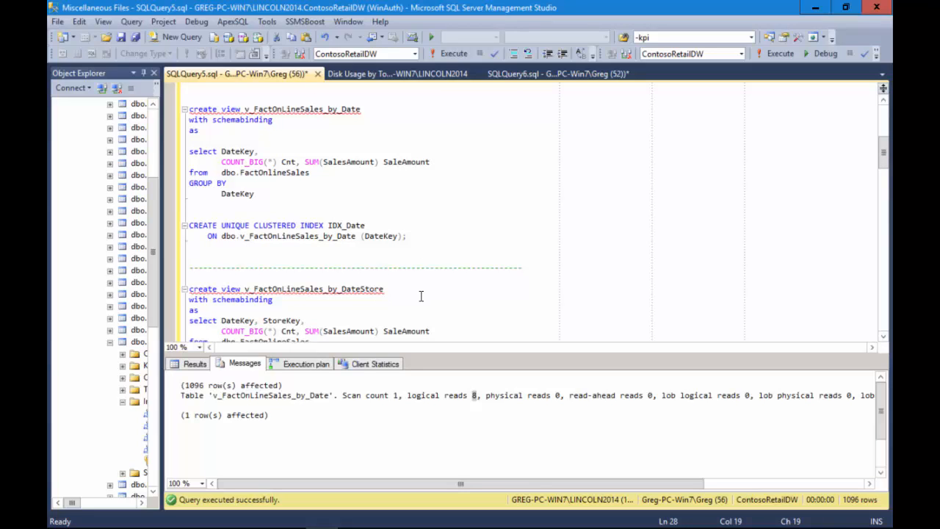
scroll("down", 3)
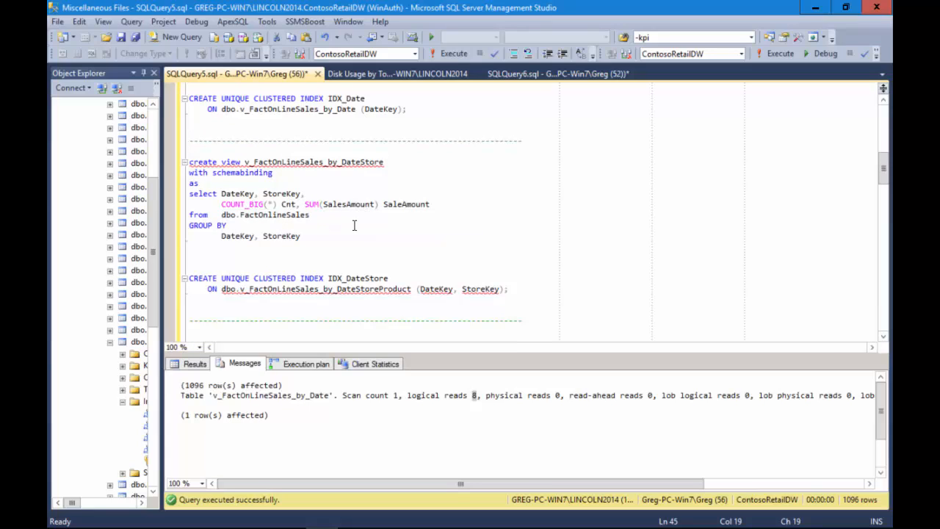
mouse_move(594, 213)
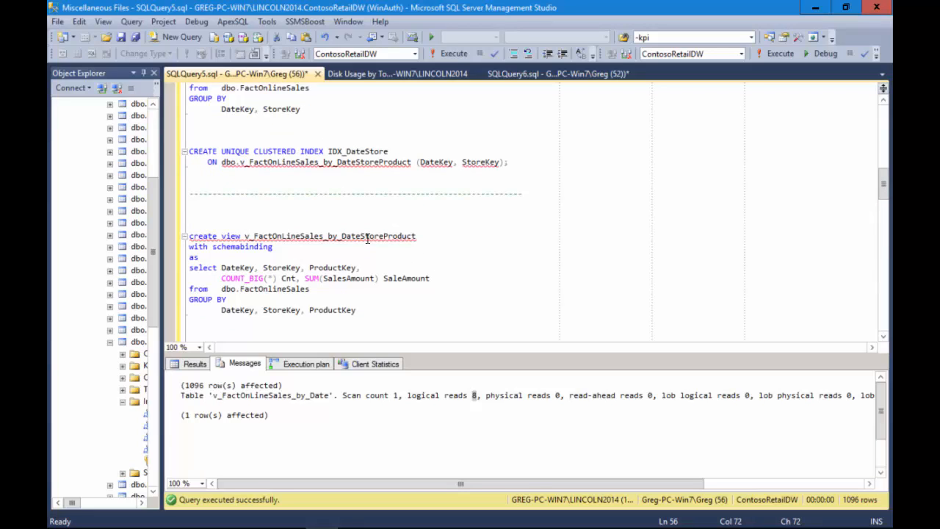
mouse_move(401, 263)
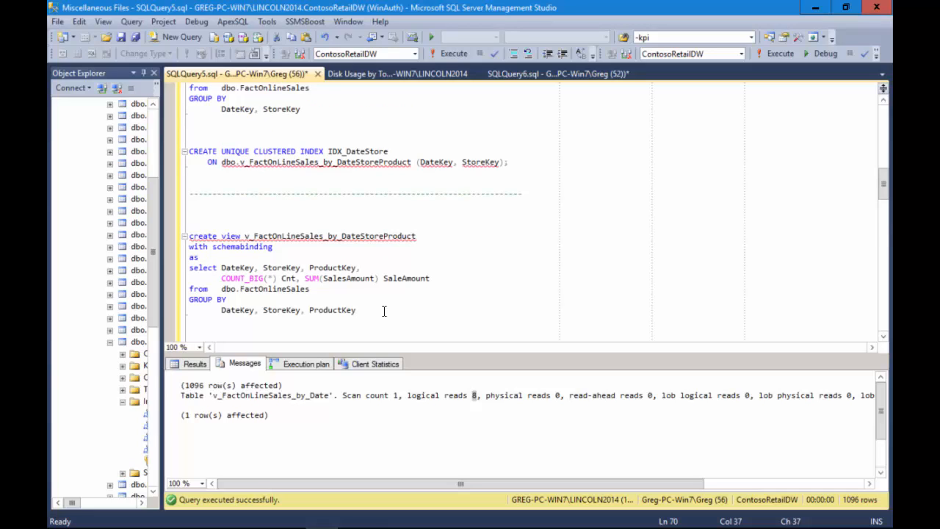
- Add a unique clustered index IDX_DateStoreProduct on DateKey, StoreKey, ProductKey below the DateStoreProduct view
left_click(512, 162)
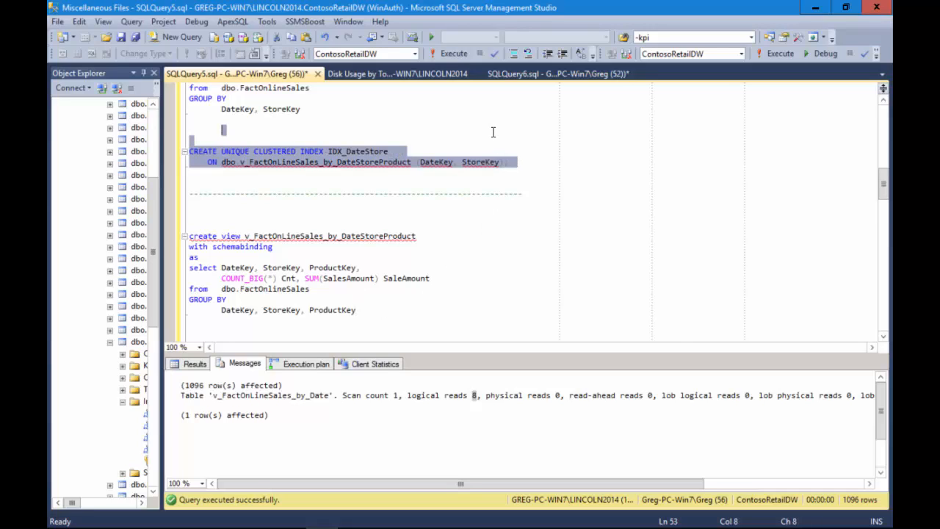
scroll("down", 3)
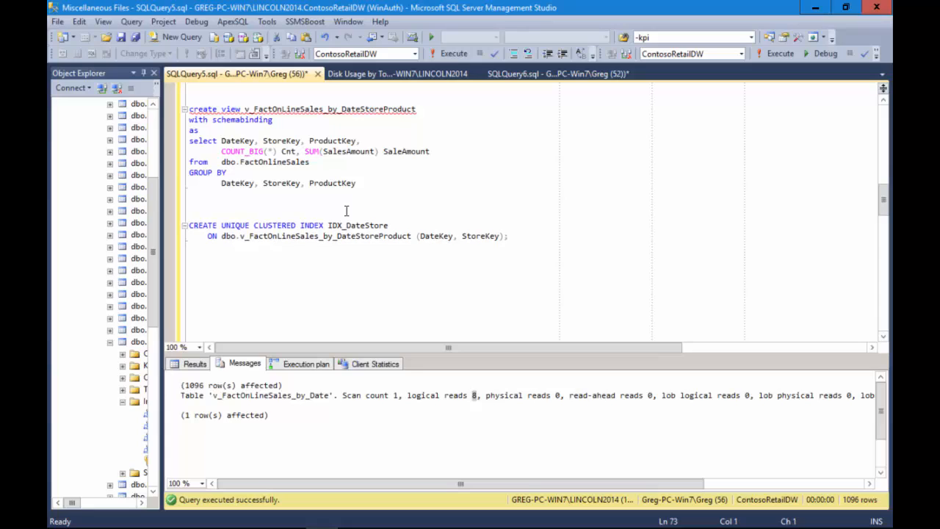
left_click(390, 227)
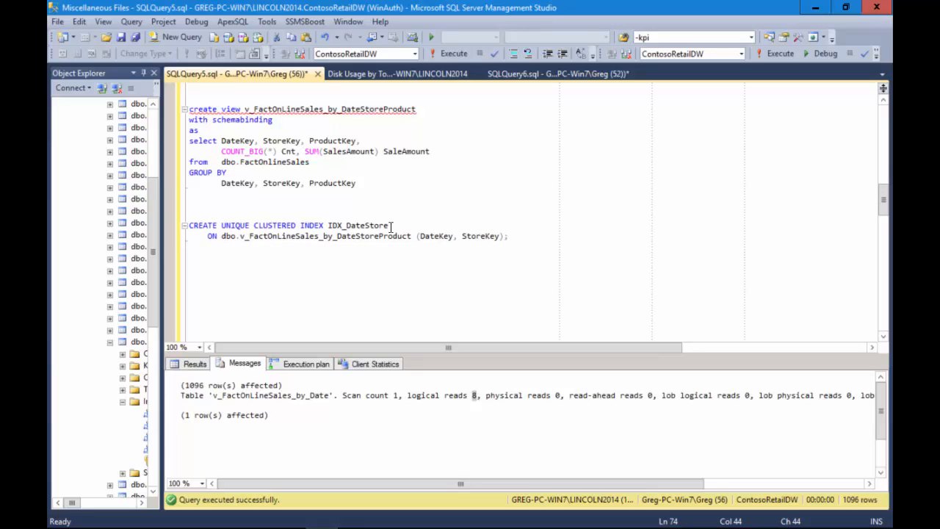
type("PROD")
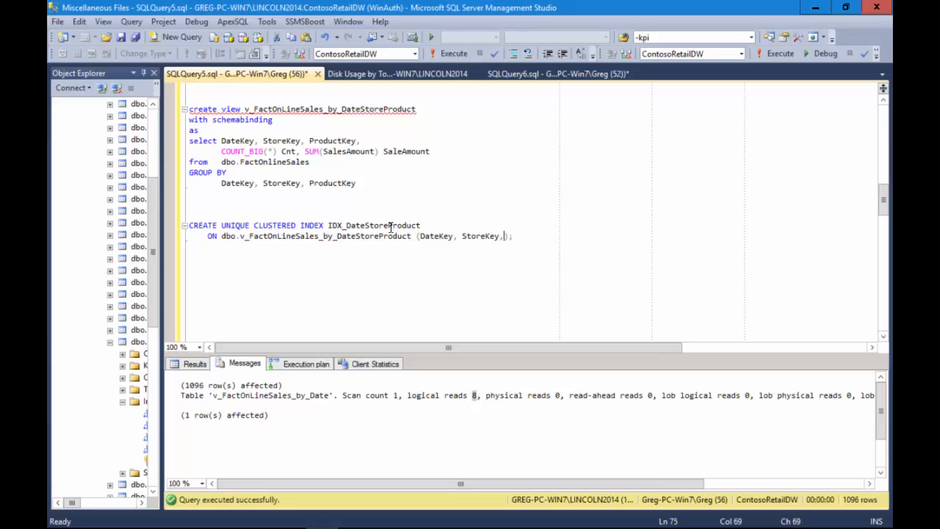
type("Product")
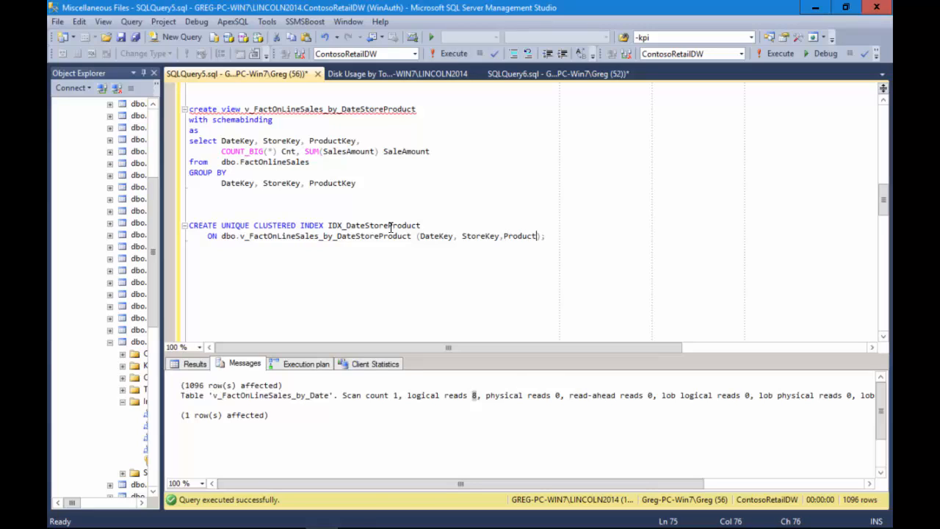
type("Key")
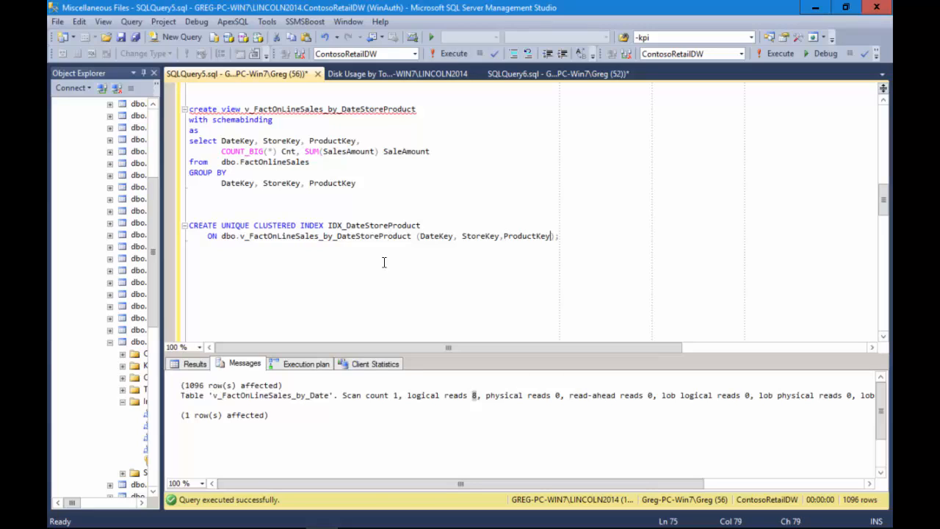
left_click(222, 212)
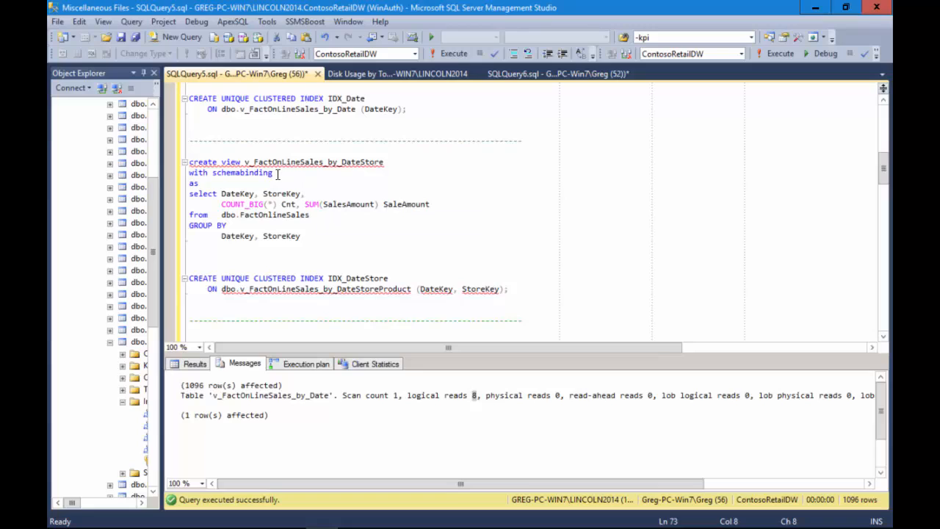
mouse_move(288, 182)
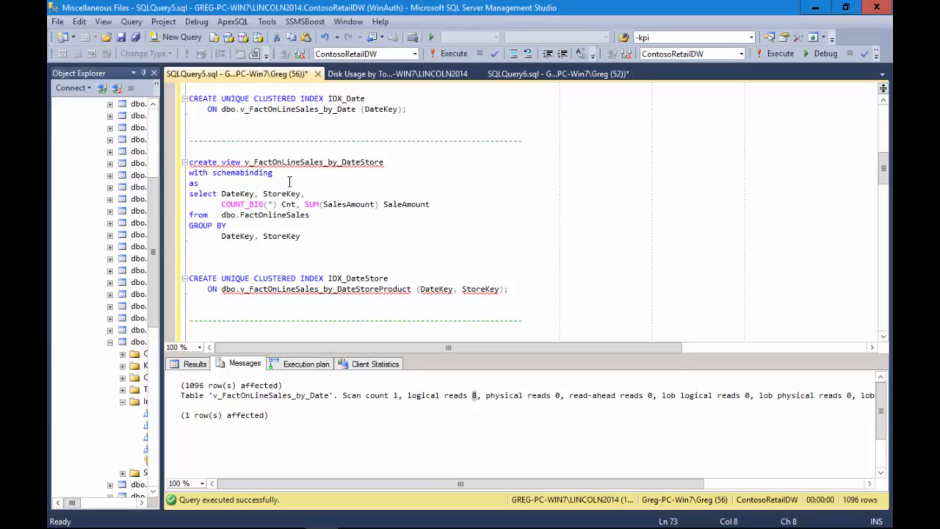
mouse_move(294, 206)
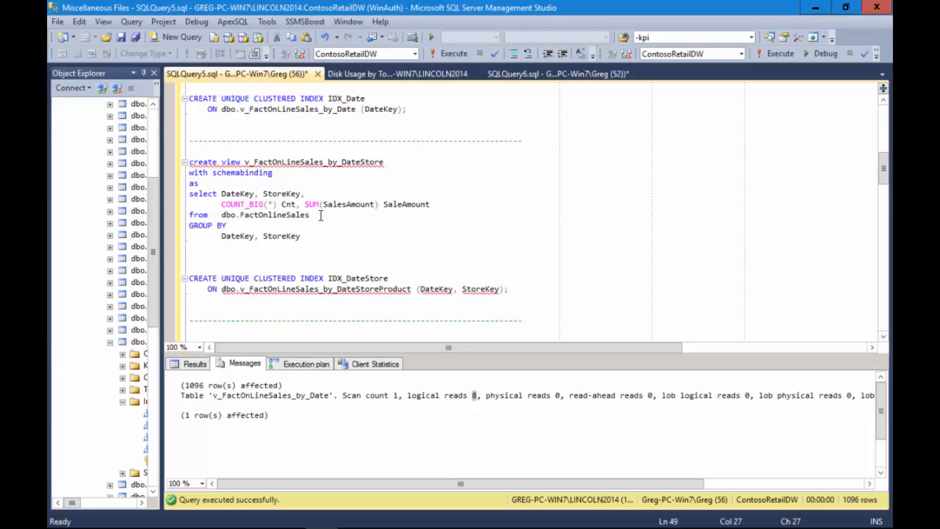
mouse_move(288, 189)
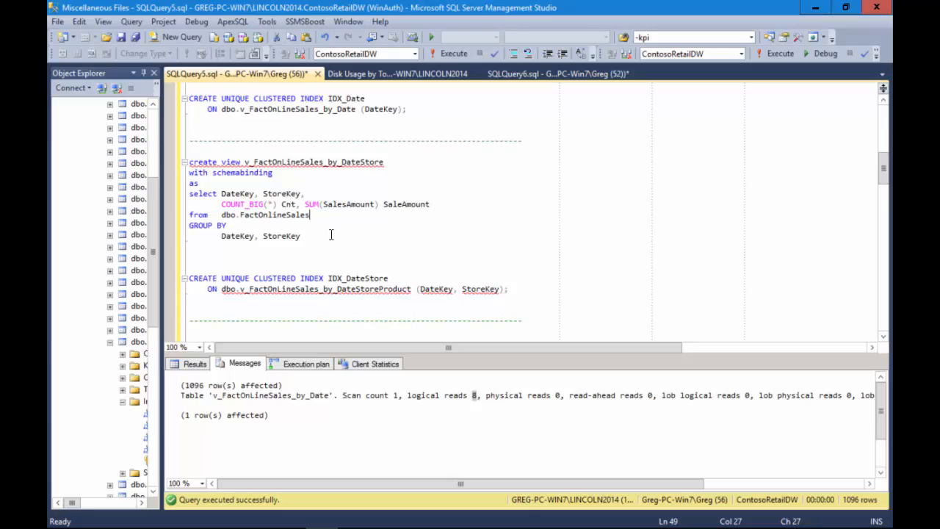
mouse_move(329, 224)
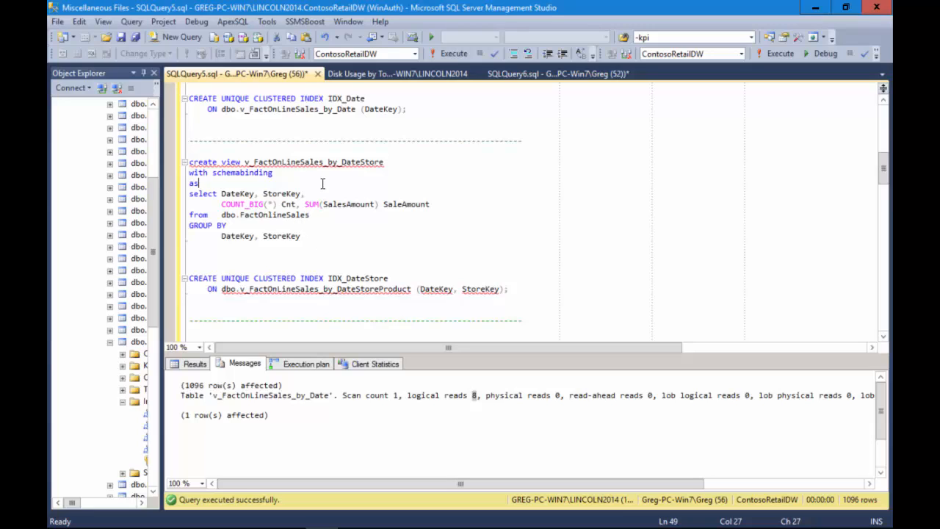
left_click(300, 235)
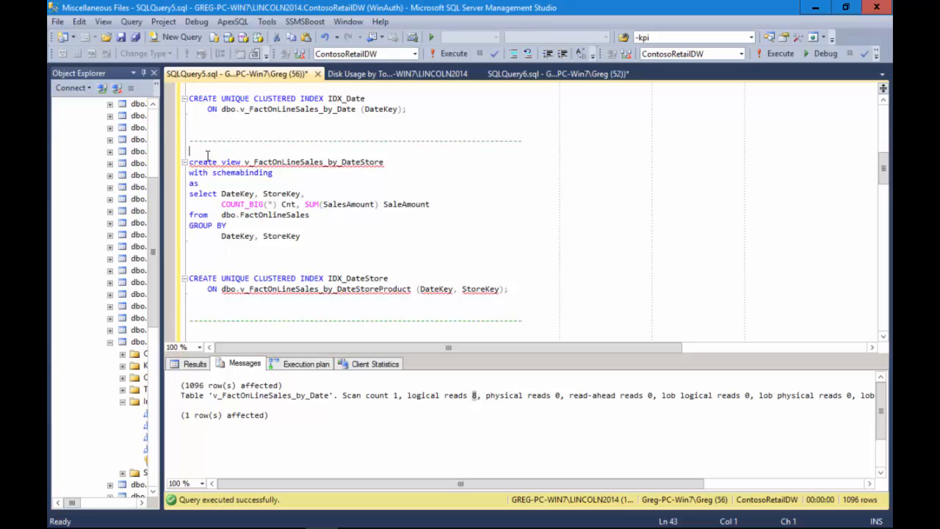
left_click_drag(189, 149, 458, 318)
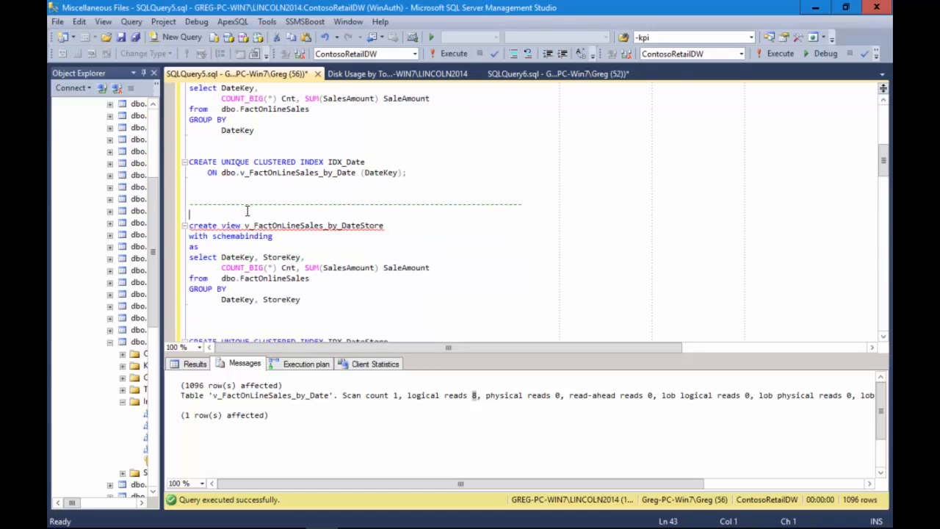
left_click_drag(190, 220, 301, 258)
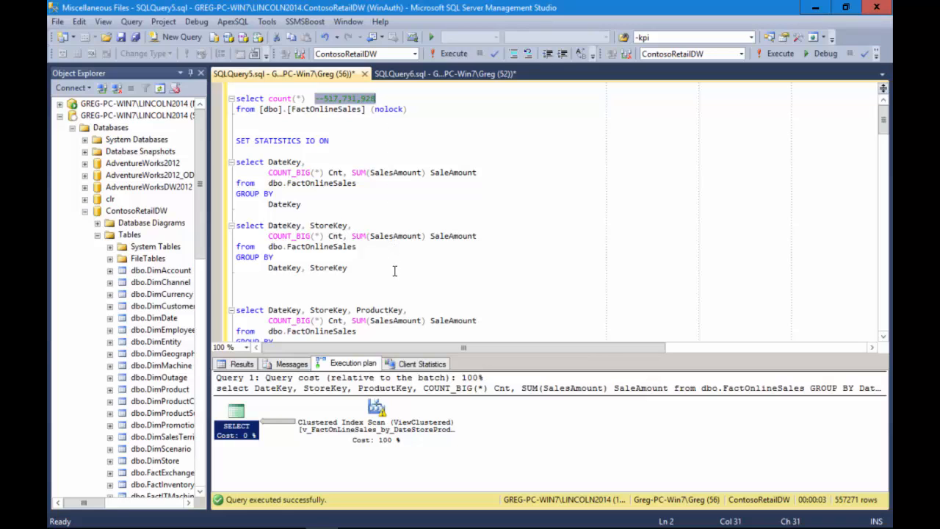
- Scroll to the three-key grouping query's plan showing a clustered scan of the DateStoreProduct view
scroll("down", 3)
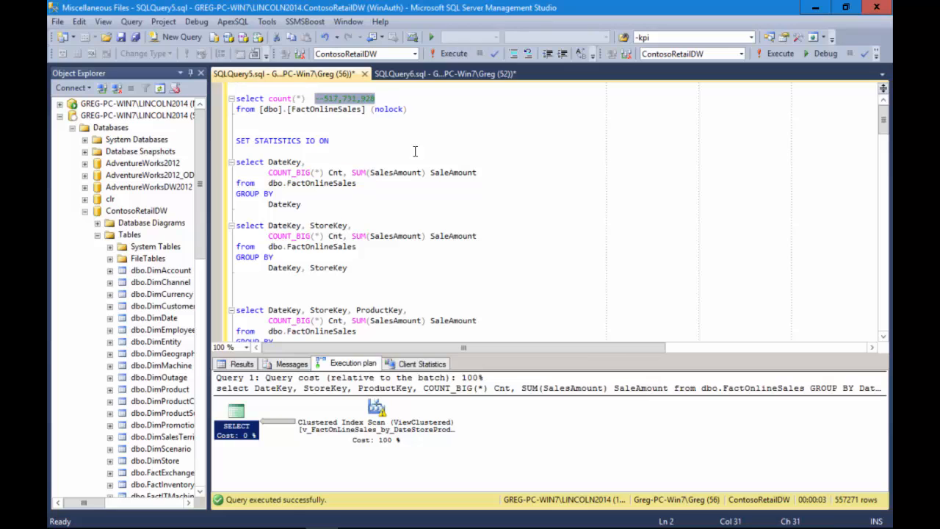
mouse_move(451, 264)
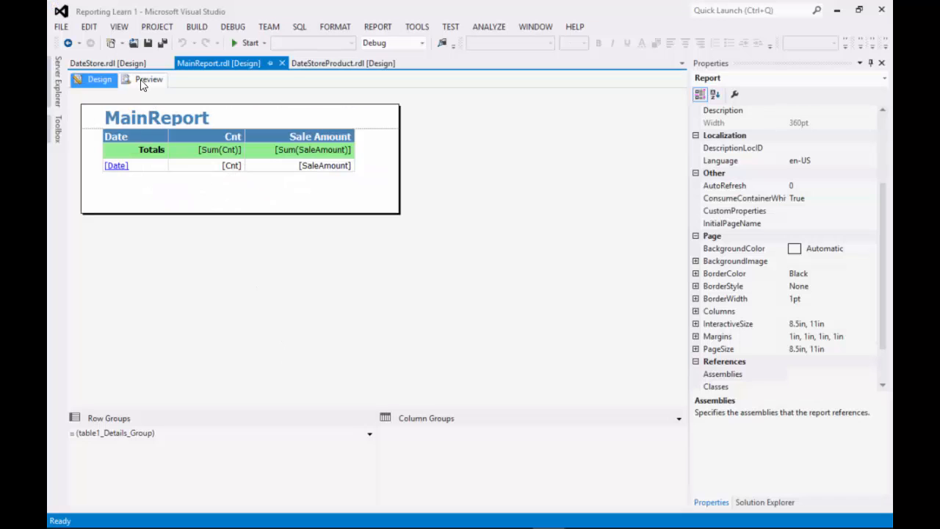
- Preview MainReport and page through the daily sales list to page 16 of 22
left_click(148, 79)
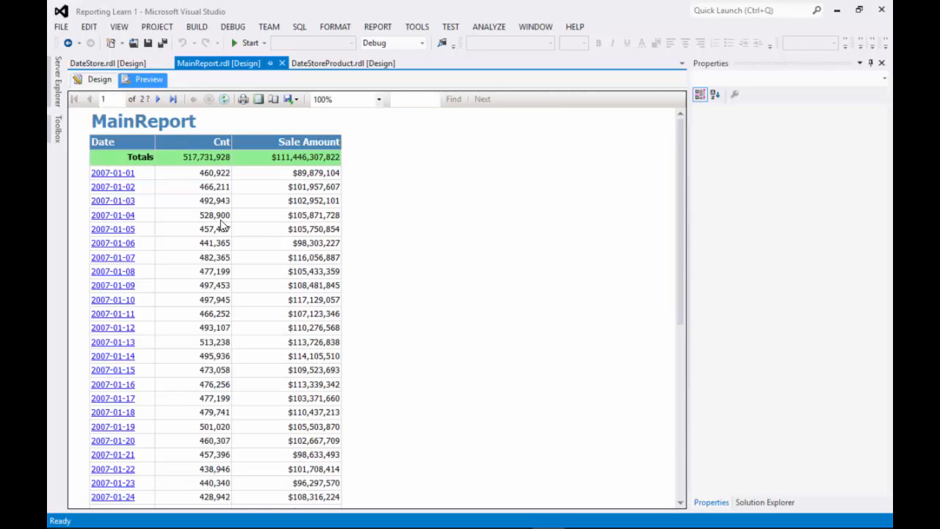
mouse_move(191, 170)
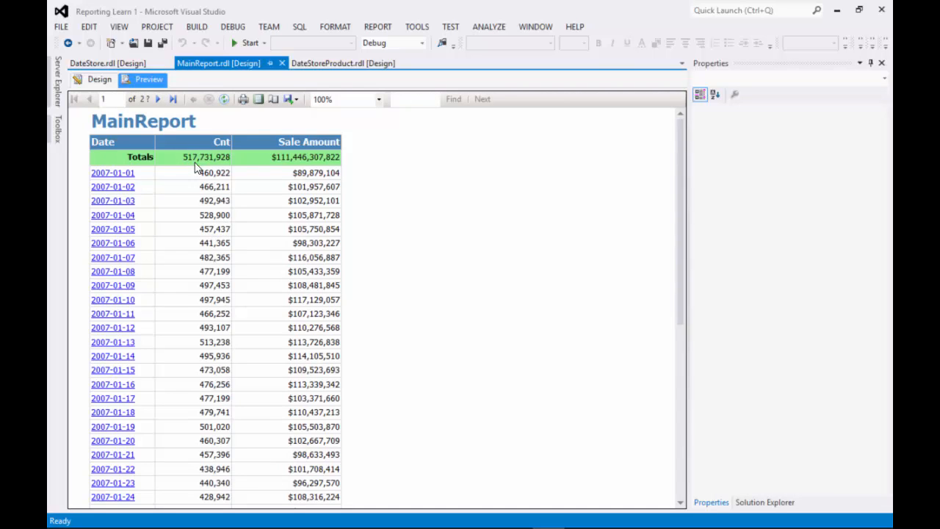
mouse_move(229, 168)
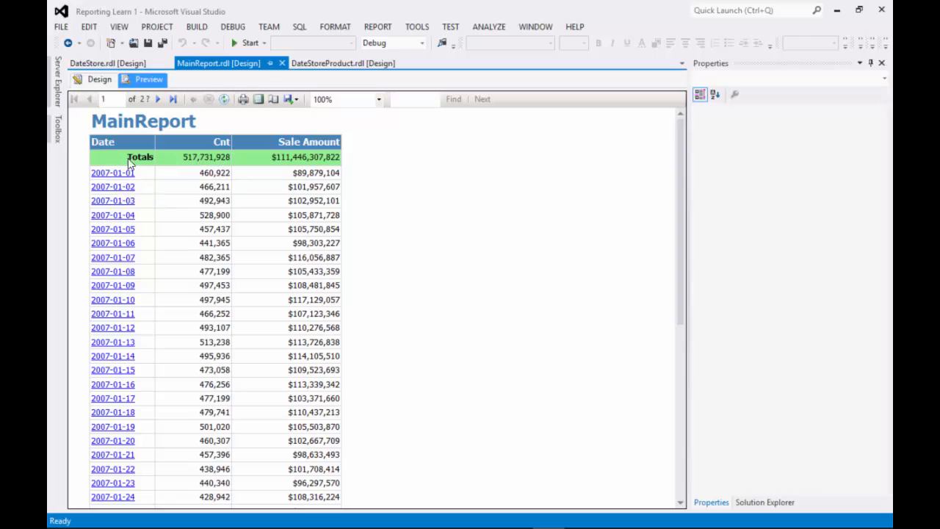
mouse_move(127, 382)
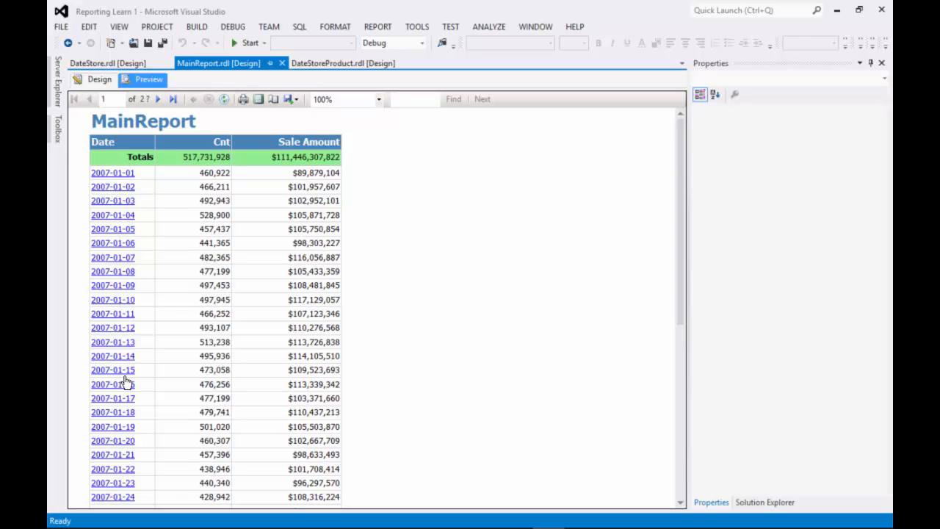
mouse_move(132, 387)
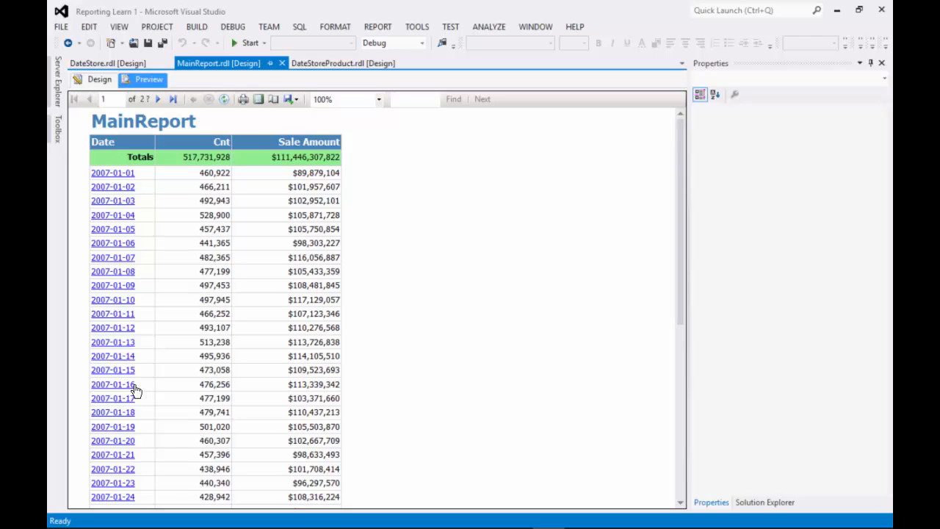
mouse_move(135, 399)
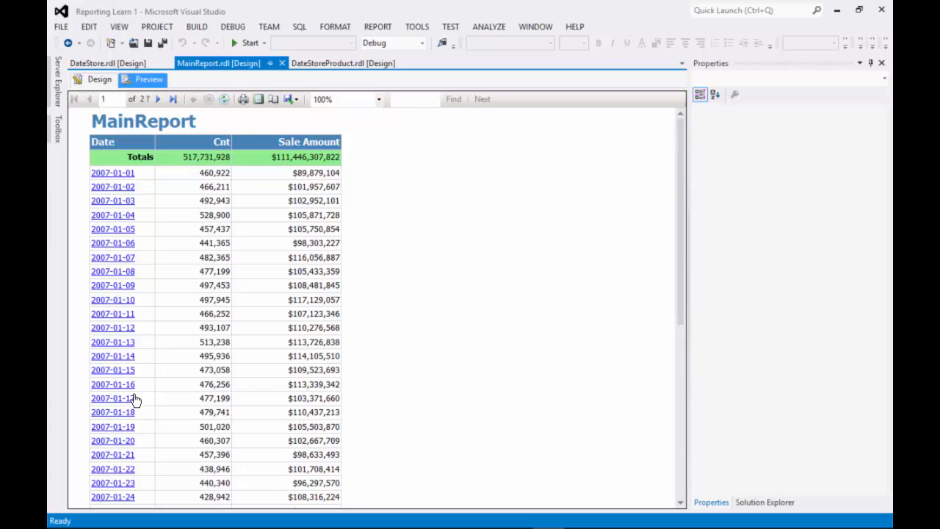
mouse_move(408, 368)
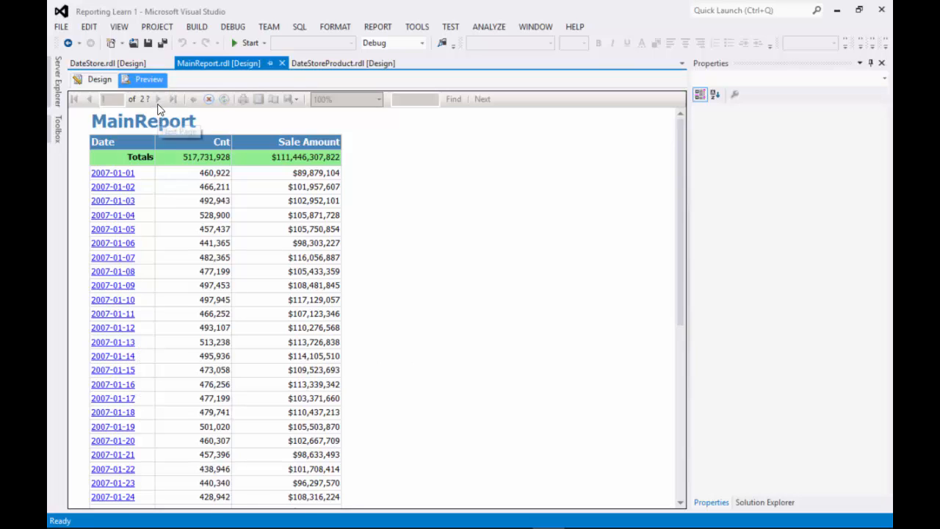
left_click(159, 100)
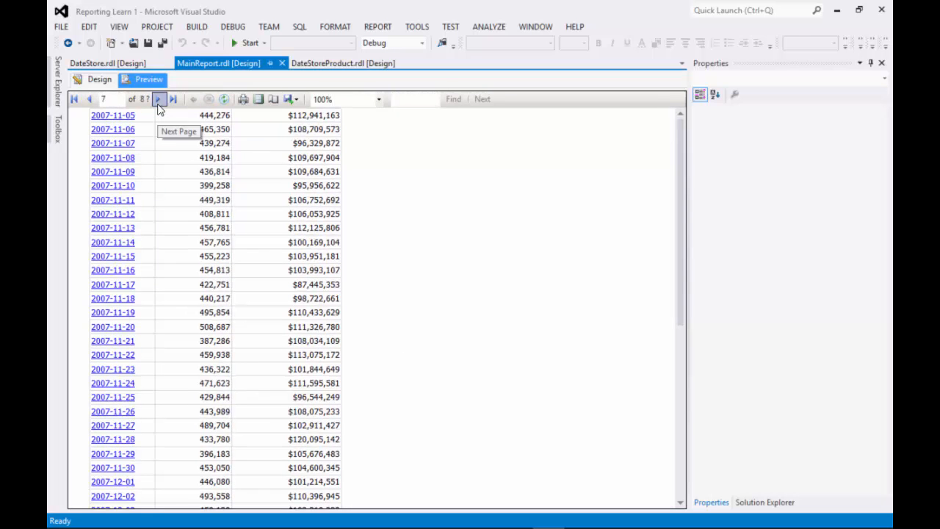
left_click(158, 98)
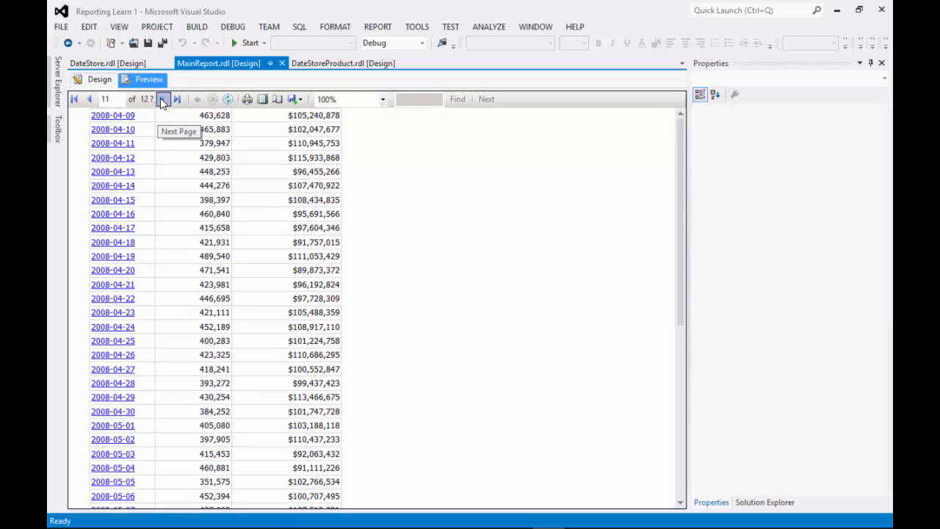
left_click(176, 100)
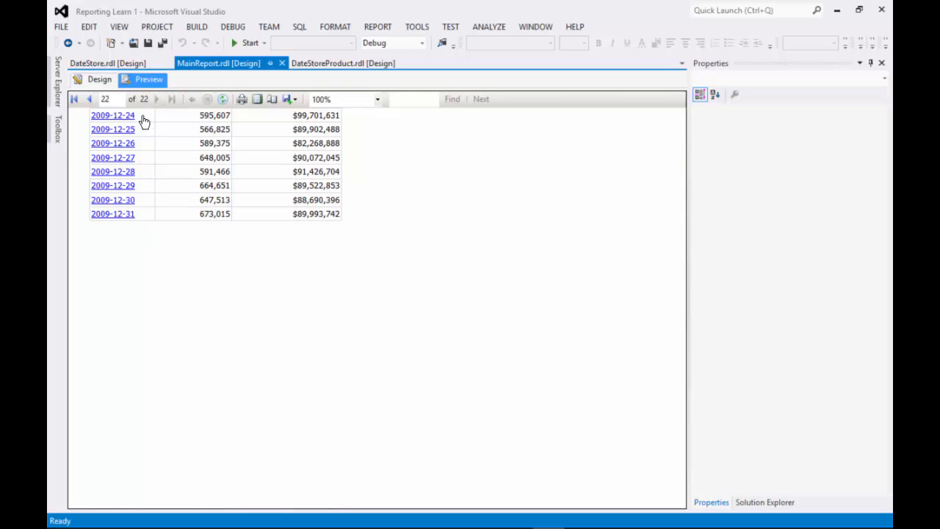
left_click(90, 100)
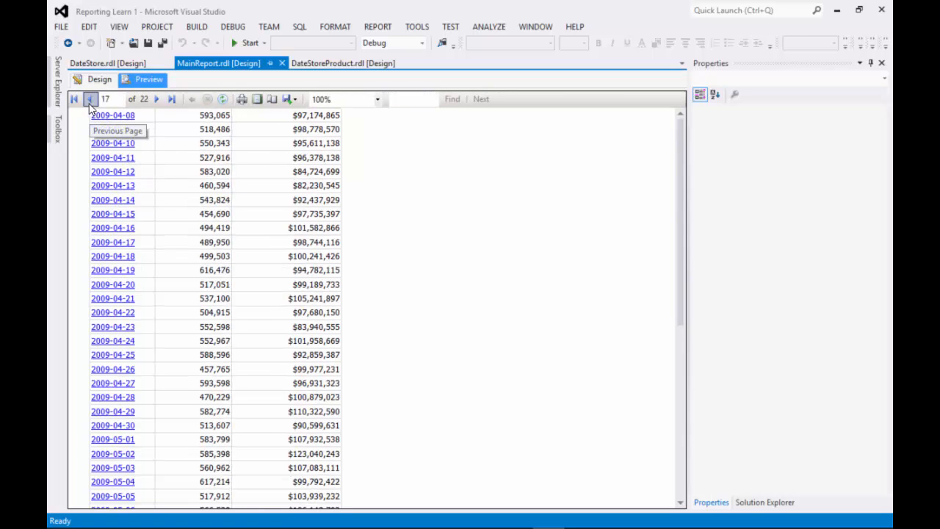
left_click(88, 100)
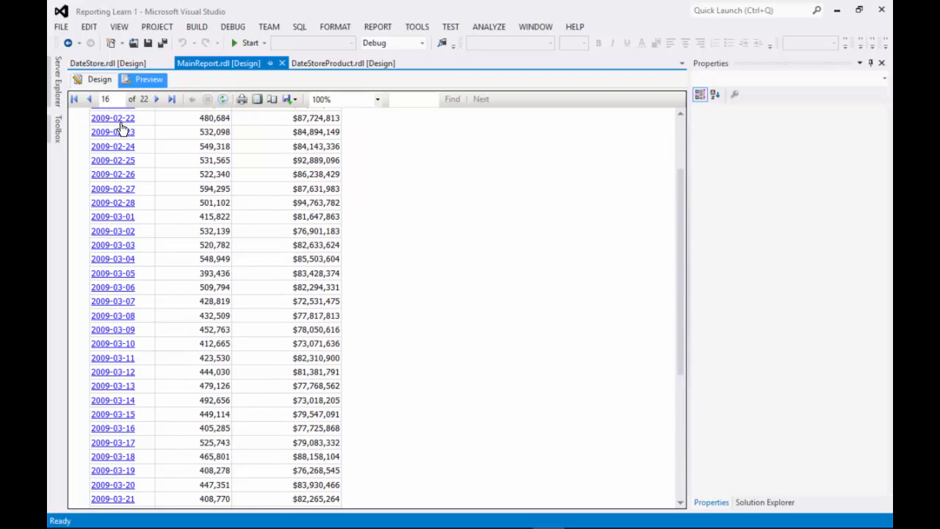
mouse_move(114, 126)
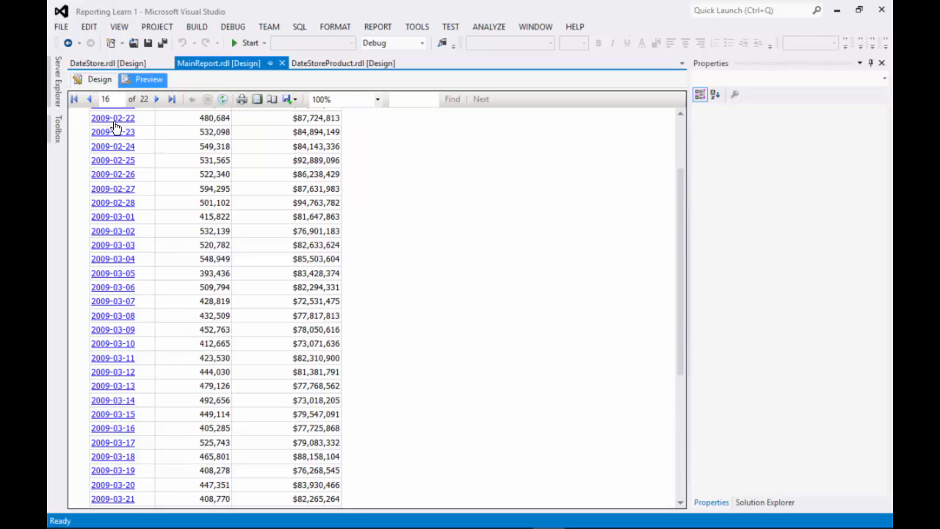
mouse_move(152, 129)
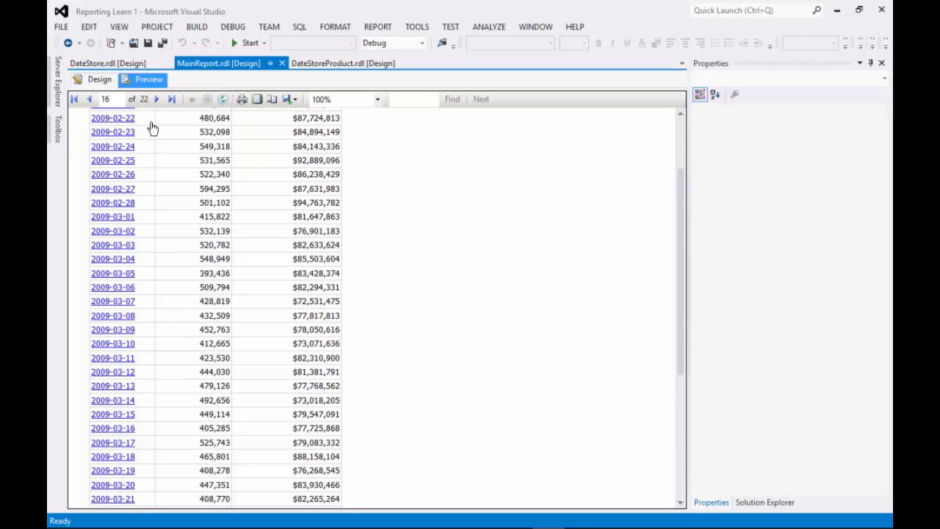
mouse_move(306, 121)
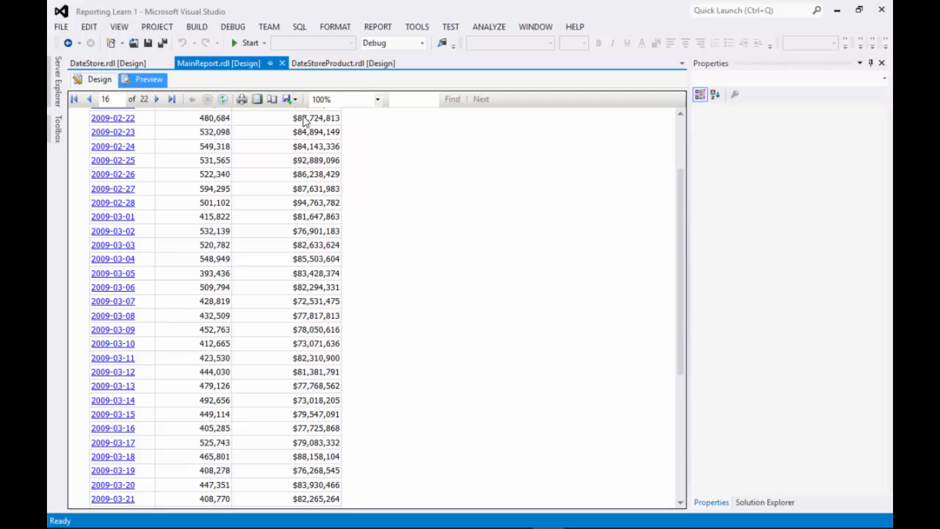
mouse_move(144, 127)
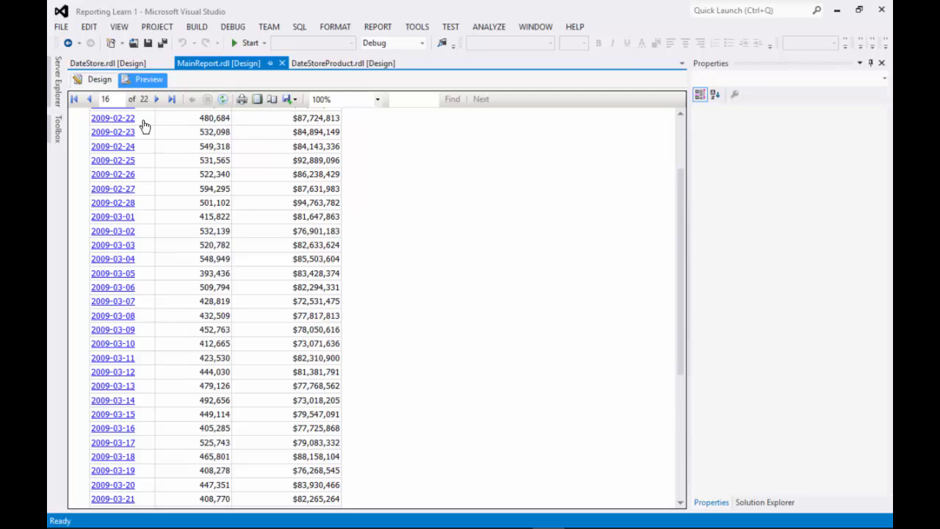
- Drill from 2009-02-22 into store 307's product sales and scroll through the 37-page report
left_click(112, 117)
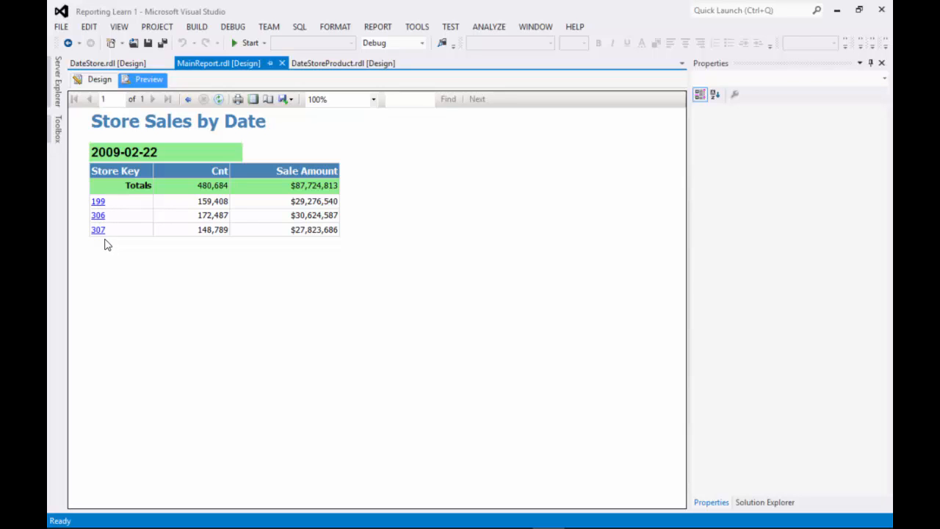
mouse_move(244, 236)
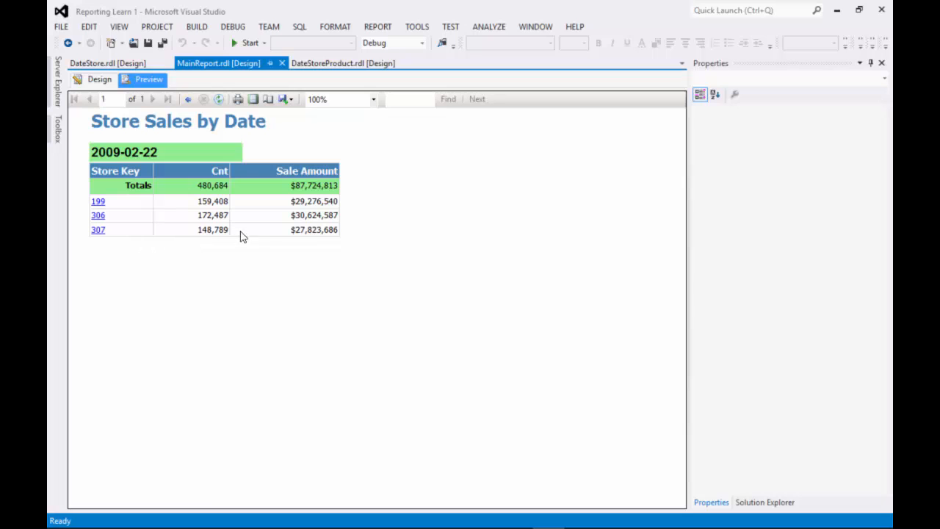
mouse_move(297, 241)
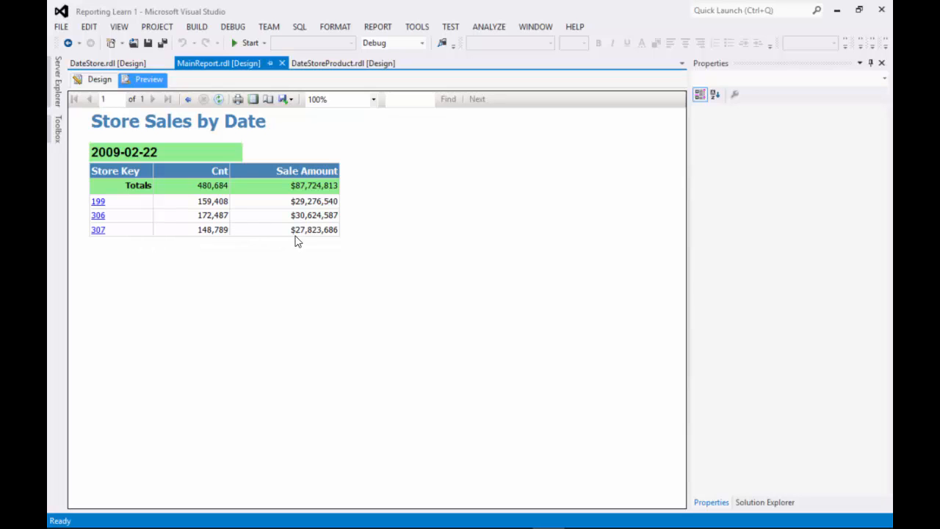
mouse_move(97, 229)
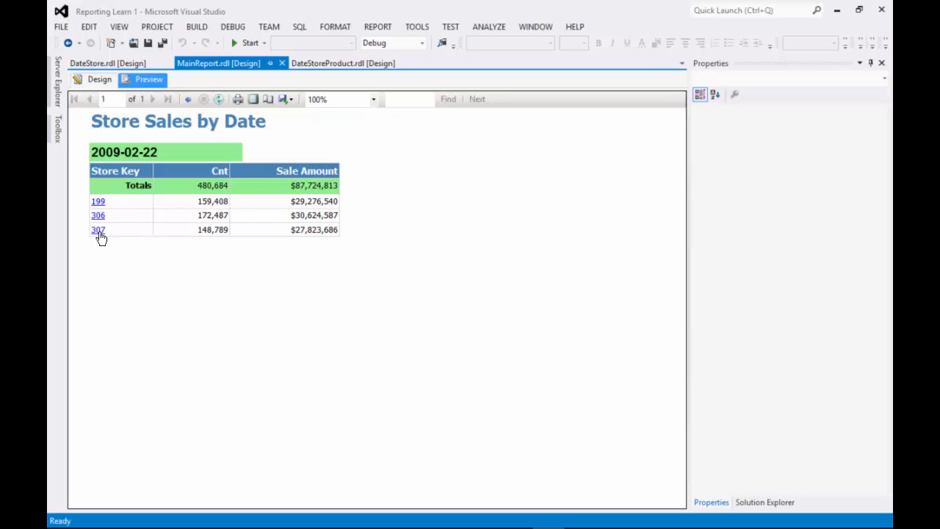
left_click(97, 229)
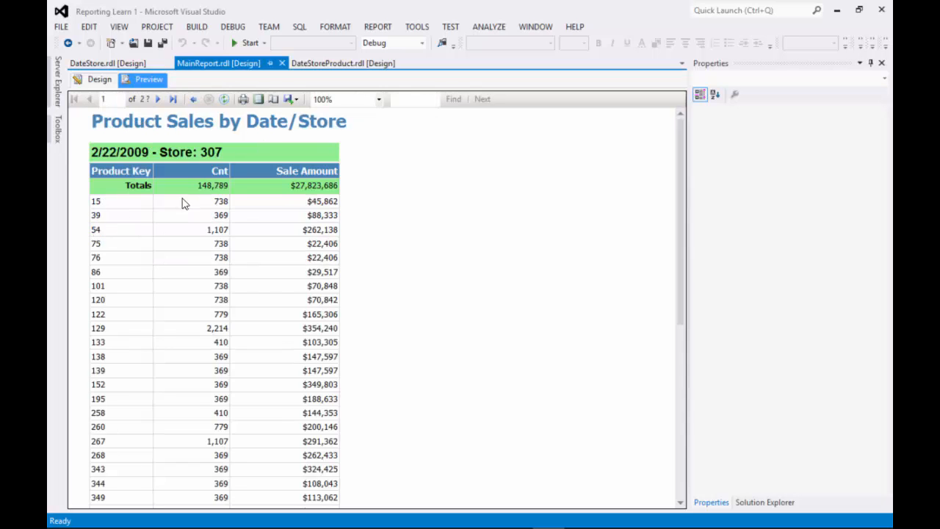
mouse_move(272, 203)
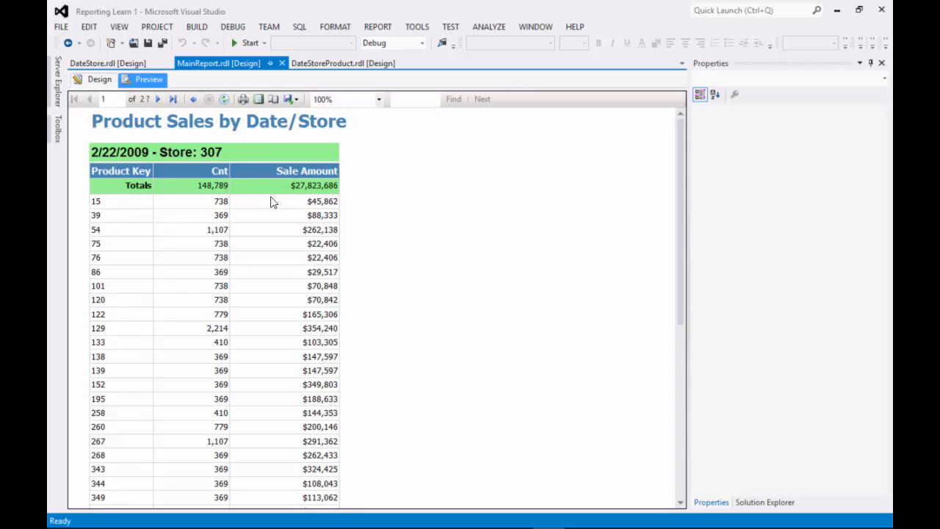
scroll("down", 3)
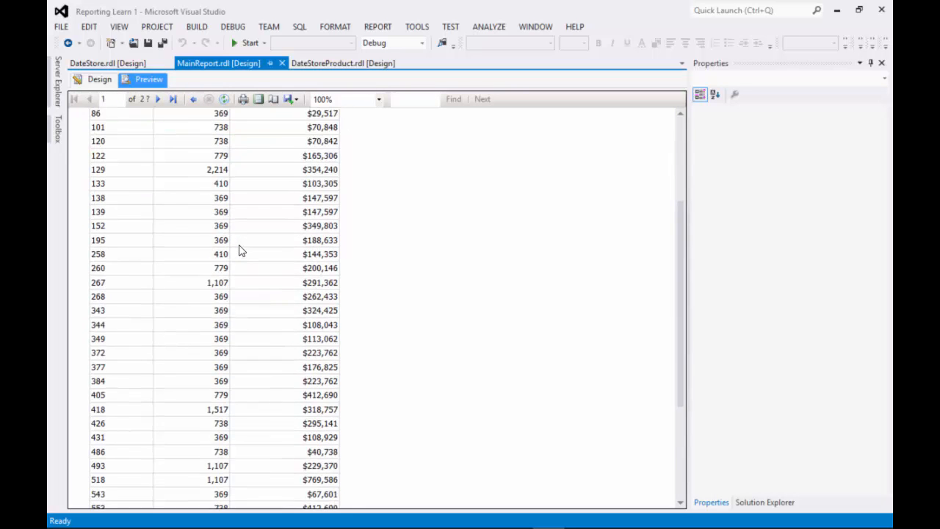
scroll("down", 3)
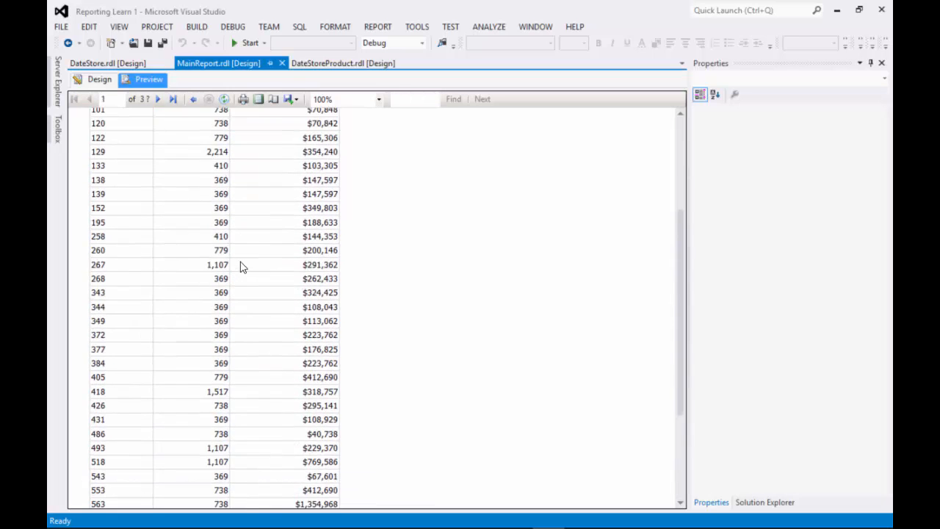
scroll("up", 3)
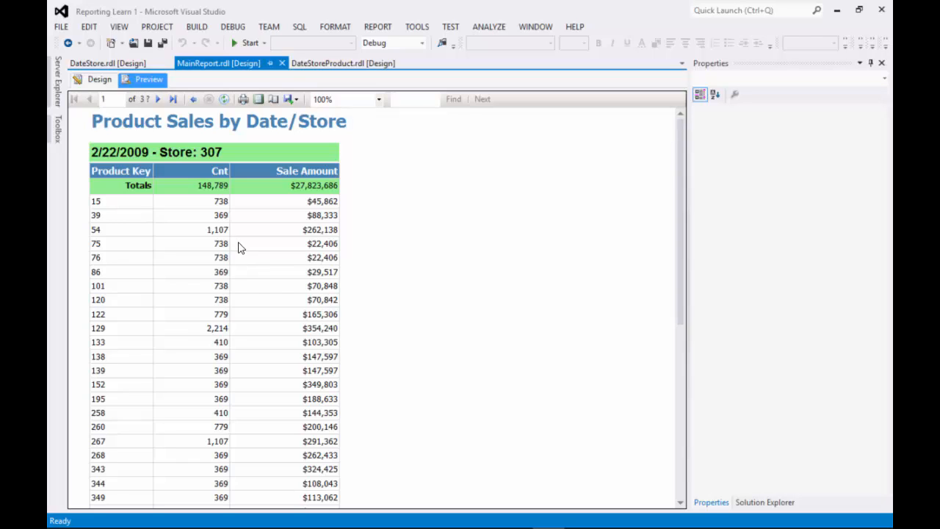
mouse_move(245, 258)
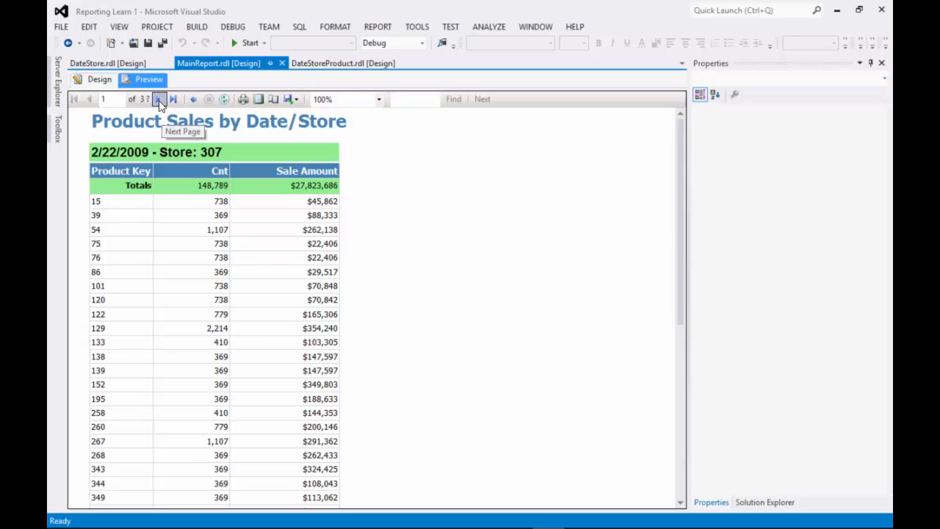
mouse_move(159, 100)
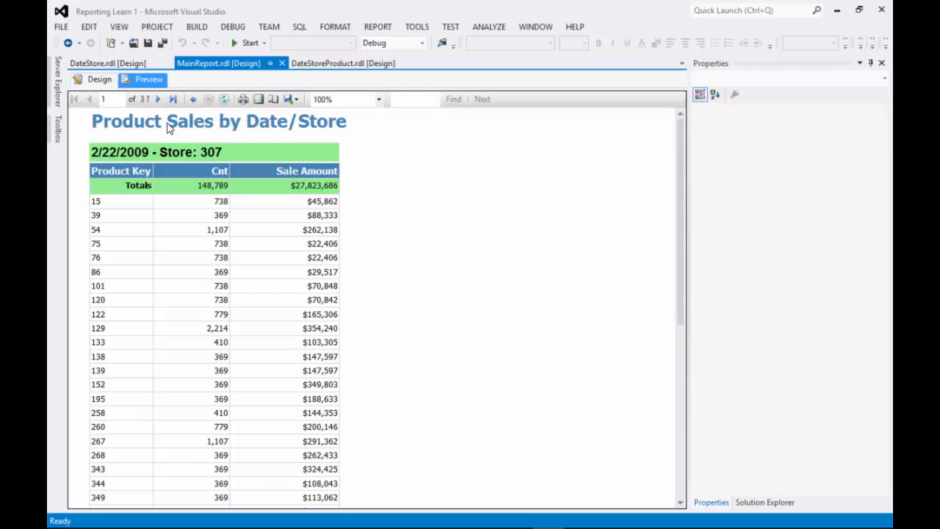
- Go back to view store 306's product sales for 2/22/2009, then return and drill into 2009-03-25
left_click(188, 100)
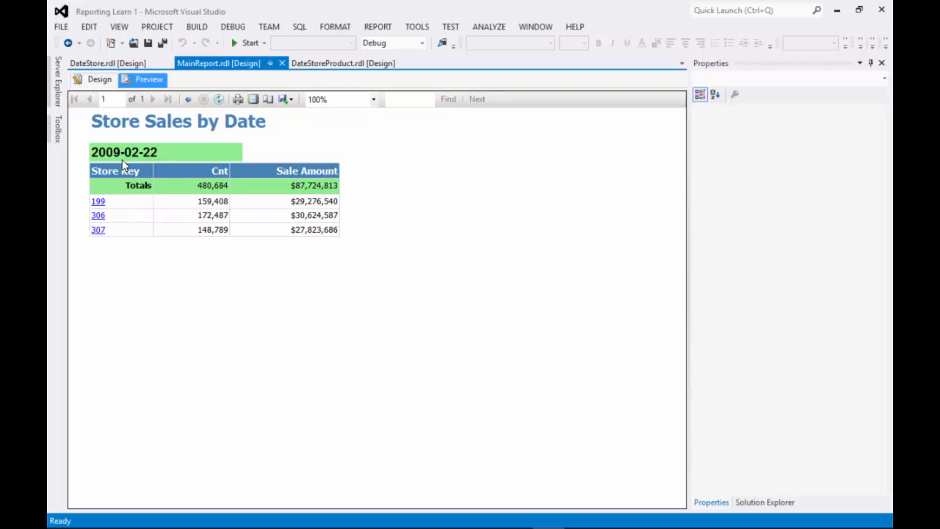
left_click(97, 214)
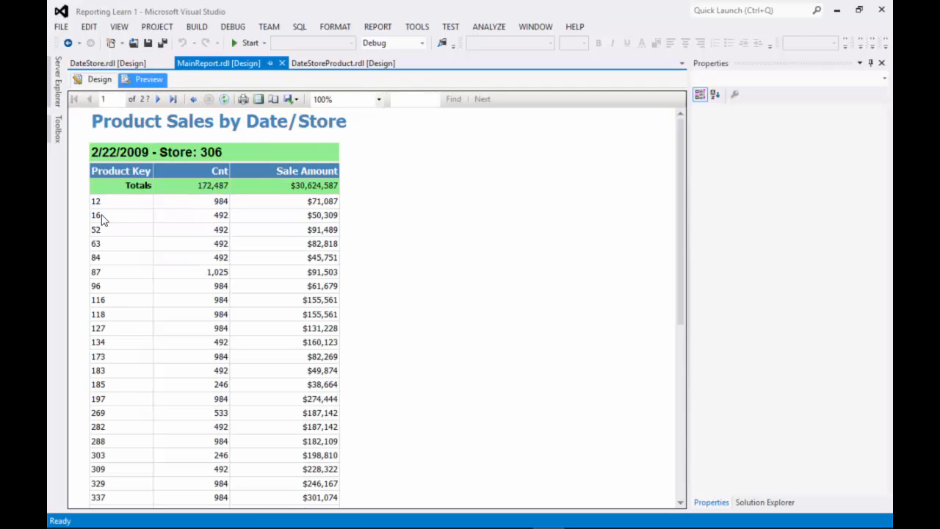
mouse_move(297, 236)
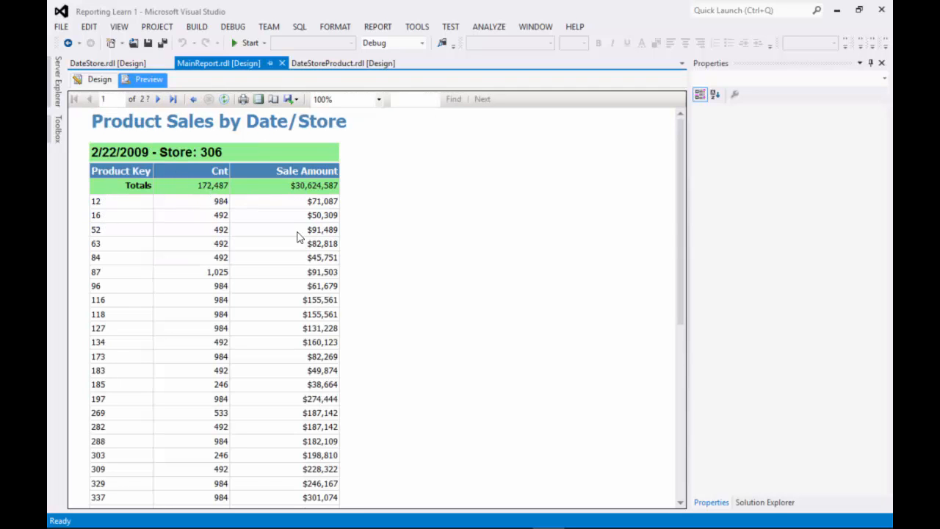
mouse_move(263, 184)
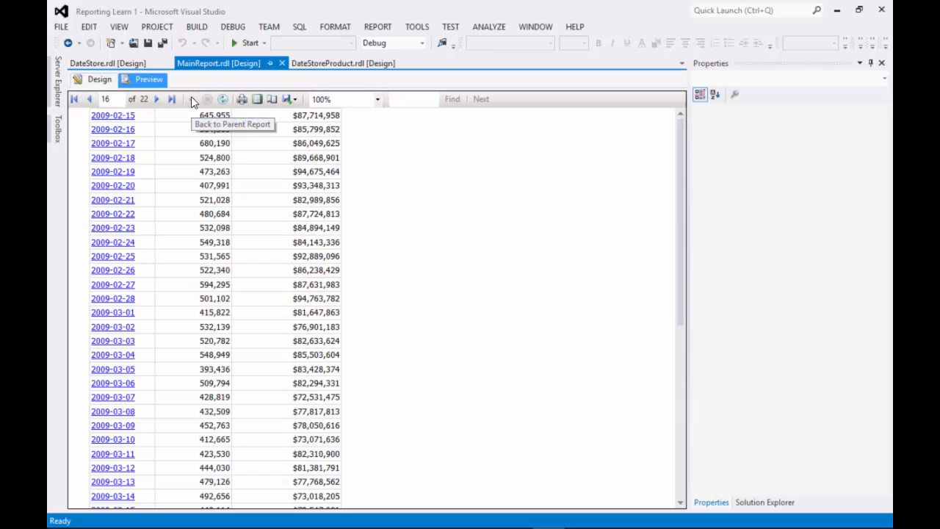
scroll("down", 3)
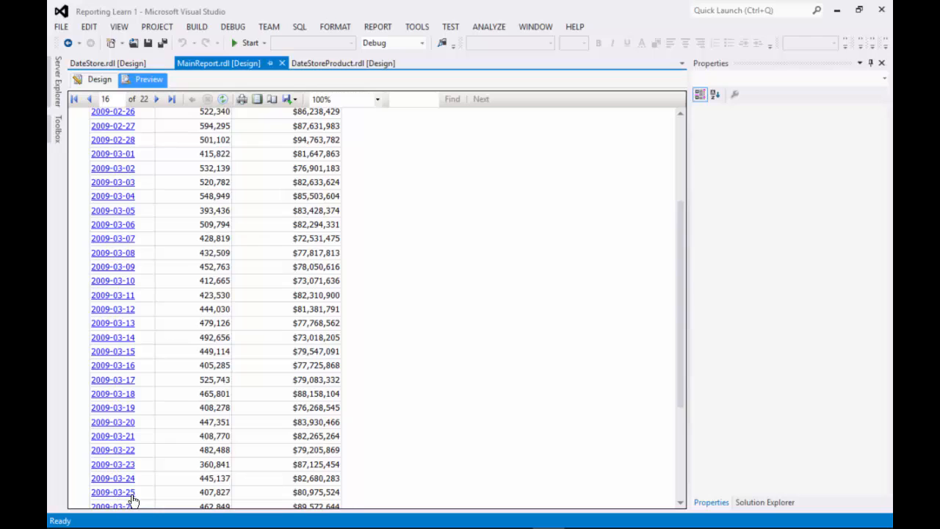
mouse_move(213, 499)
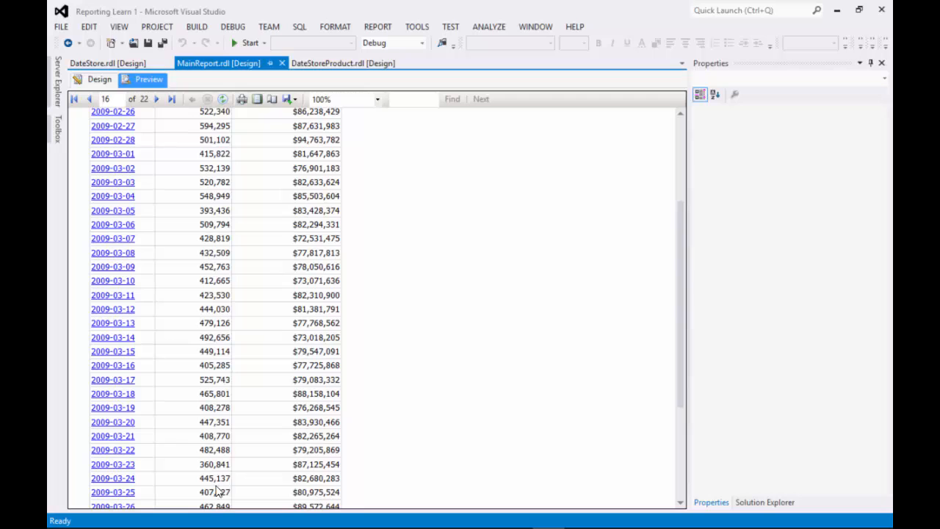
left_click(112, 491)
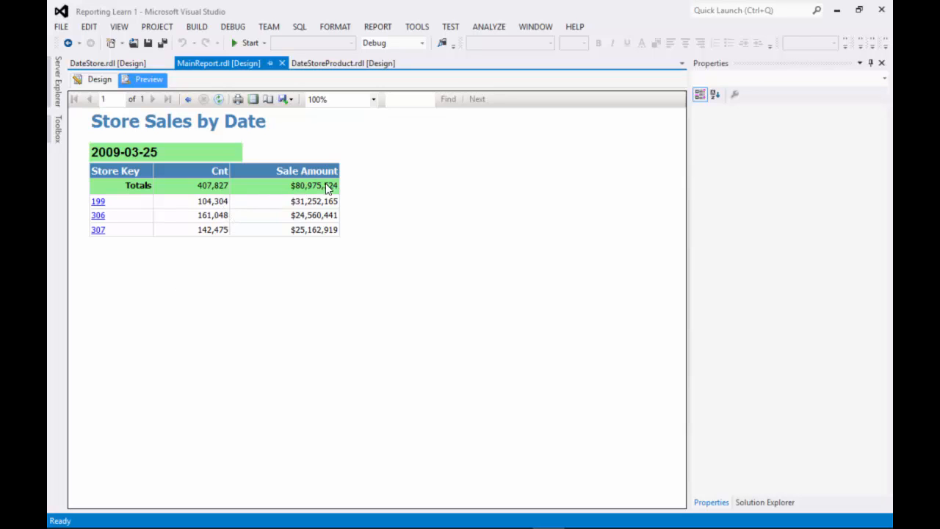
mouse_move(285, 214)
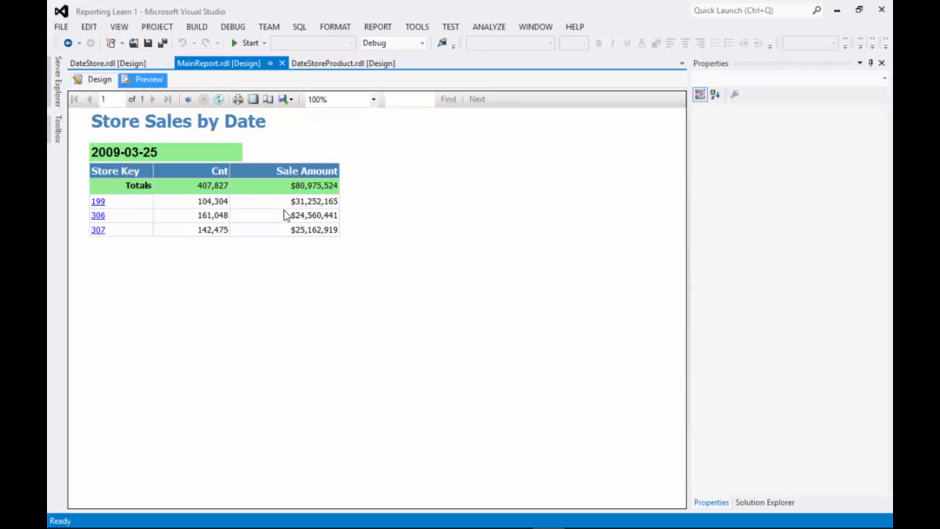
mouse_move(139, 154)
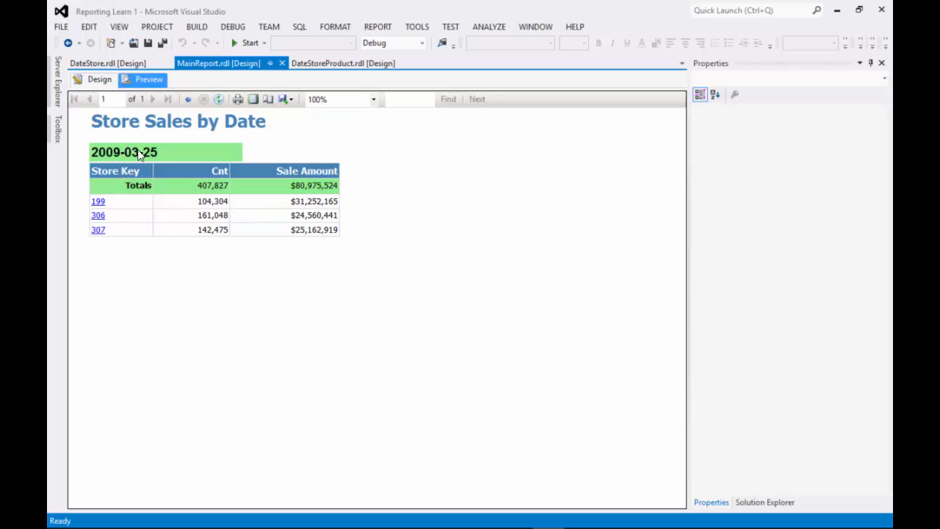
mouse_move(97, 220)
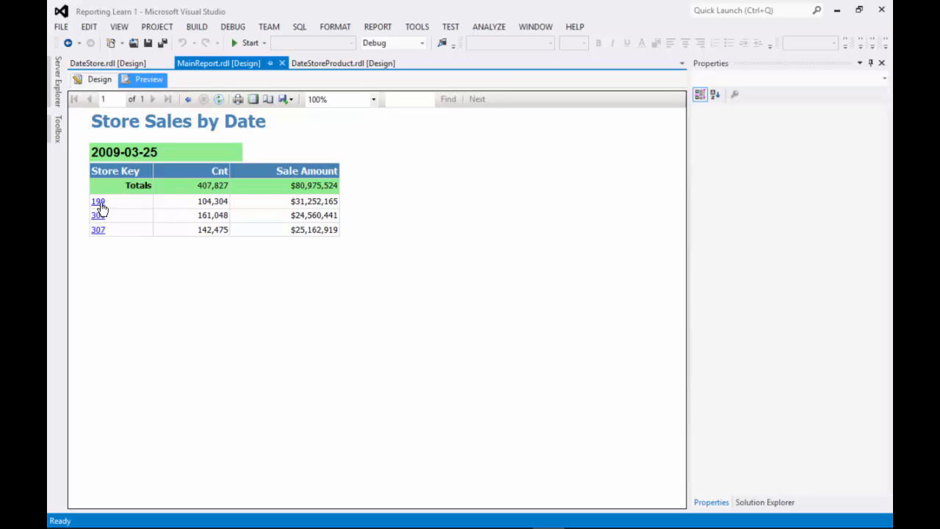
mouse_move(206, 209)
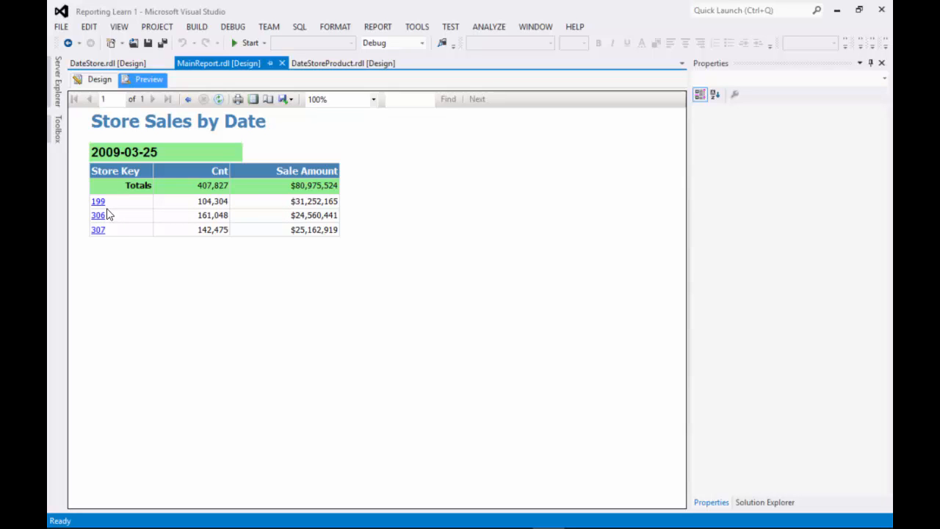
- Drill into product sales for store 199 on 3/25/2009 (104,304 items, $31,252,165)
left_click(97, 202)
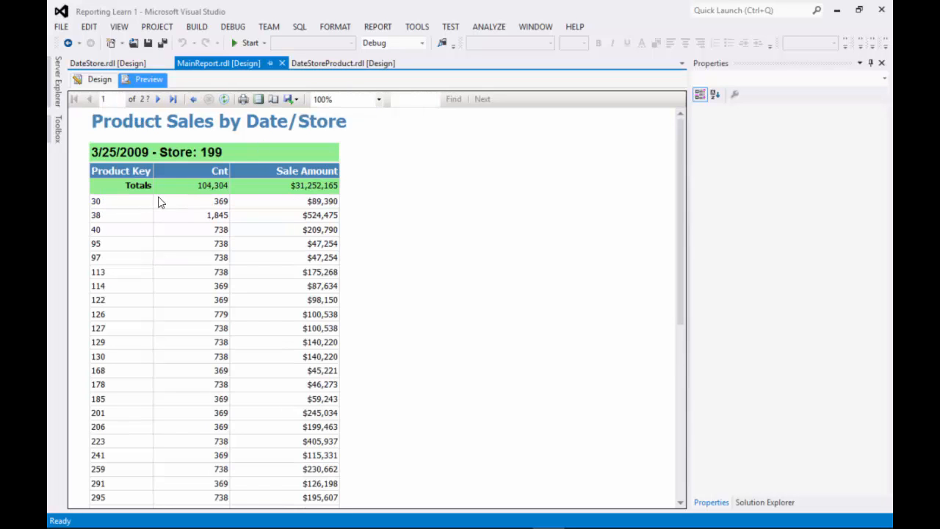
mouse_move(282, 194)
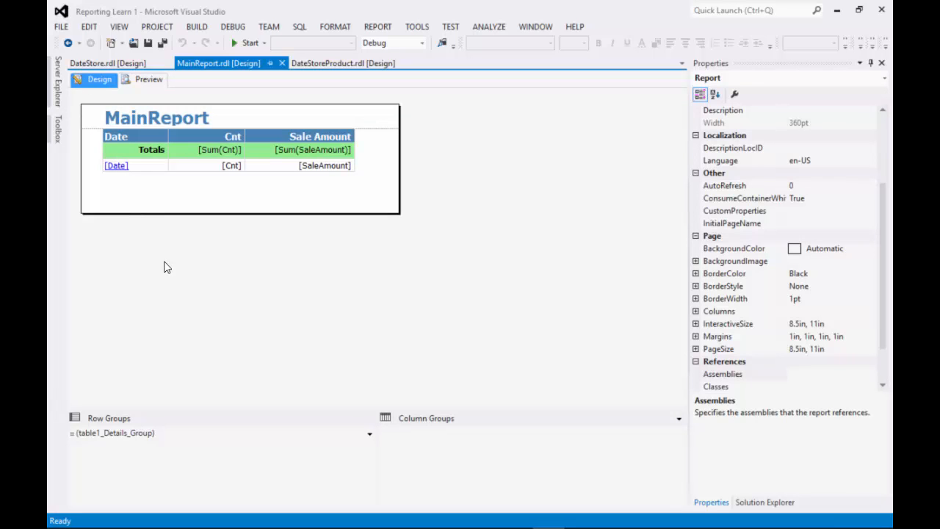
mouse_move(150, 114)
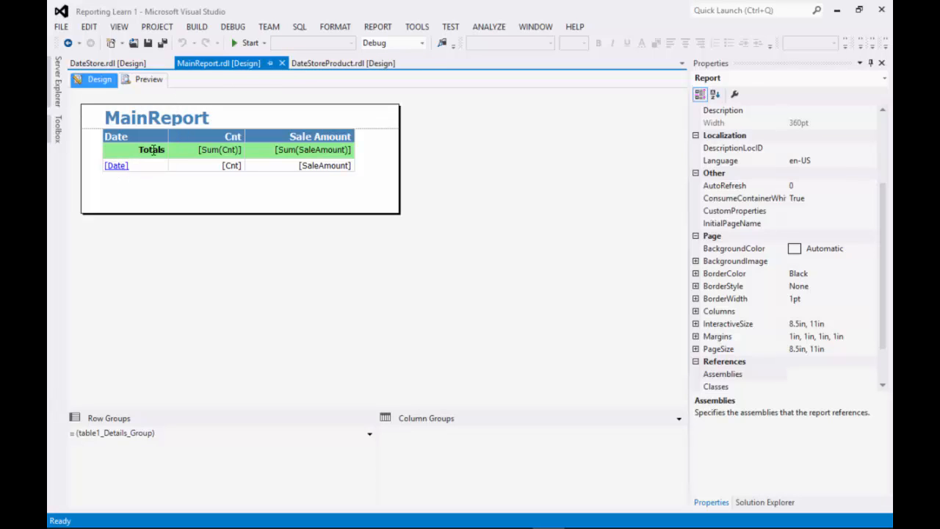
left_click(103, 64)
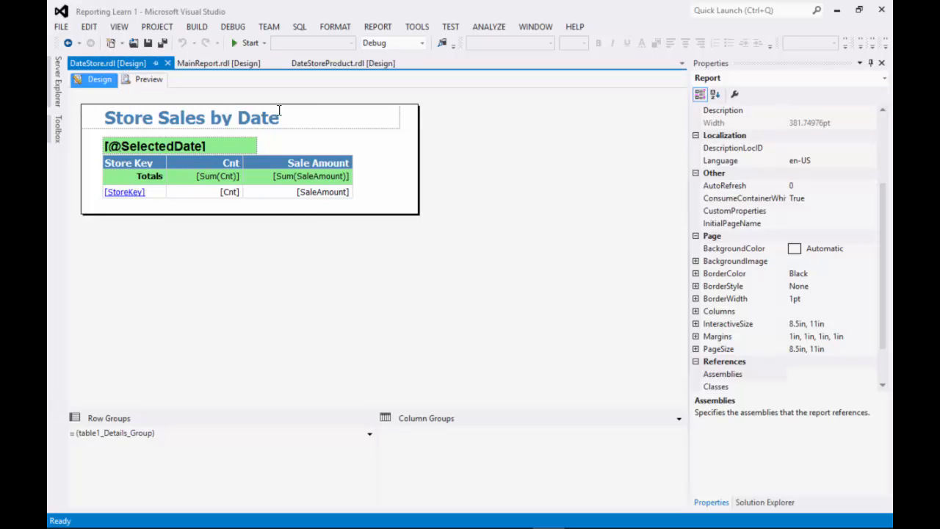
left_click(344, 61)
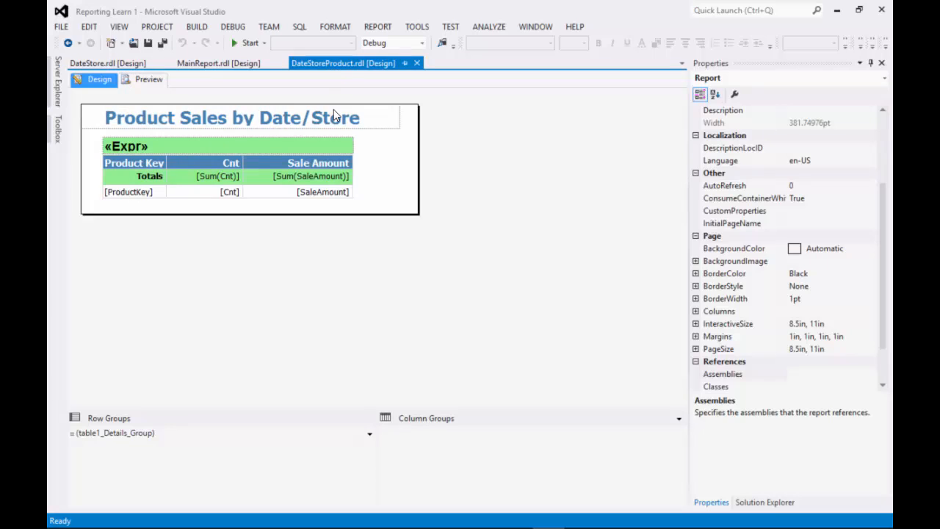
mouse_move(309, 253)
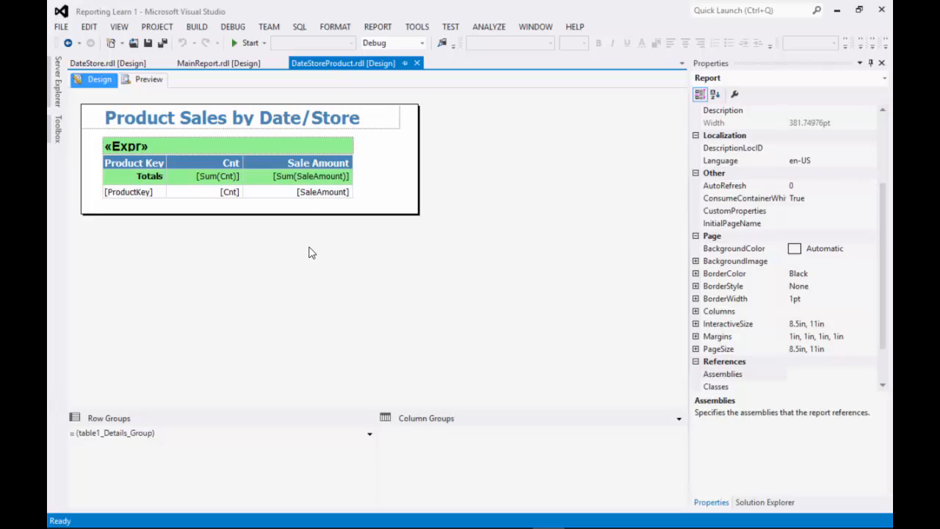
mouse_move(268, 145)
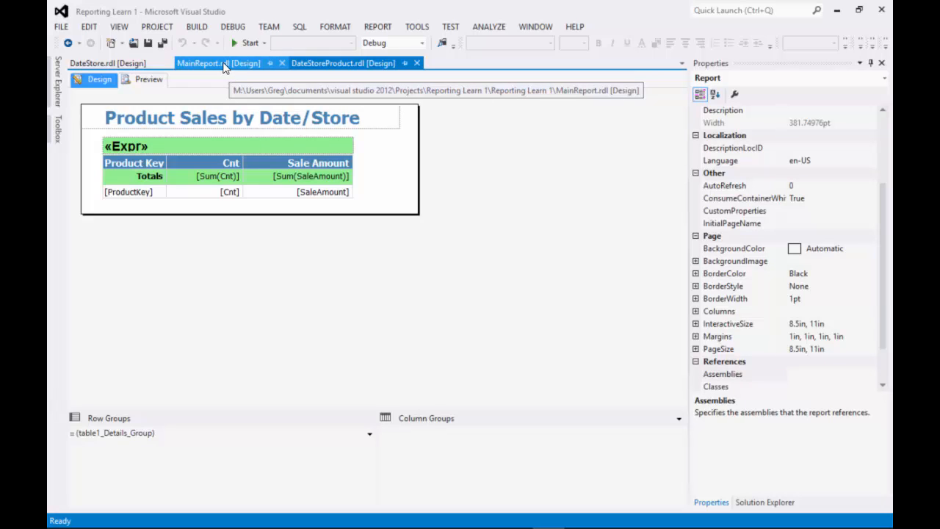
mouse_move(223, 68)
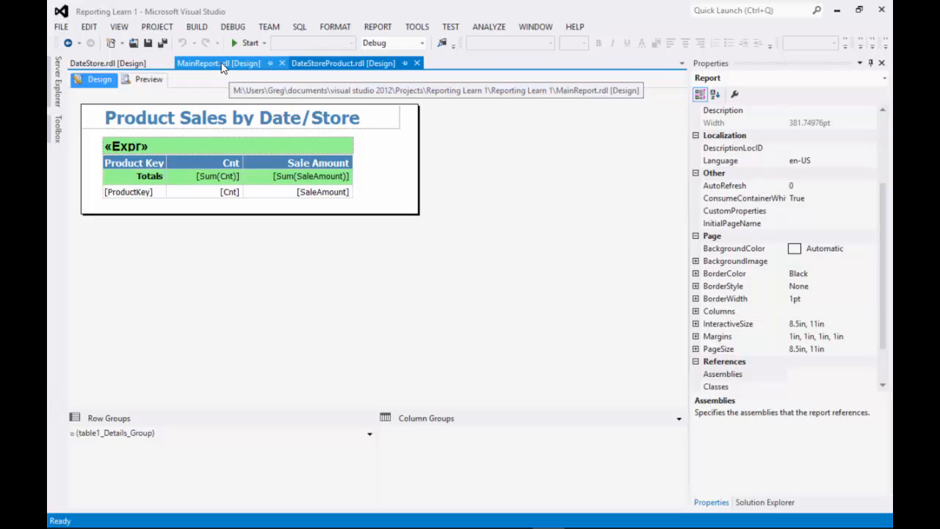
left_click(109, 63)
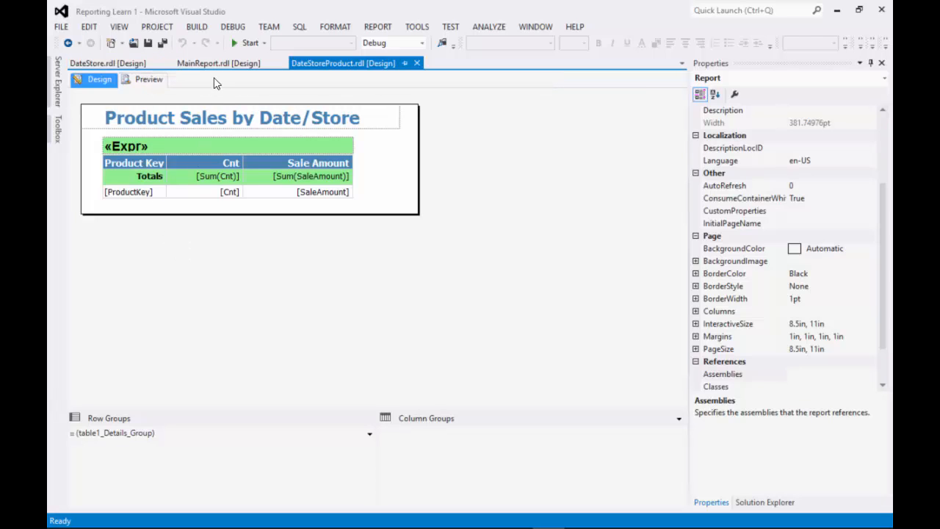
left_click(203, 63)
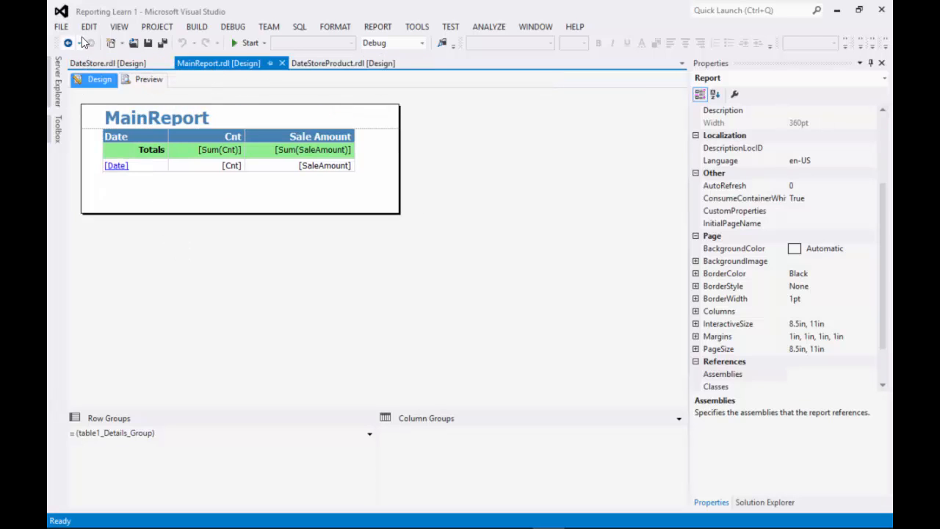
left_click(119, 27)
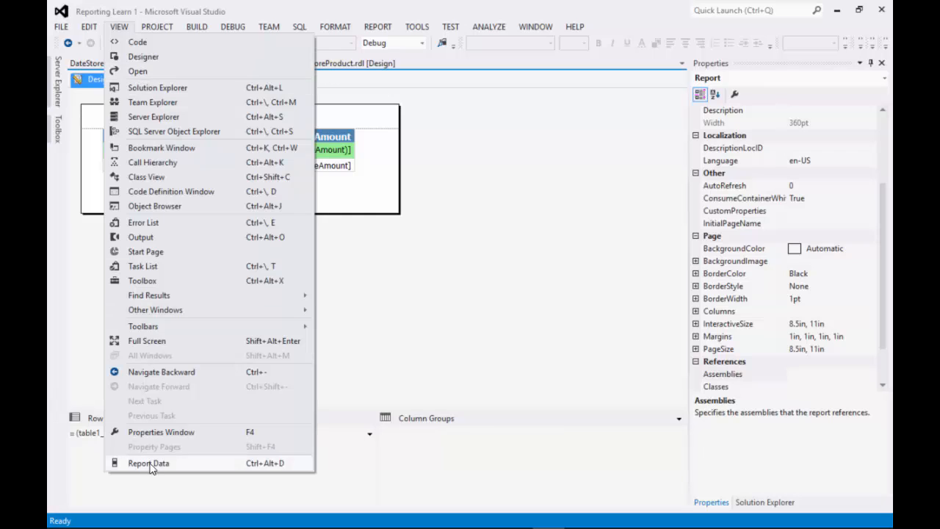
- Inspect DataSet1's query in Report Data, confirming the NOEXPAND hint, and cancel without changes
left_click(148, 463)
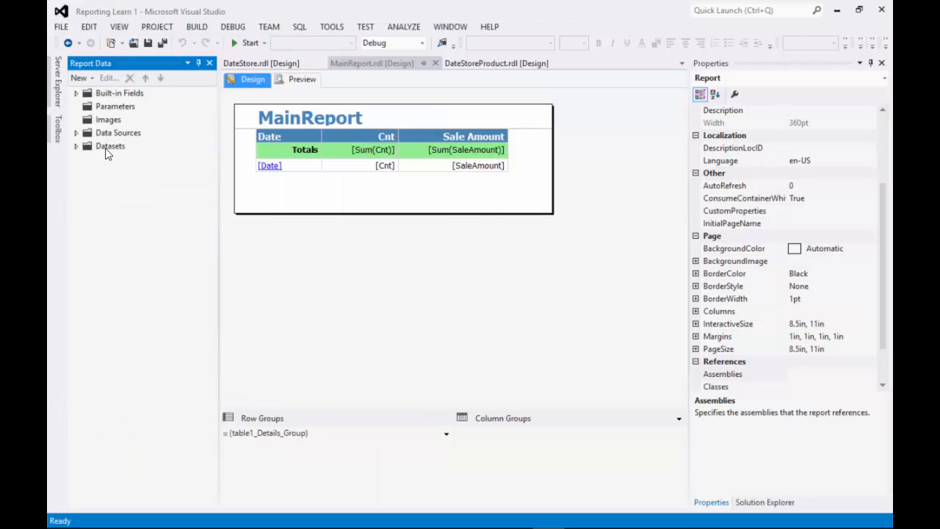
left_click(110, 145)
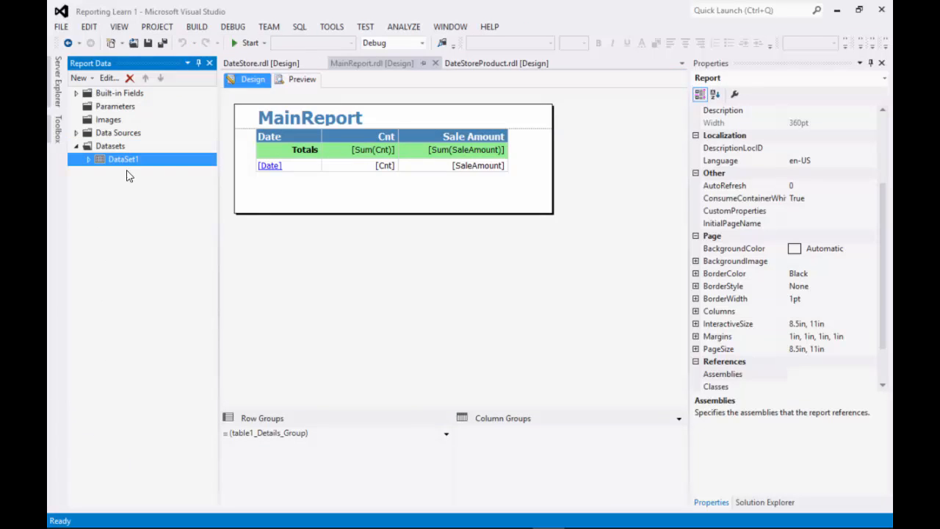
double_click(123, 159)
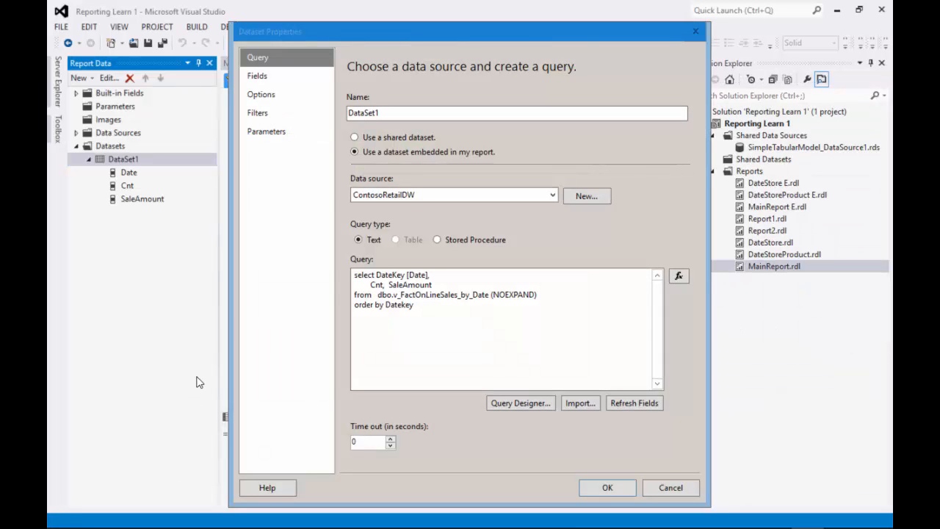
mouse_move(300, 288)
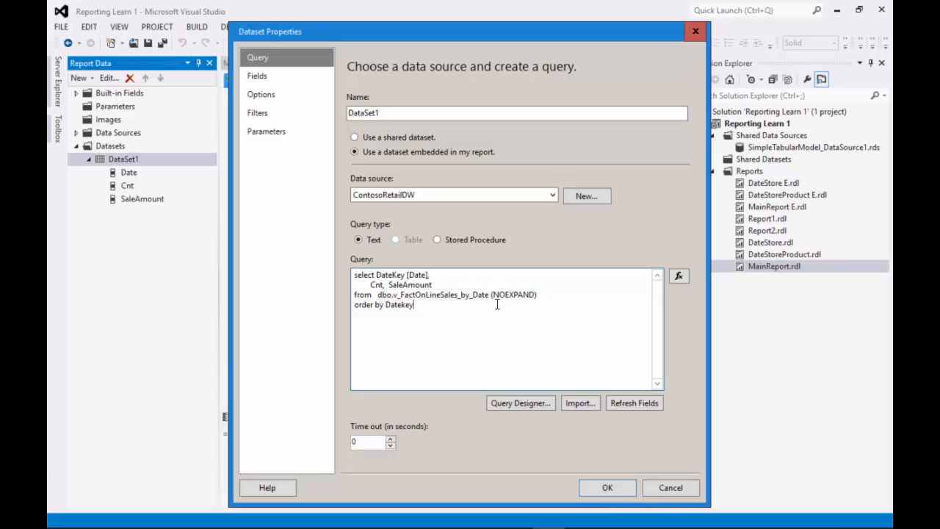
double_click(513, 294)
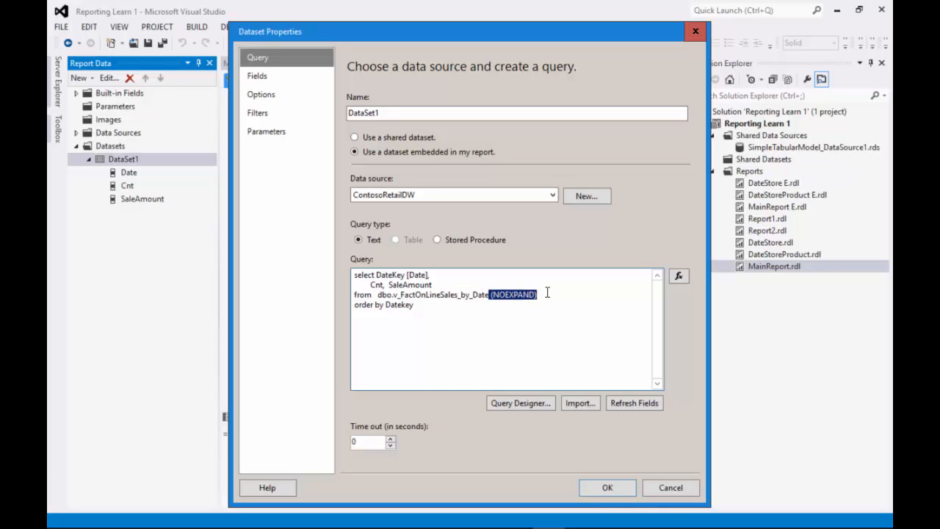
mouse_move(547, 326)
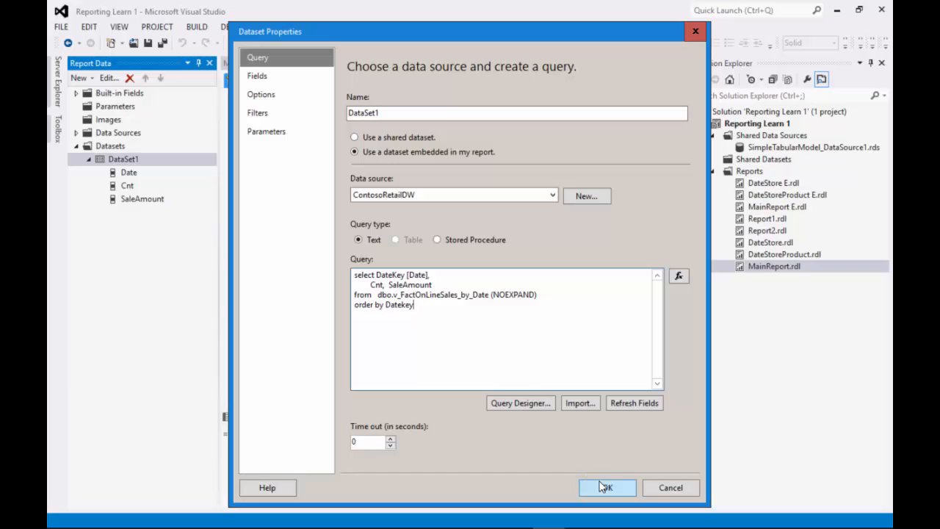
mouse_move(670, 488)
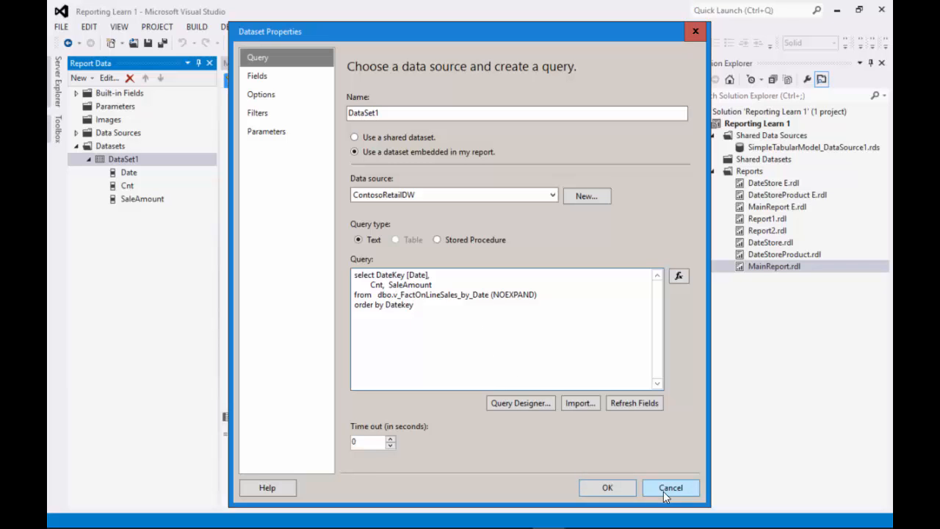
left_click(670, 488)
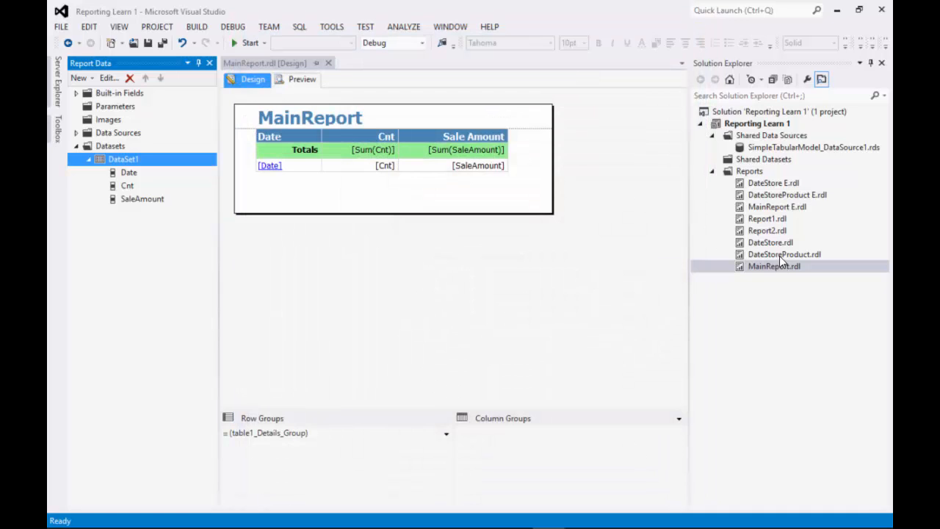
left_click(784, 254)
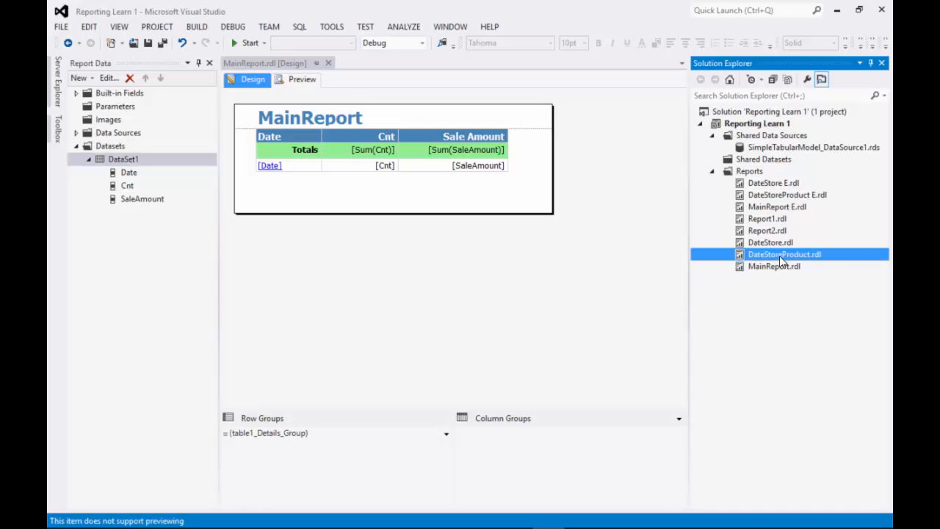
double_click(769, 242)
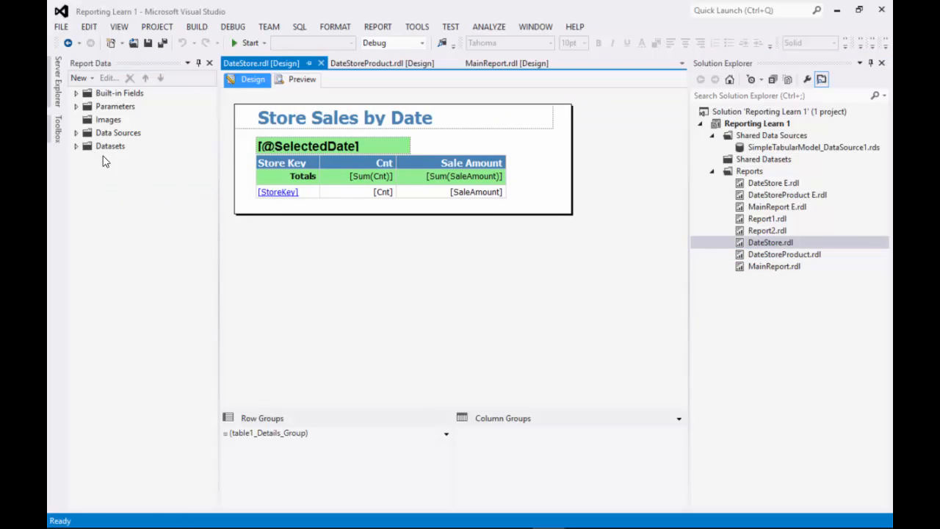
left_click(124, 158)
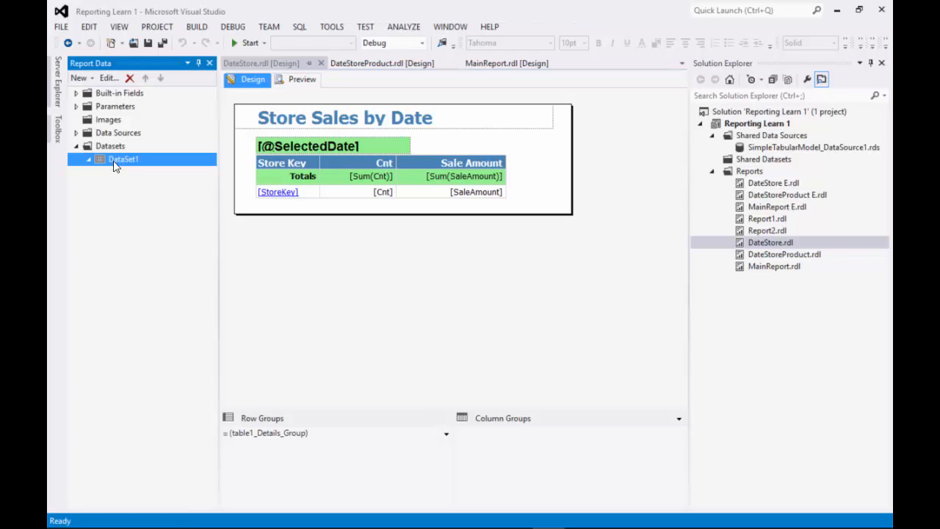
double_click(123, 159)
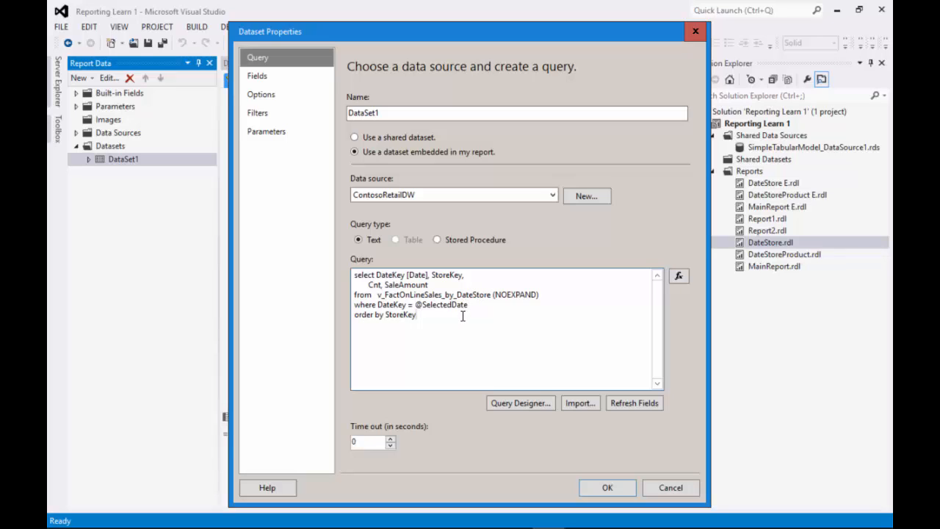
mouse_move(417, 293)
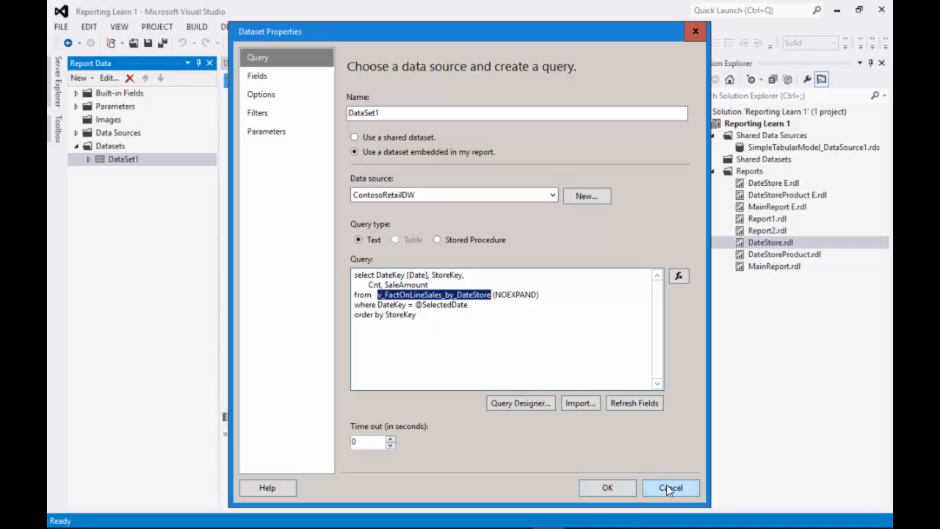
left_click(670, 488)
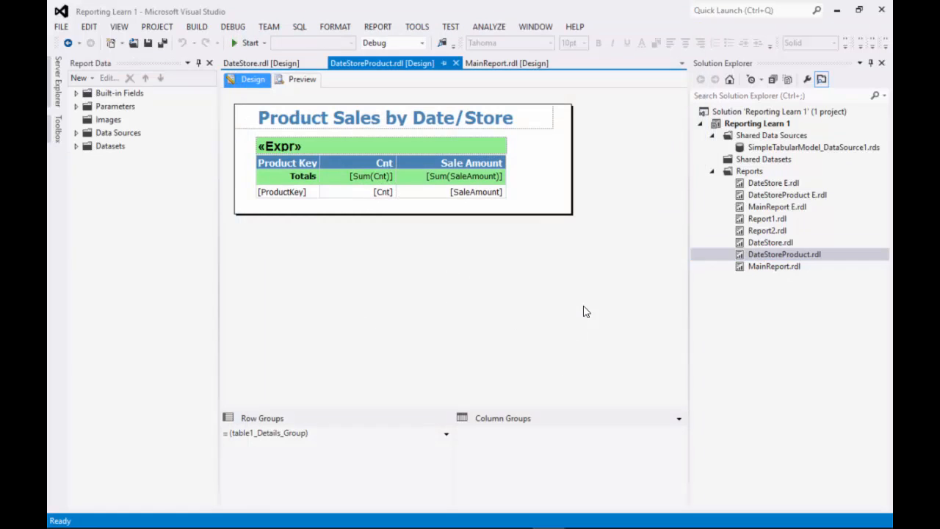
left_click(76, 146)
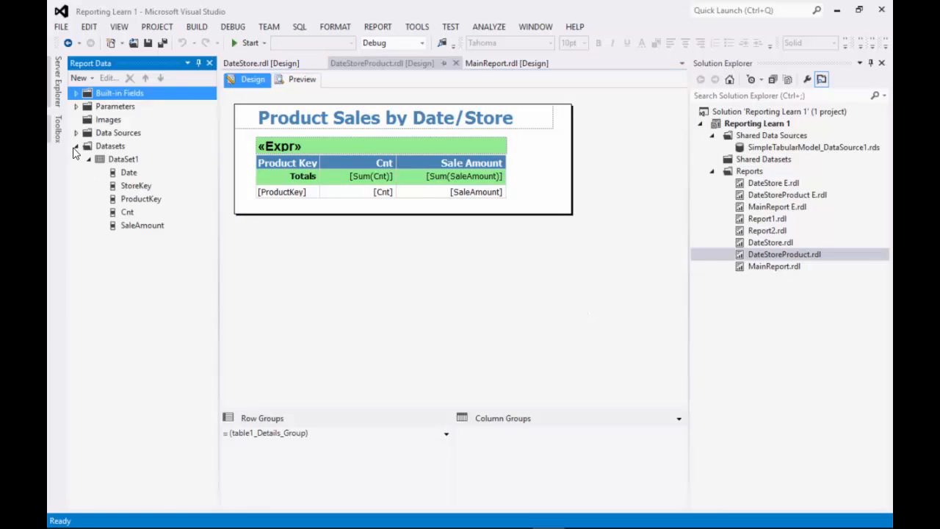
double_click(123, 158)
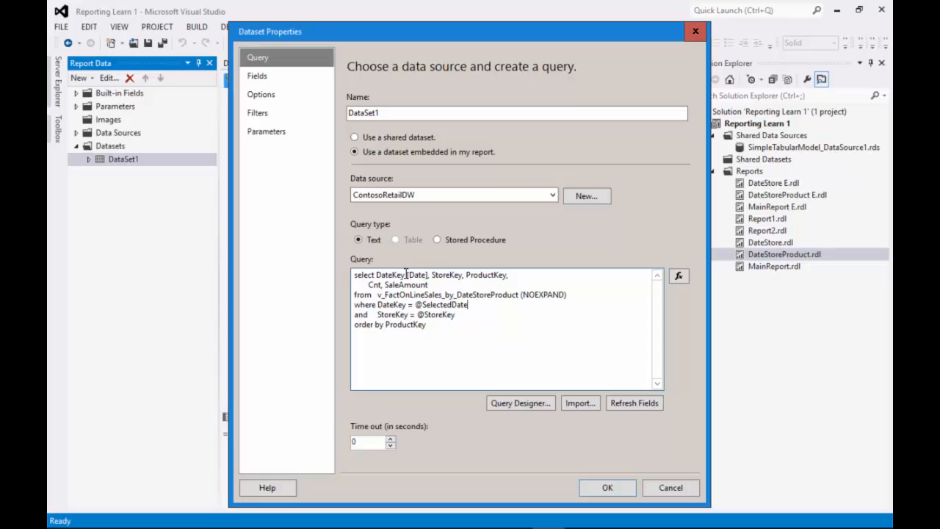
left_click_drag(408, 275, 429, 285)
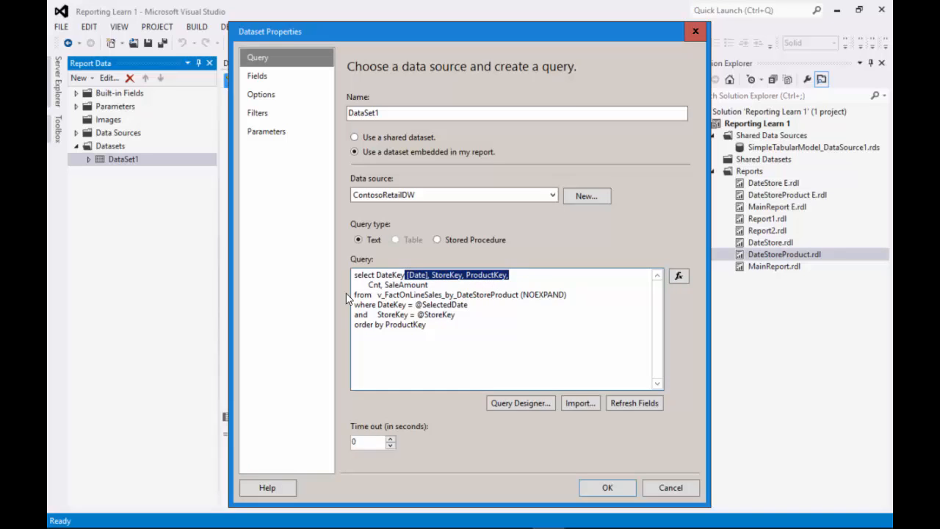
double_click(405, 294)
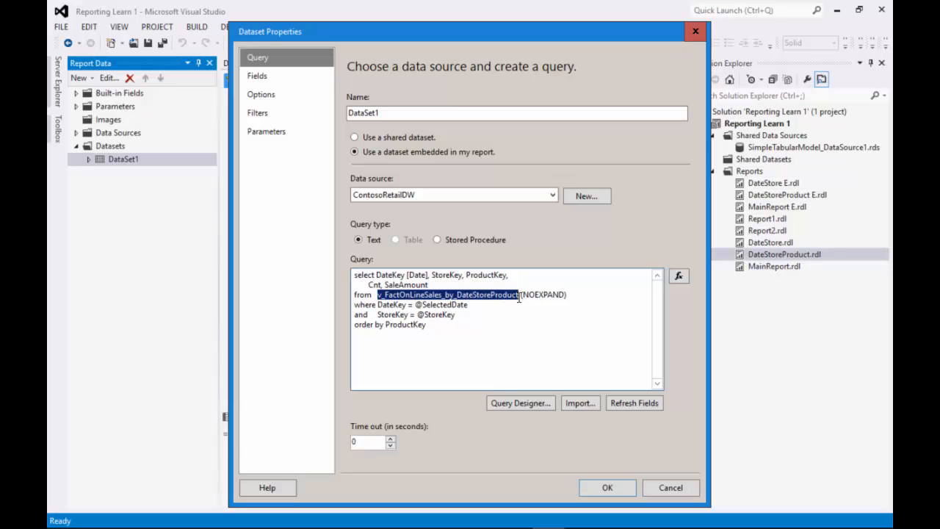
left_click(517, 294)
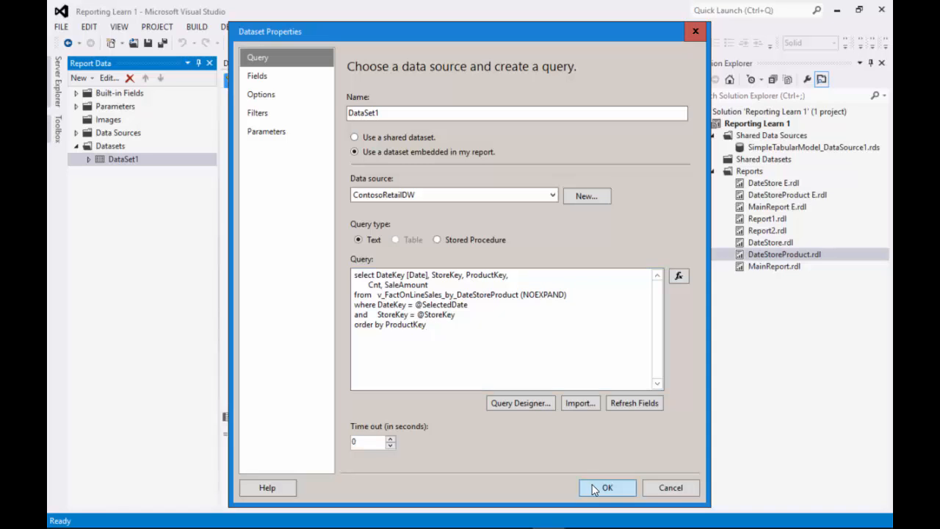
left_click(606, 488)
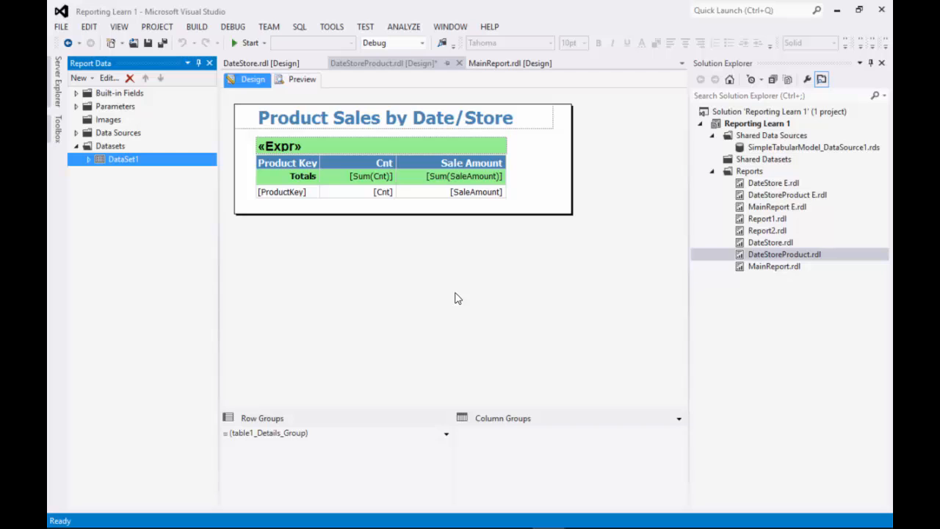
mouse_move(288, 337)
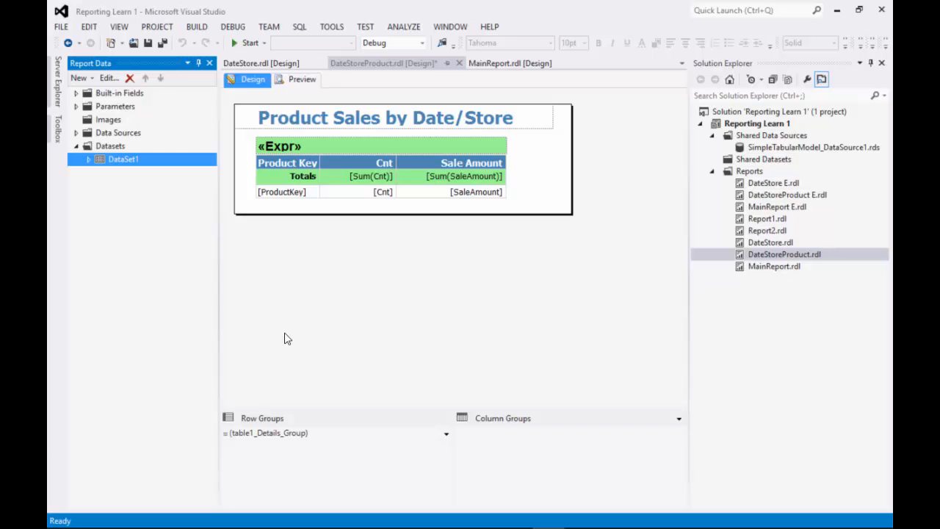